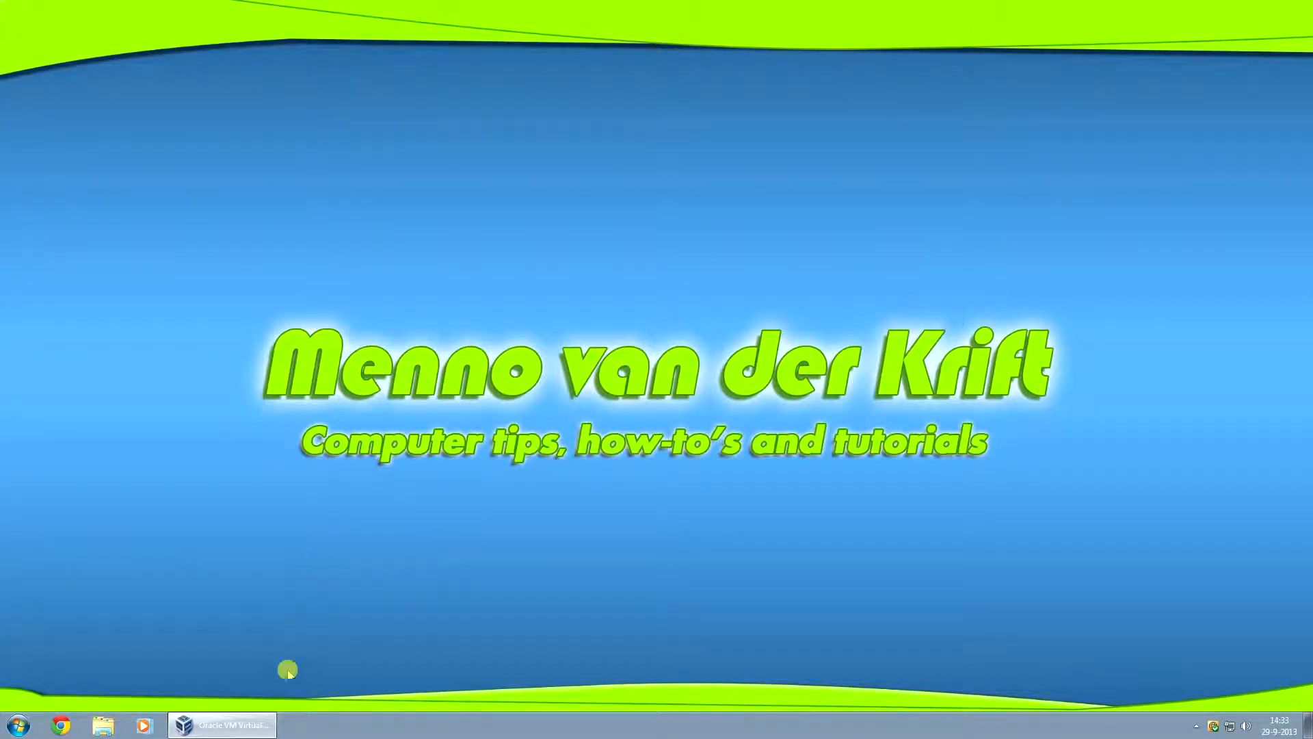
mouse_move(326, 641)
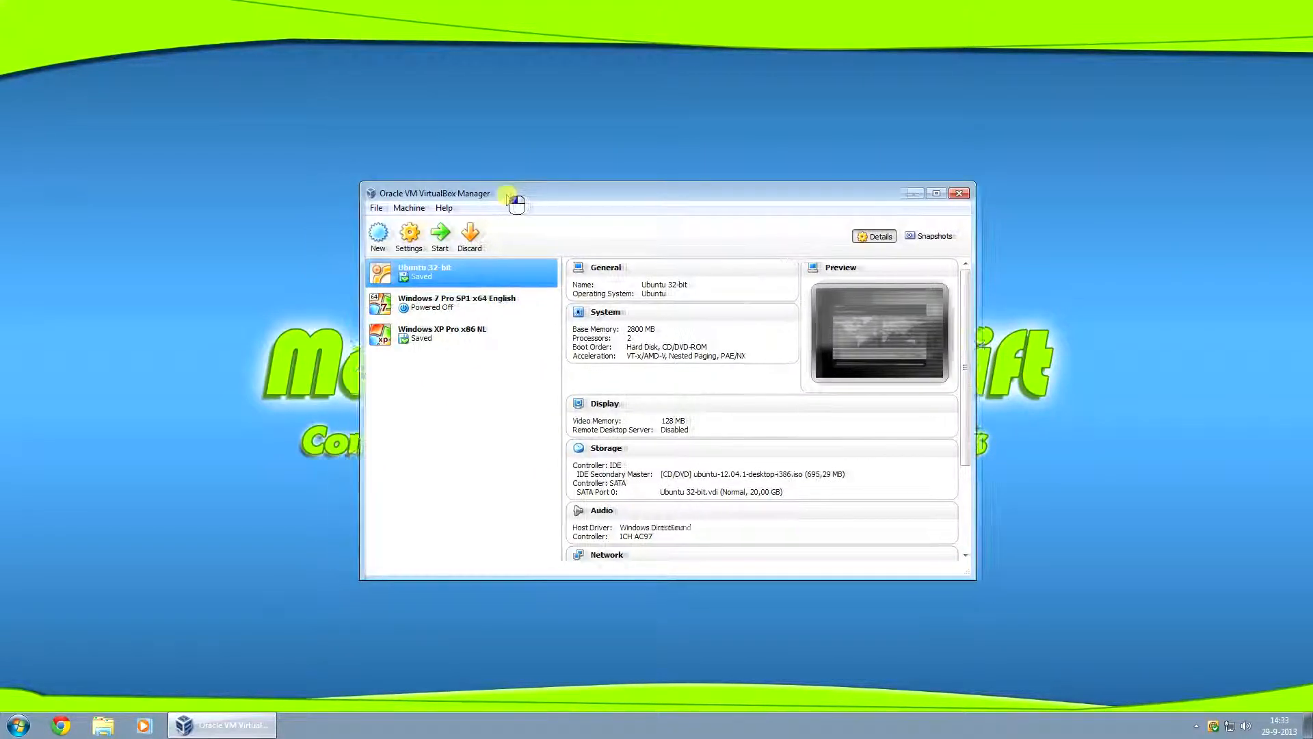
Start a new machine named Windows 8 with guest version Windows 8
left_click(395, 235)
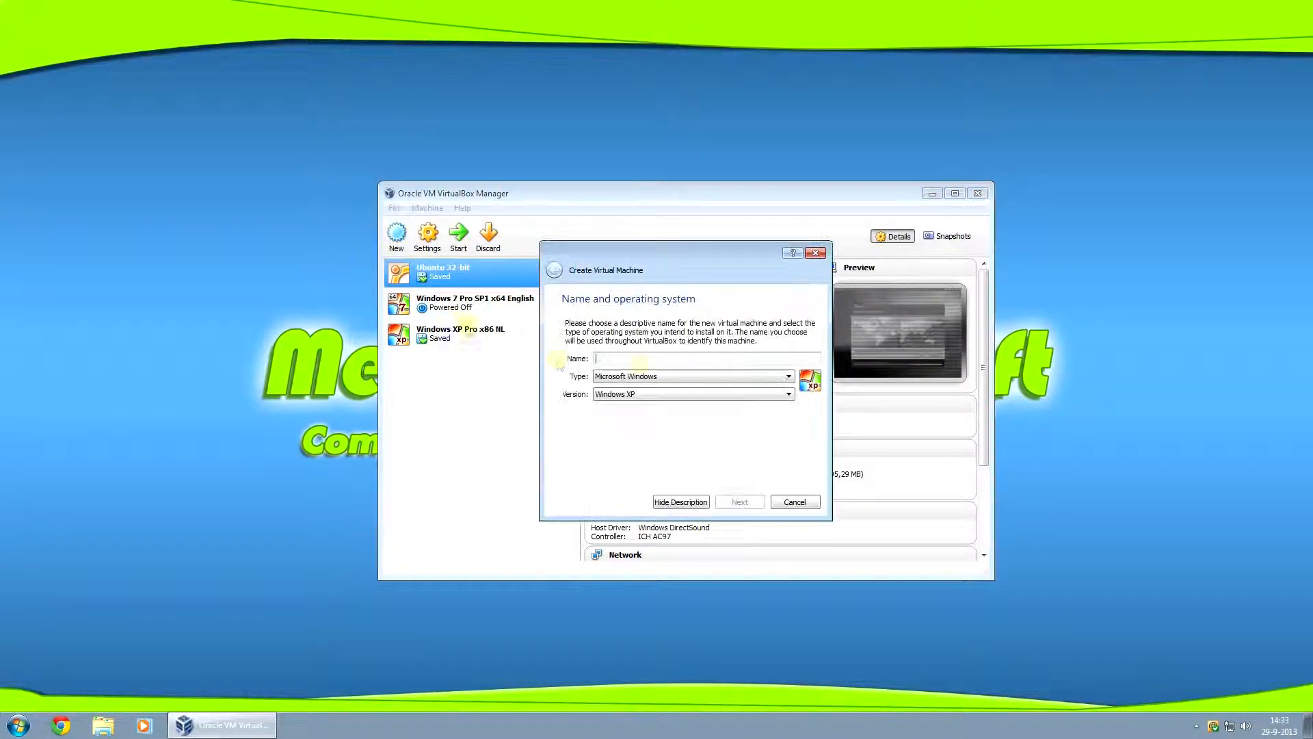
type("Windows 8")
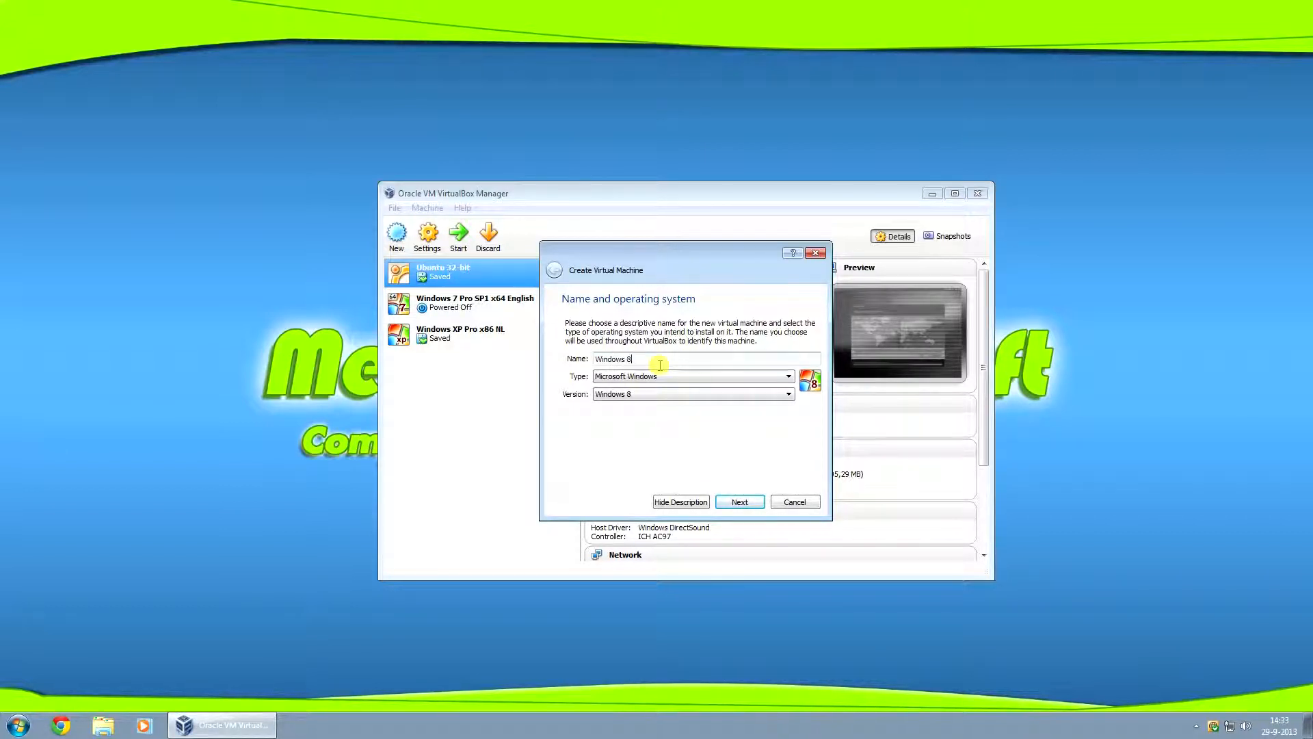
left_click(785, 394)
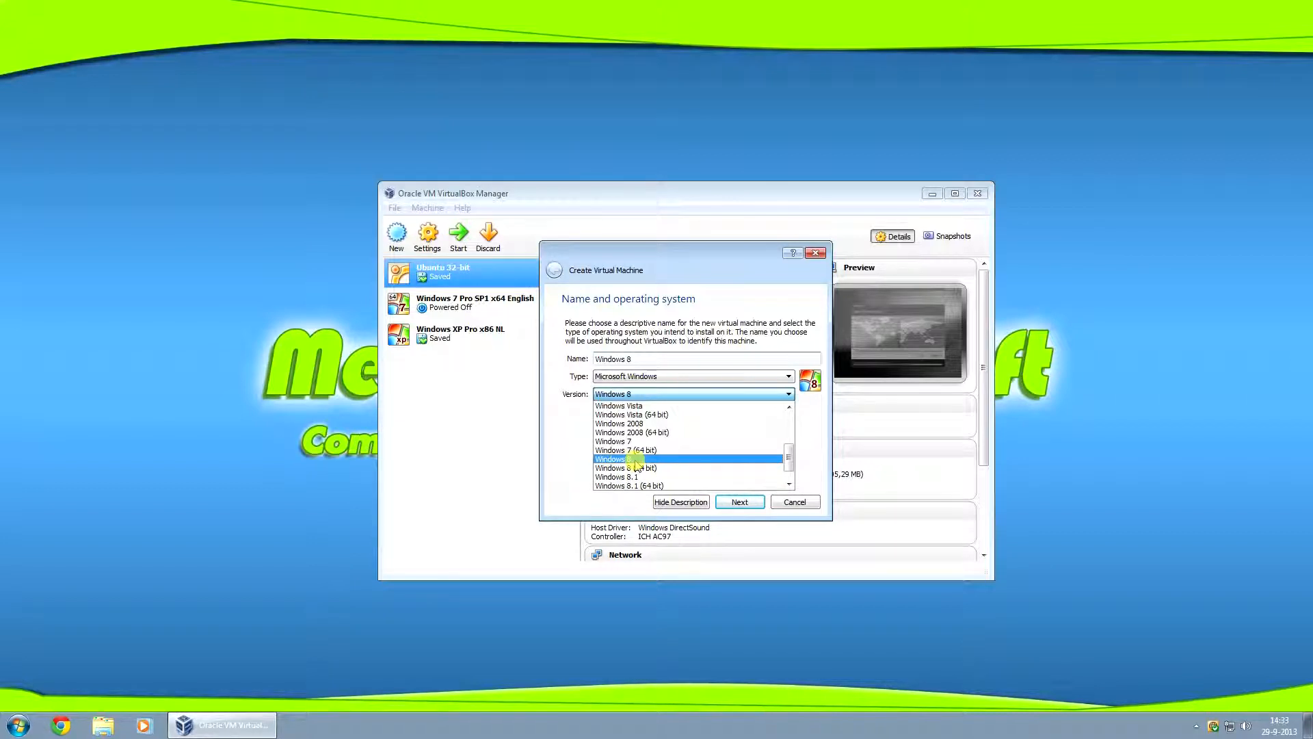
left_click(626, 459)
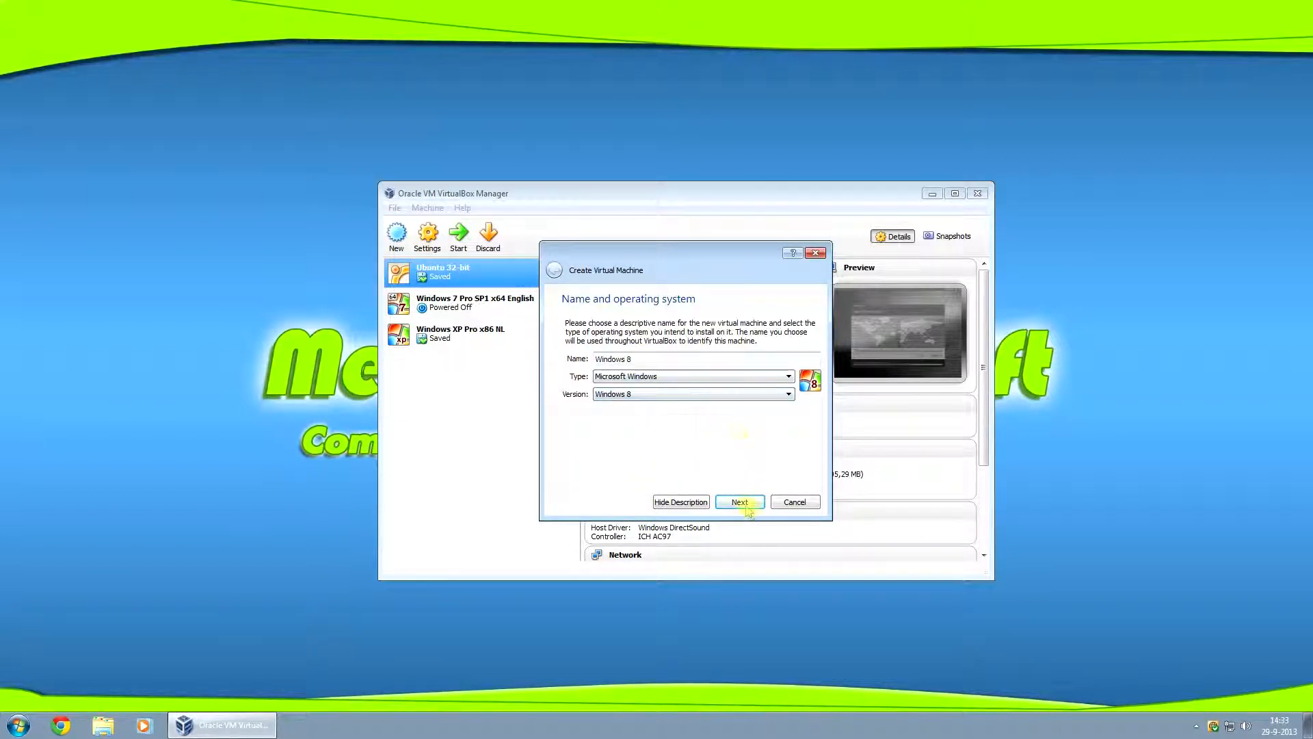
left_click(739, 502)
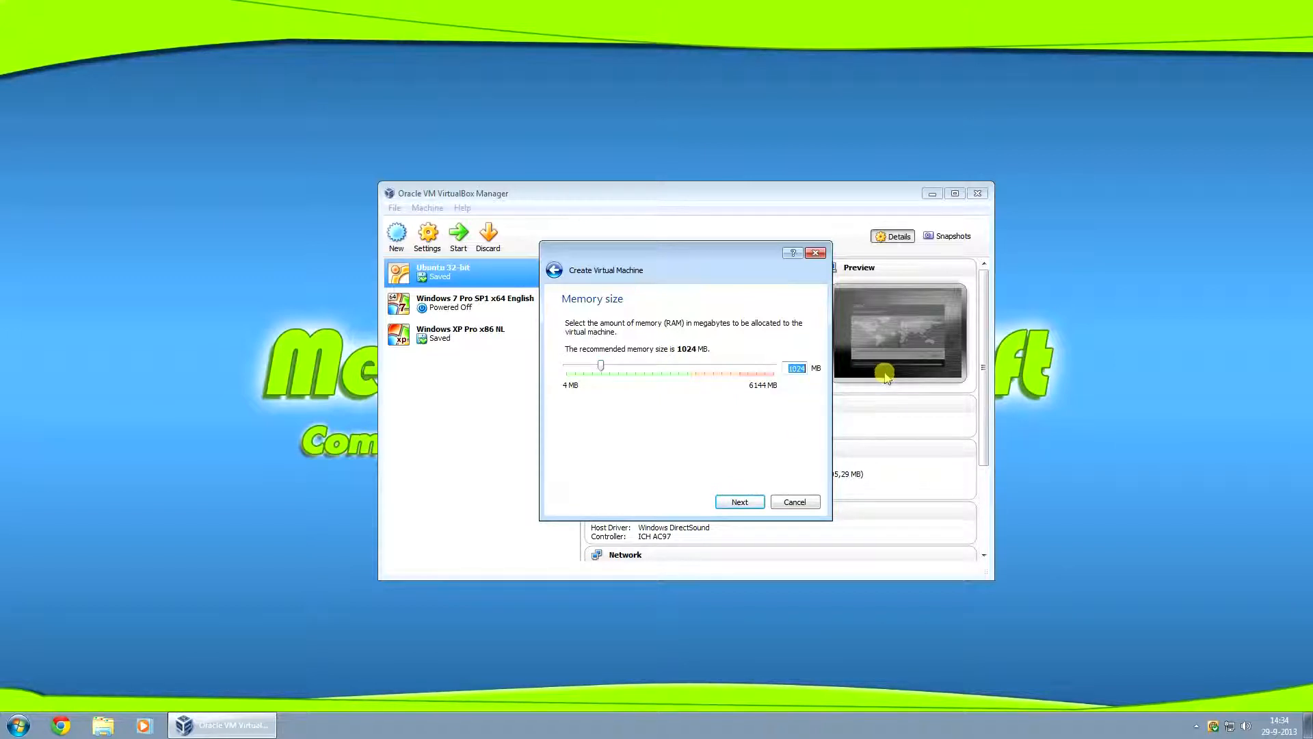
Set the machine's memory to 2048 MB and continue to the hard drive step
left_click_drag(600, 364, 634, 364)
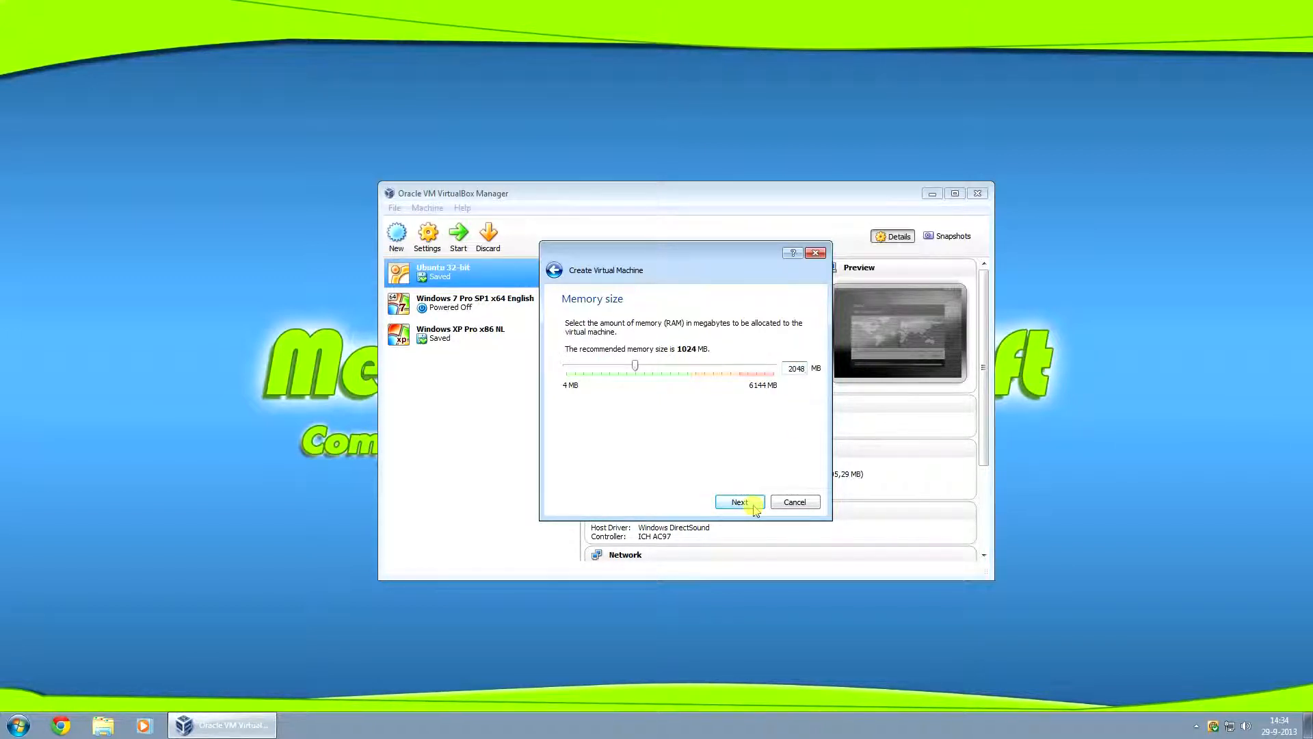
left_click(738, 502)
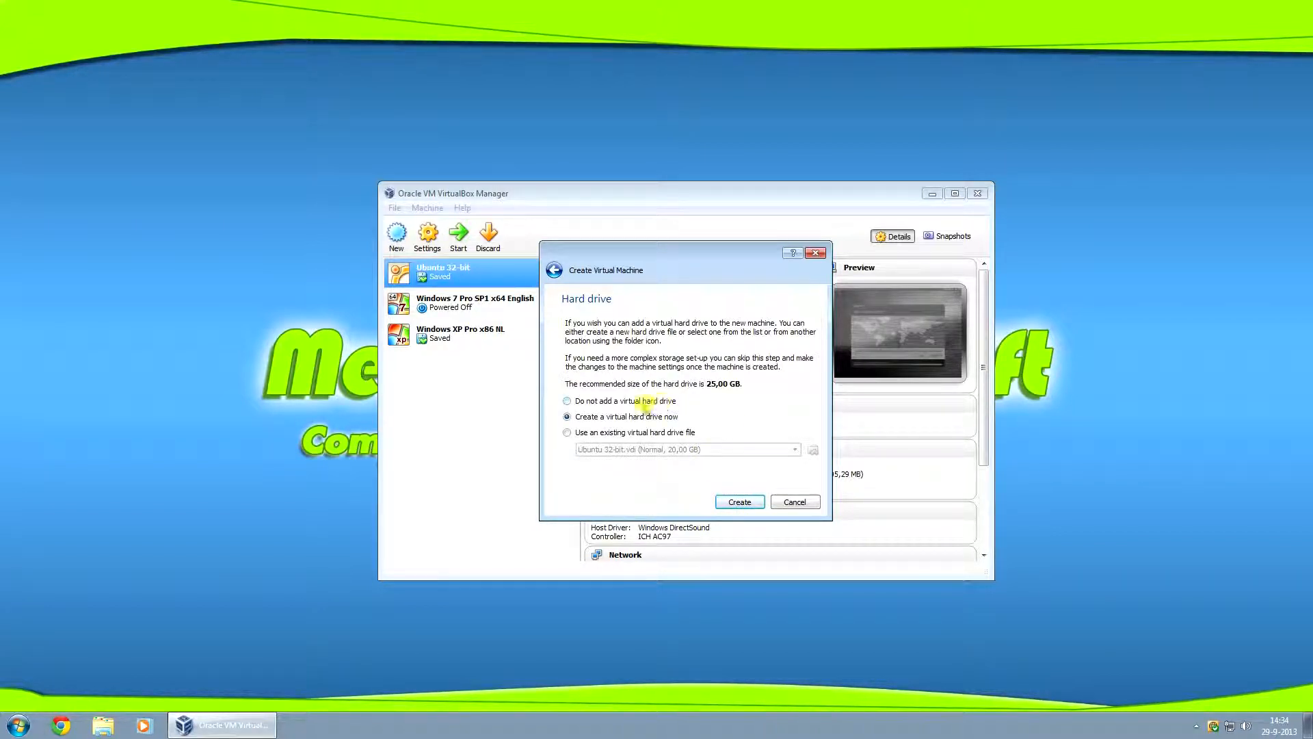
Create a dynamically allocated 40 GB VDI disk and finish the Windows 8 machine
left_click(738, 501)
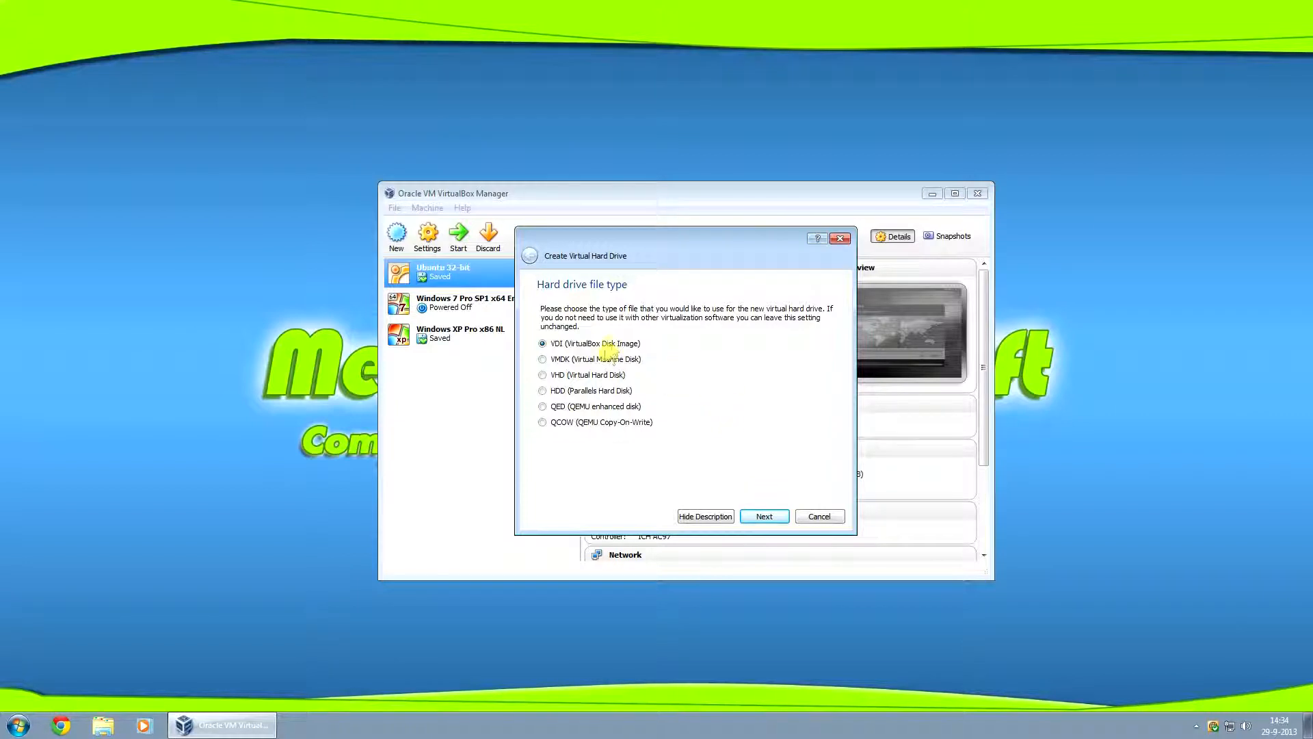
left_click(763, 516)
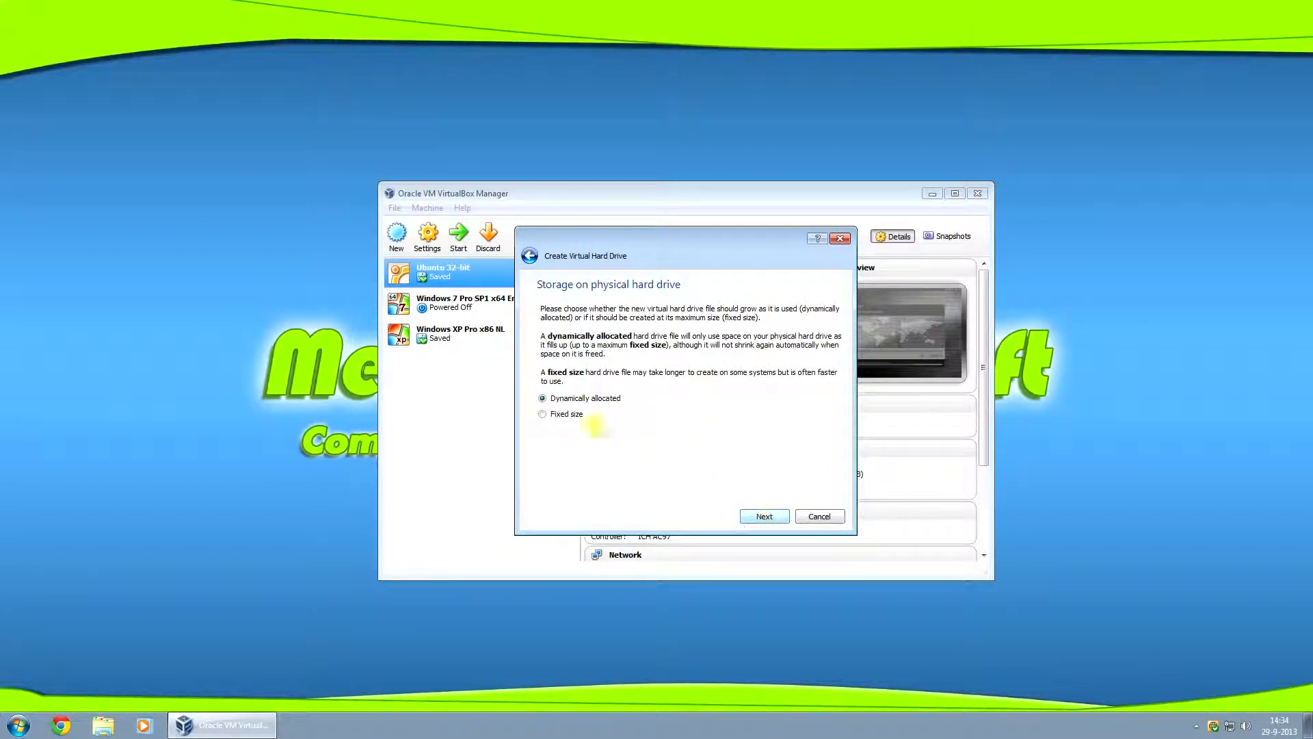
left_click(762, 515)
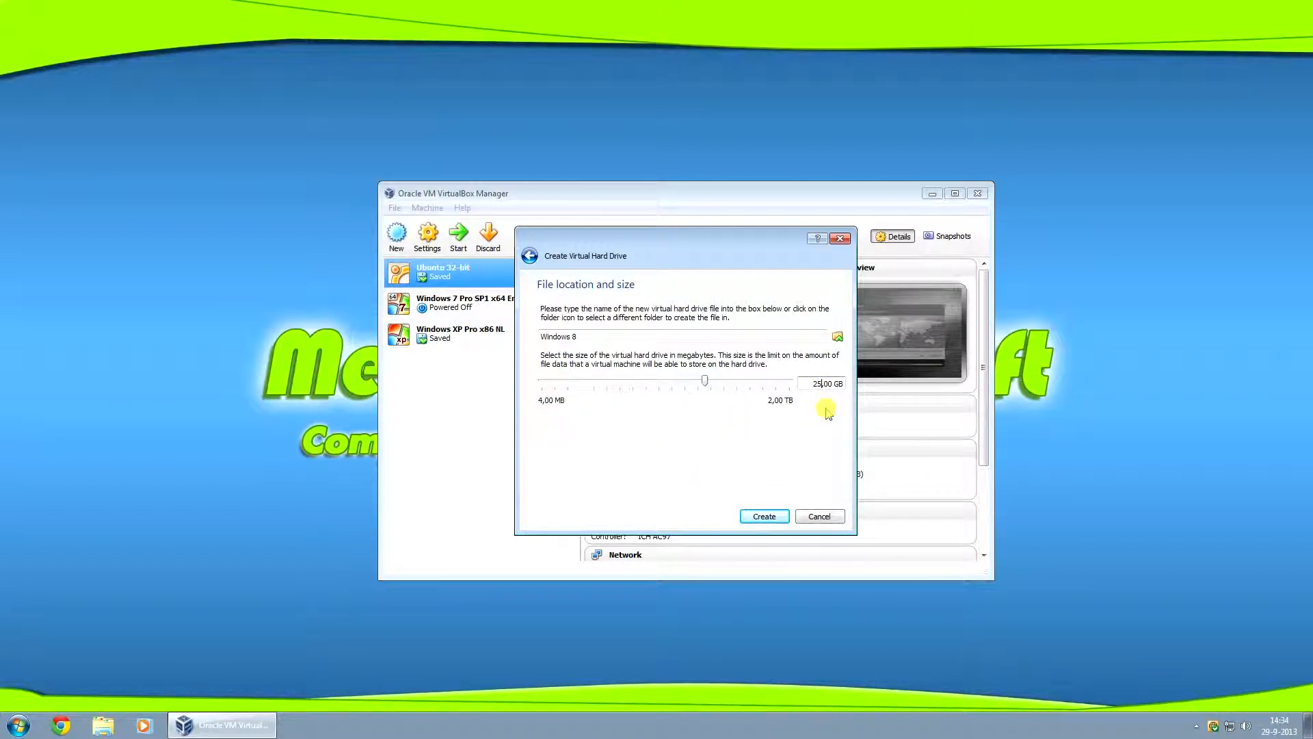
left_click_drag(704, 381, 713, 381)
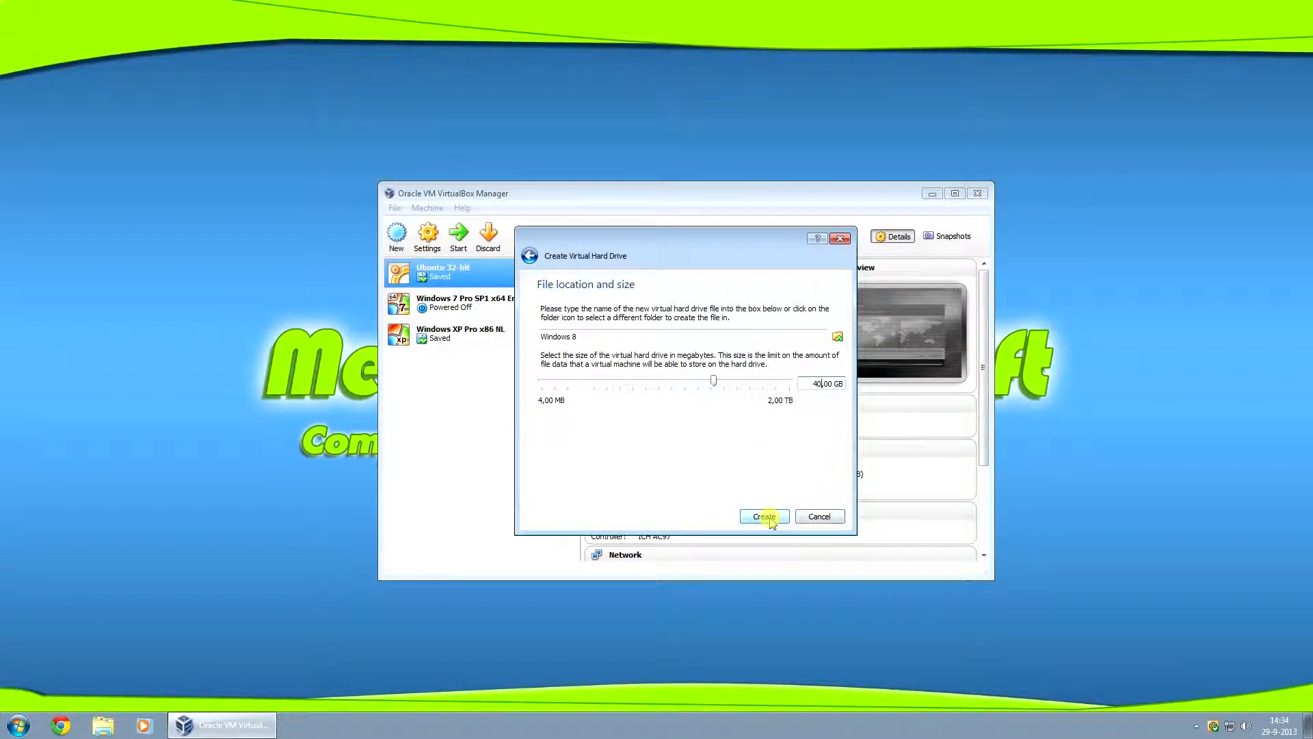
left_click(763, 516)
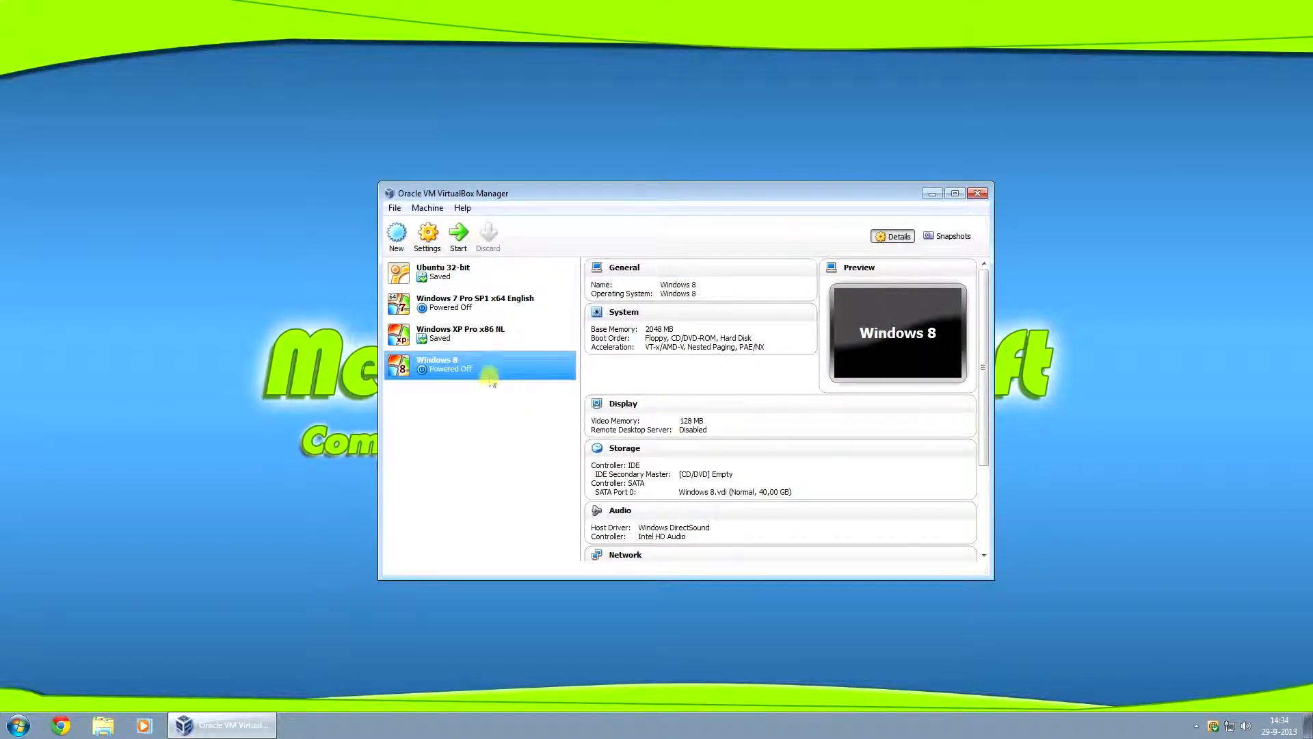
mouse_move(427, 235)
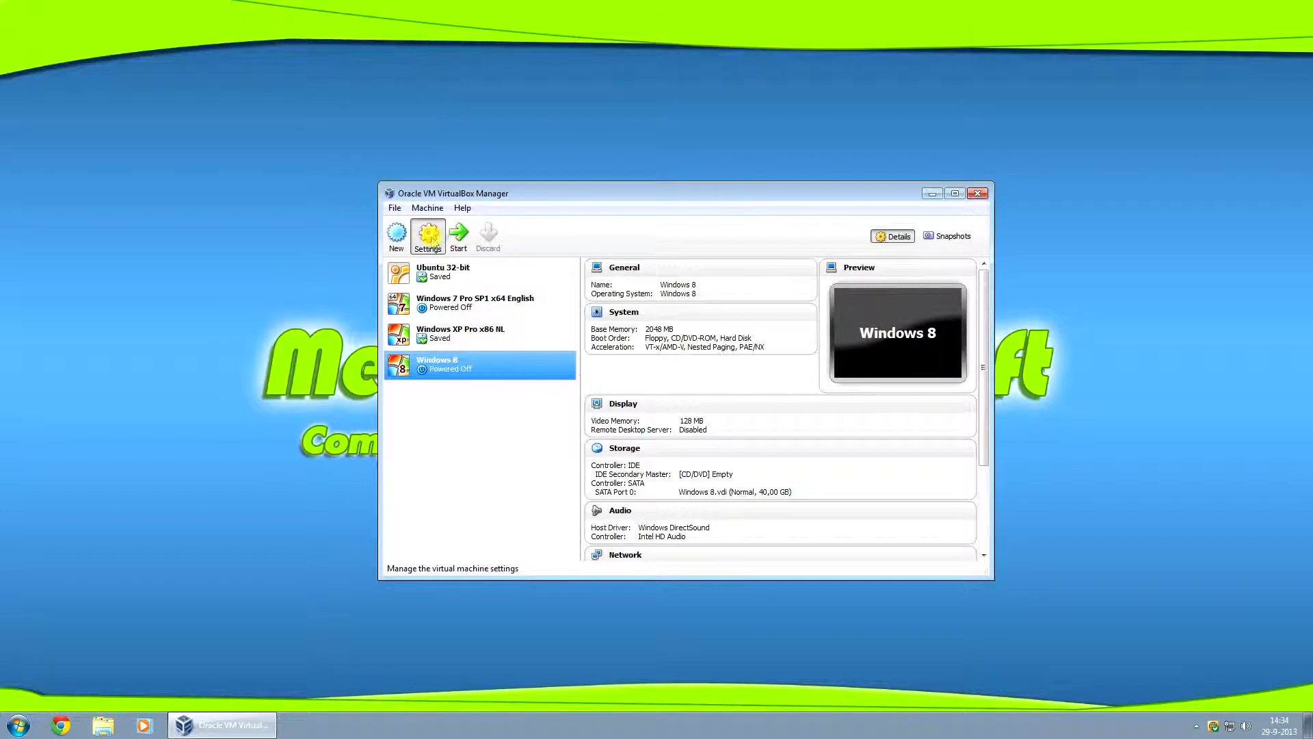
In General > Advanced, set Shared Clipboard and Drag'n'Drop to Bidirectional
left_click(427, 235)
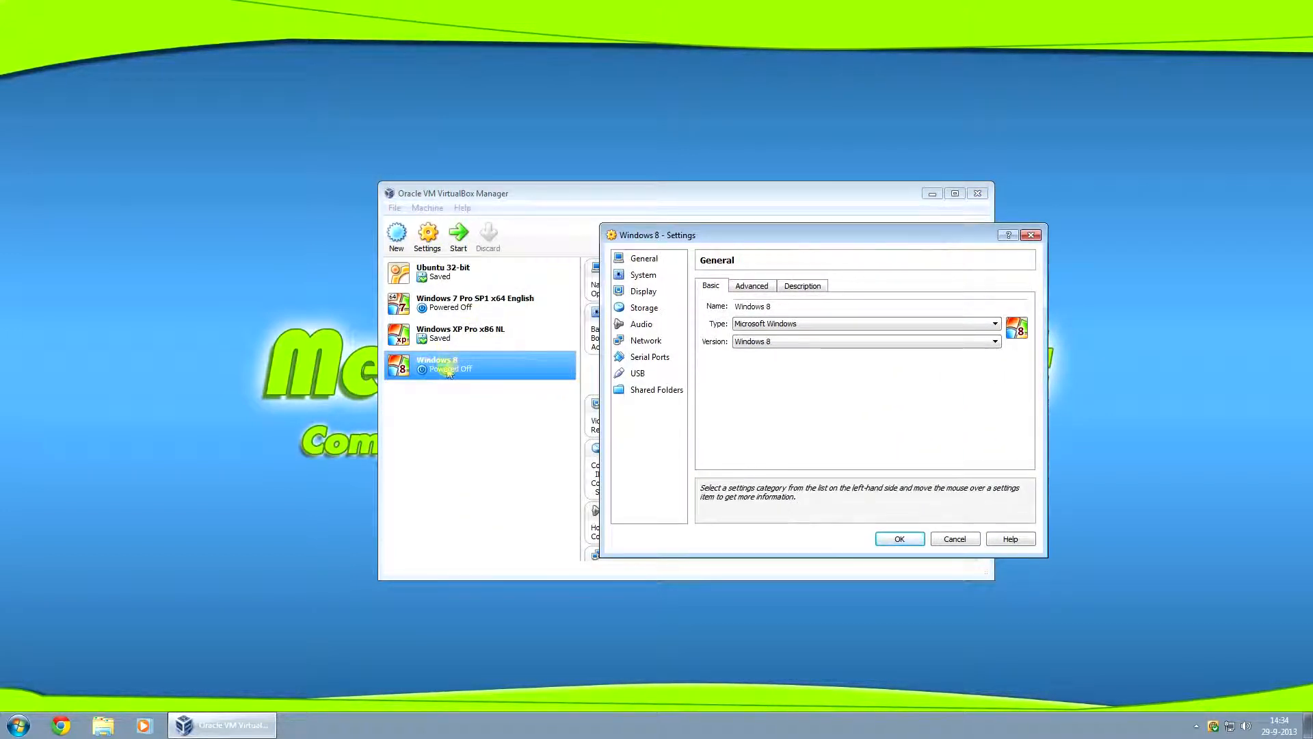
mouse_move(727, 241)
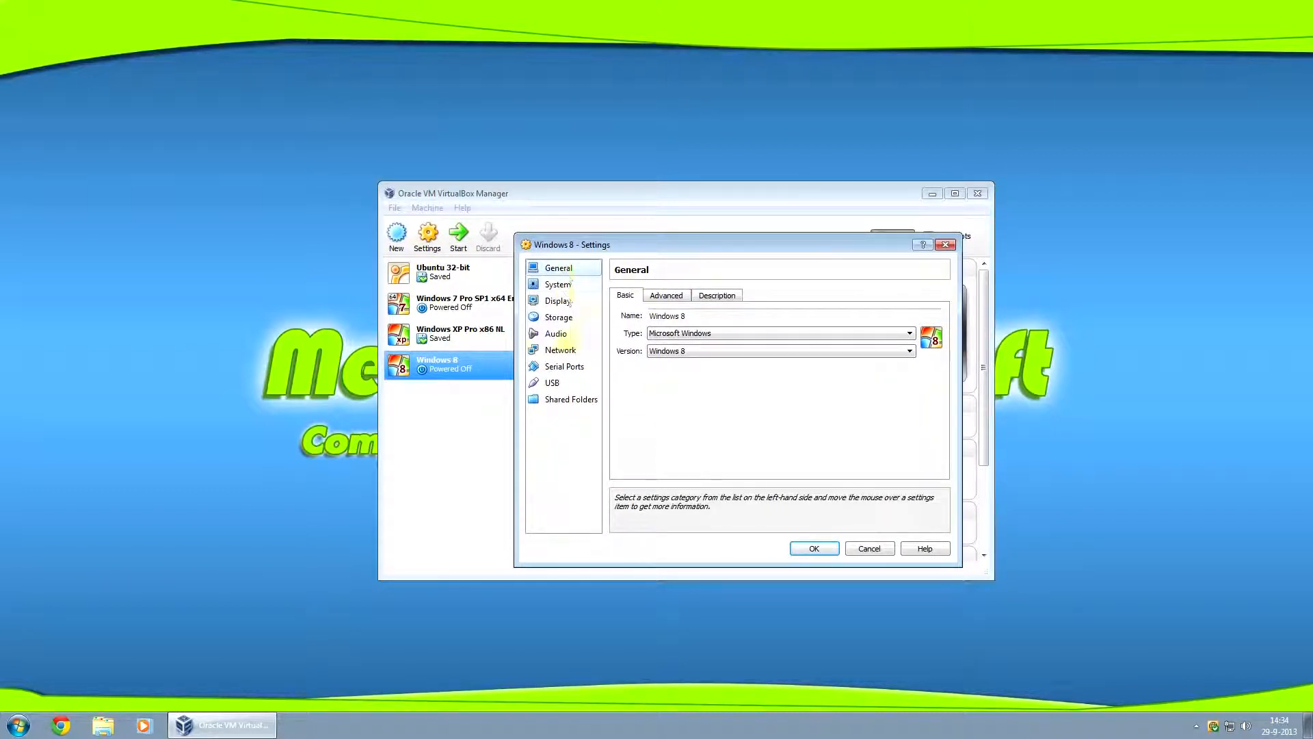
left_click(665, 295)
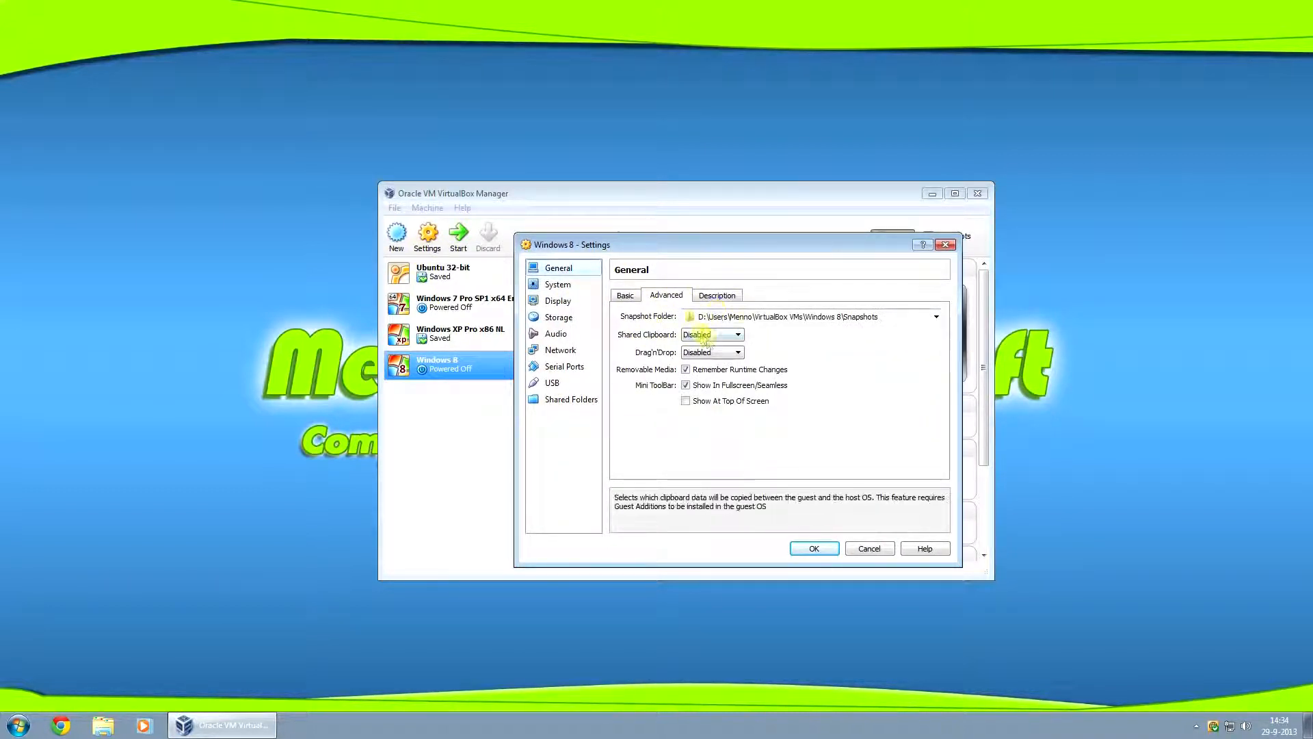
left_click(735, 335)
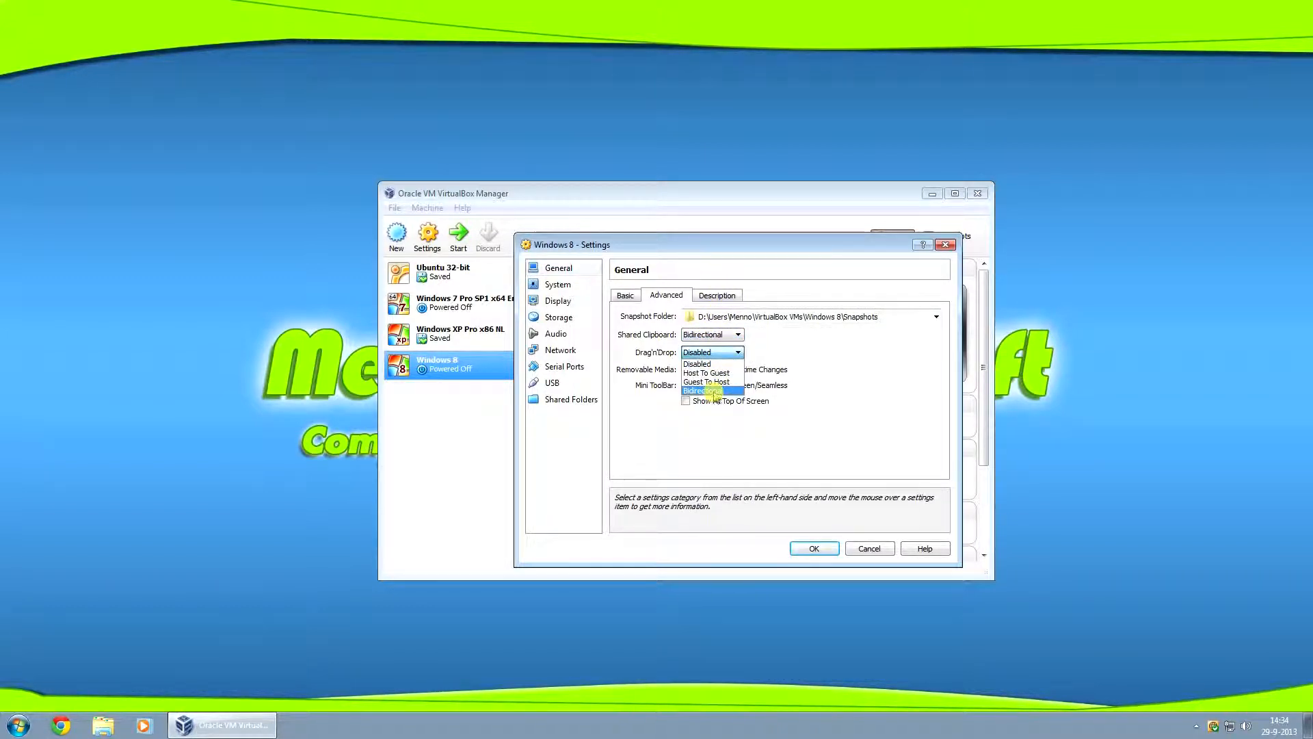
left_click(701, 391)
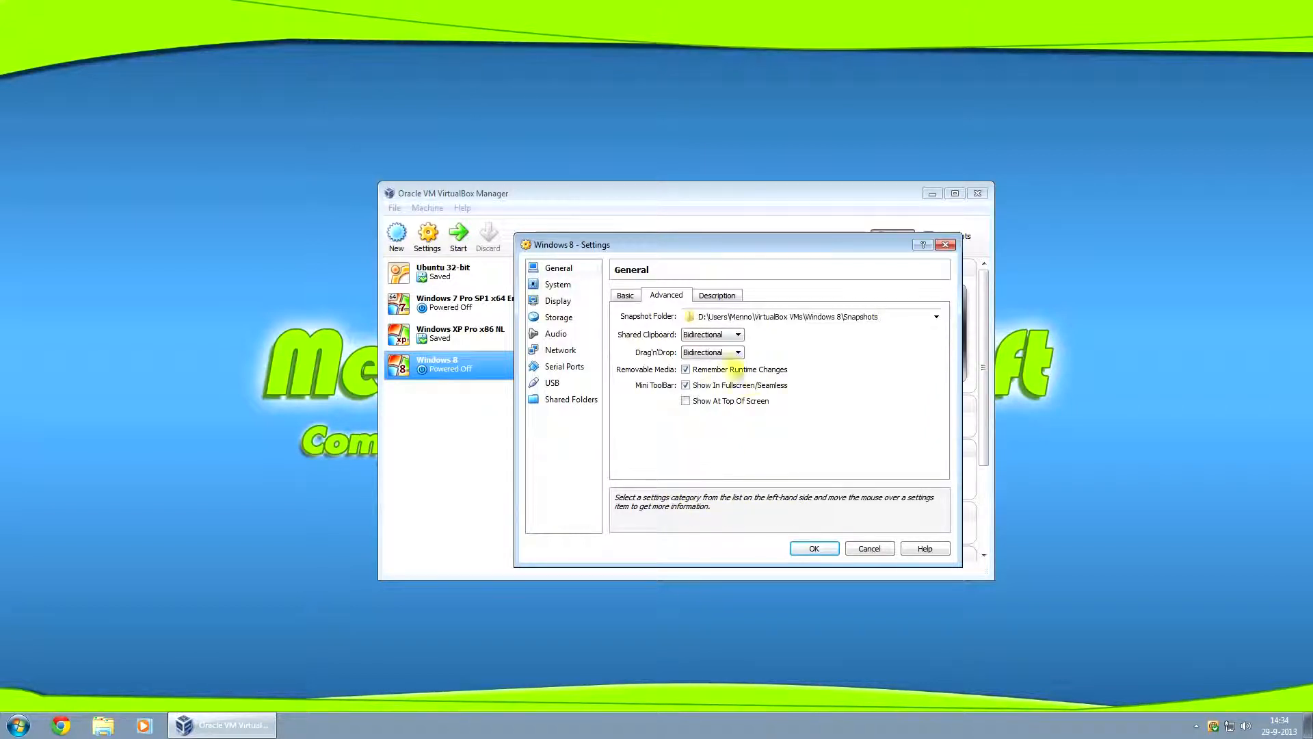
left_click(712, 334)
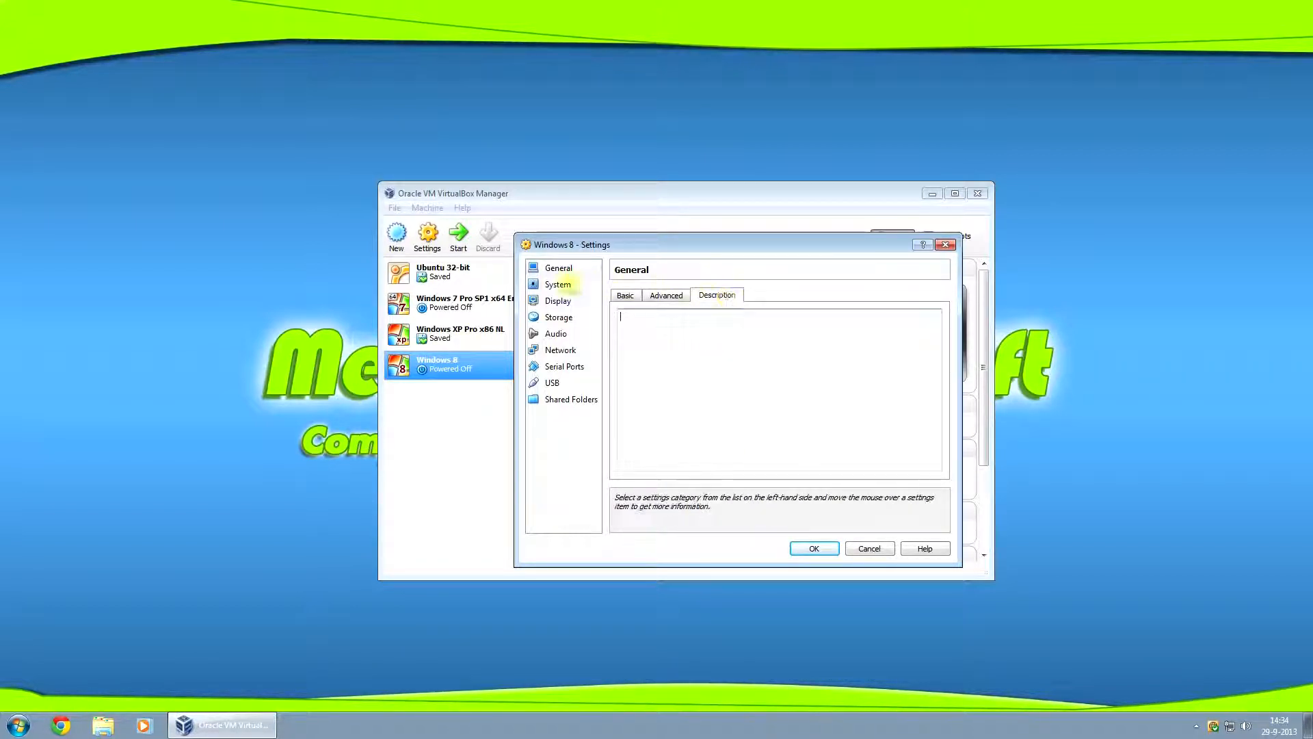
In System, drop the floppy from the boot order so the hard disk boots first
left_click(557, 284)
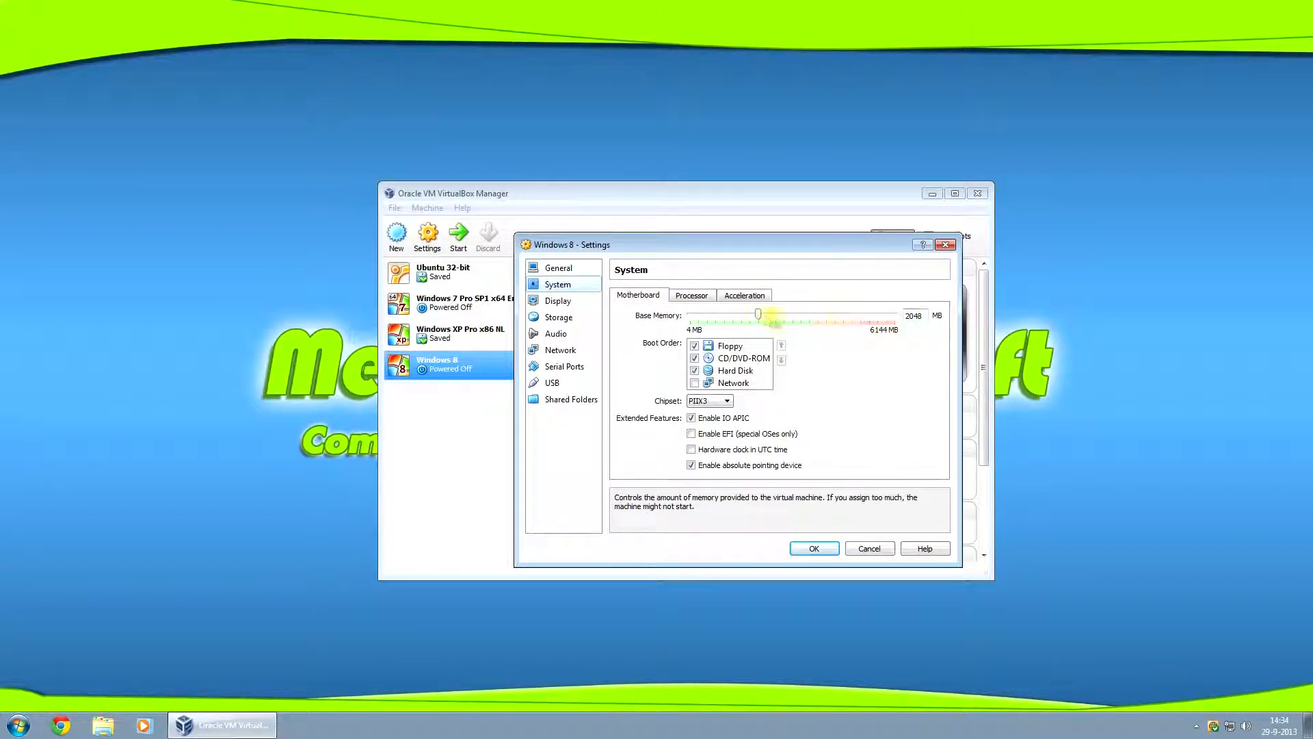
left_click(730, 345)
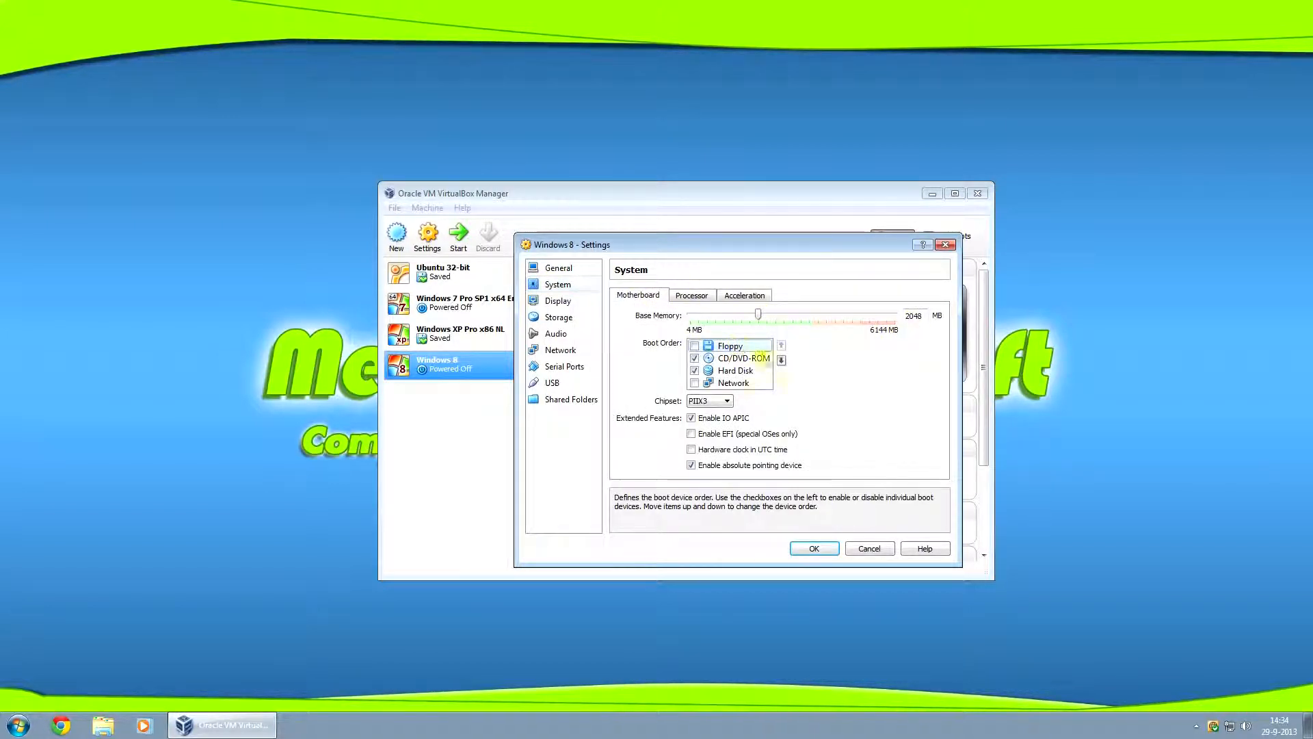
left_click(780, 345)
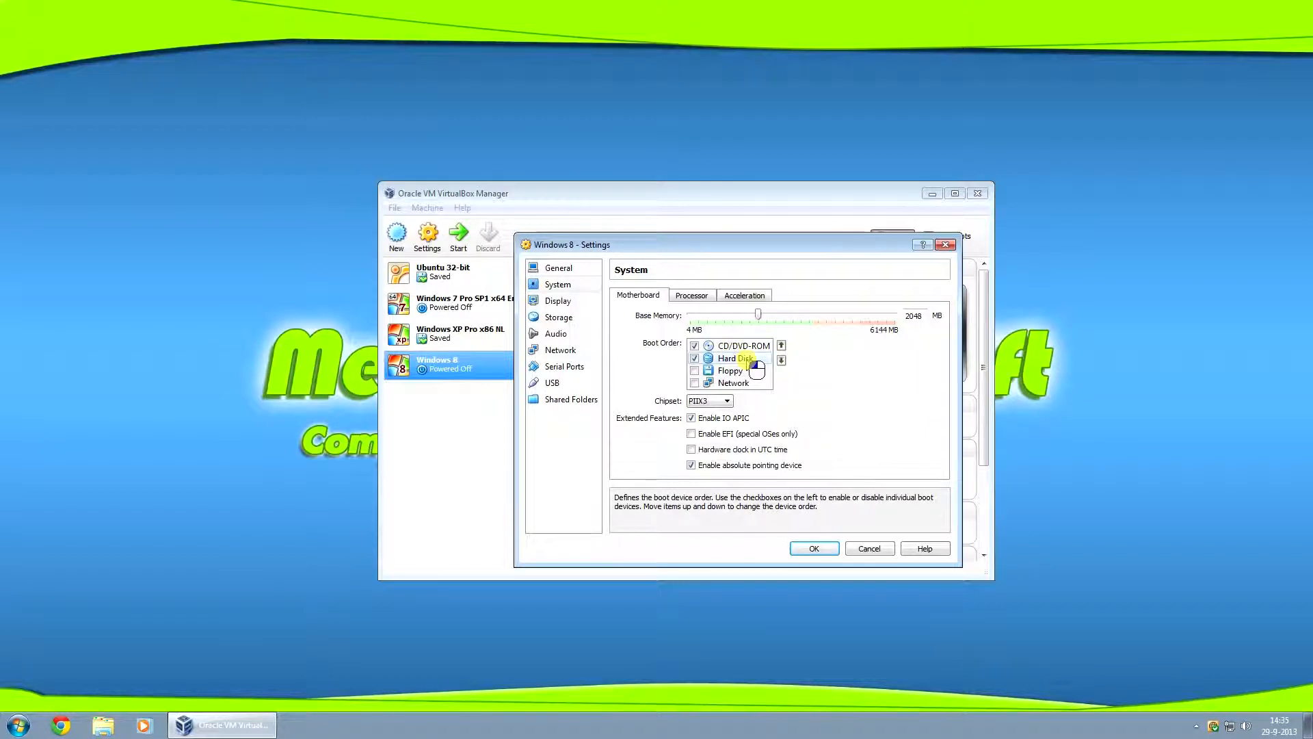
left_click(780, 345)
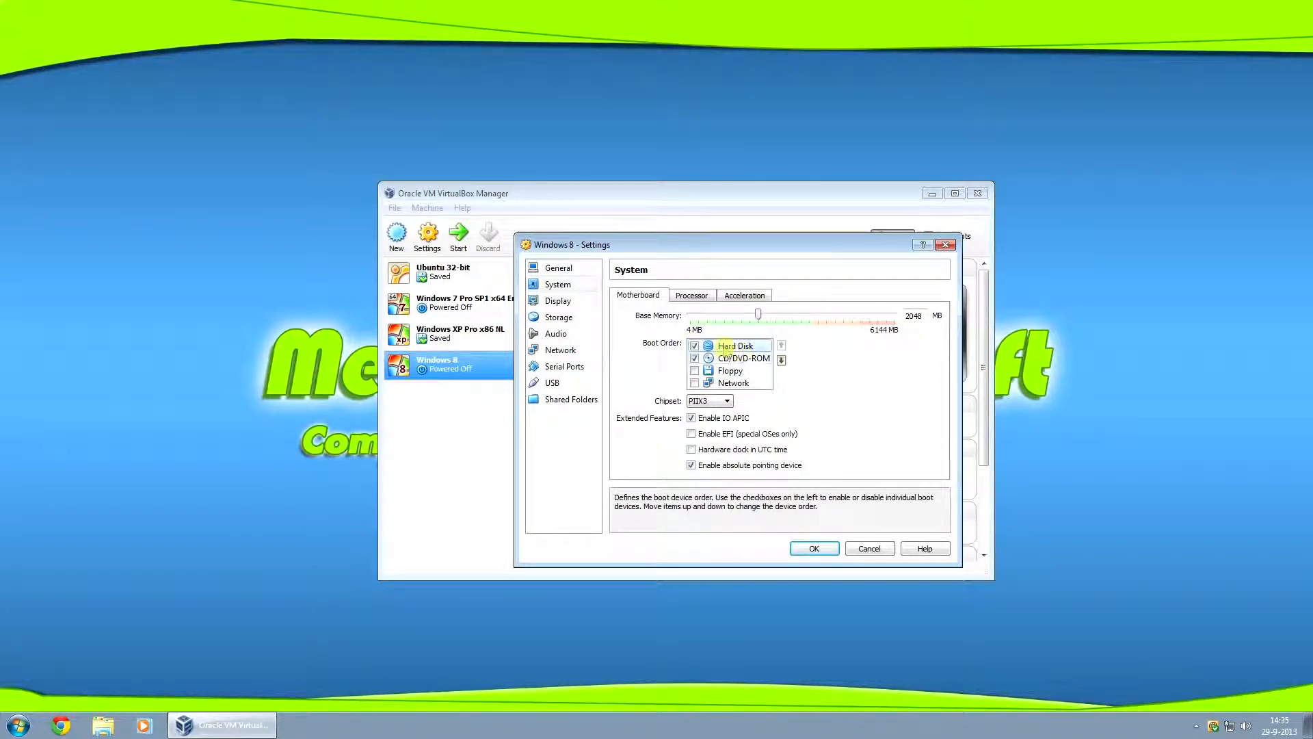
left_click(742, 358)
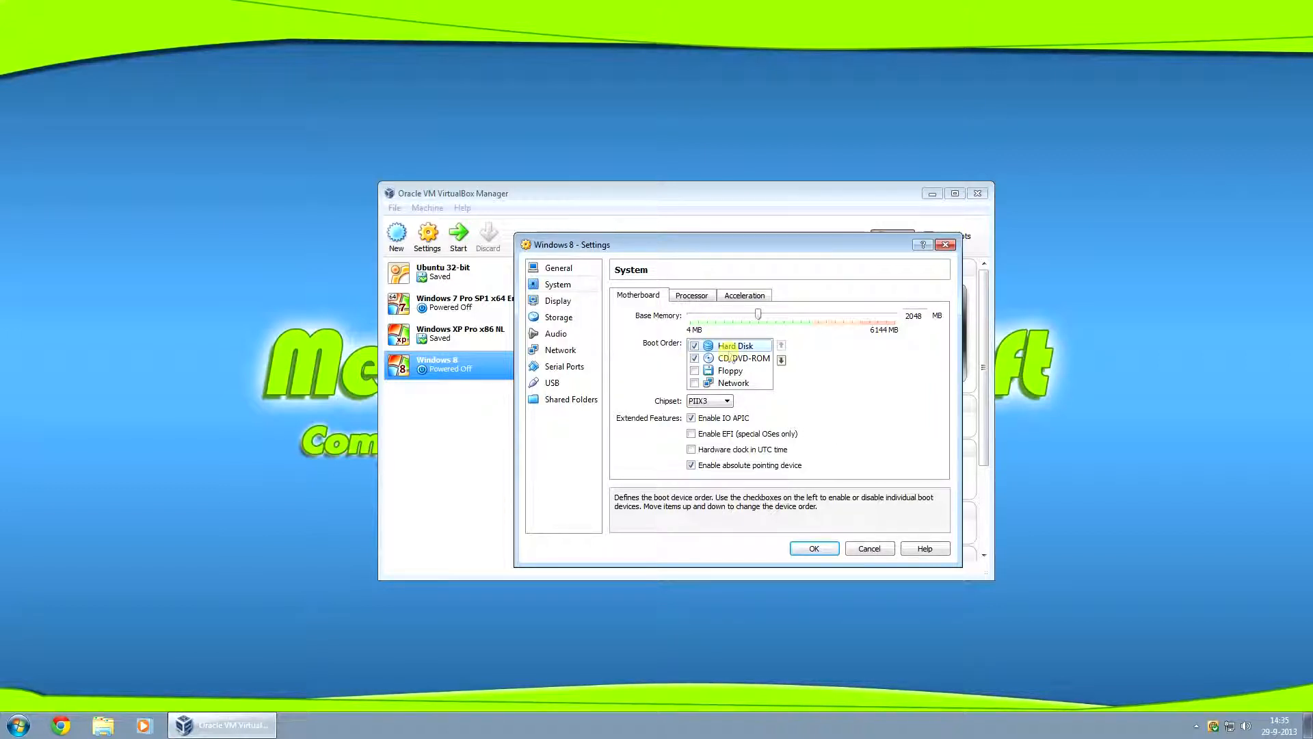
Give the machine 2 processors and check the Display video memory and remote display options
left_click(691, 295)
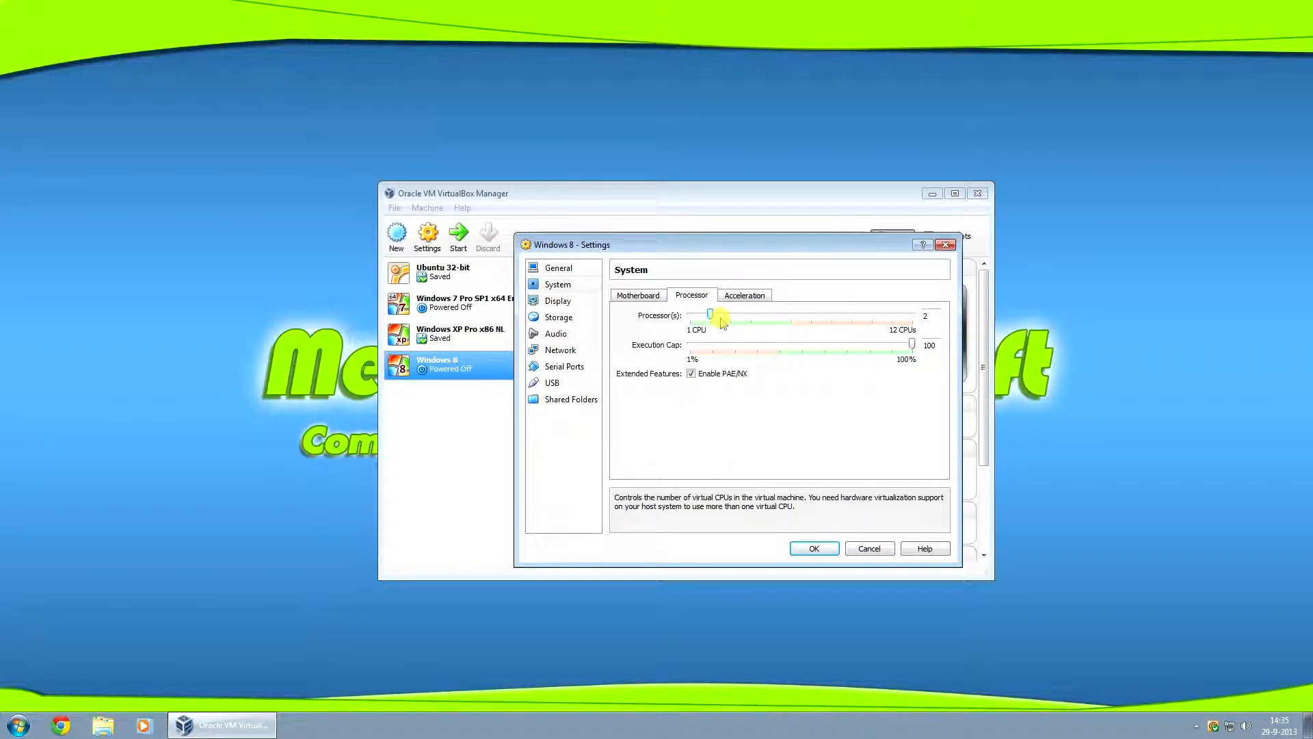
left_click_drag(722, 316, 710, 317)
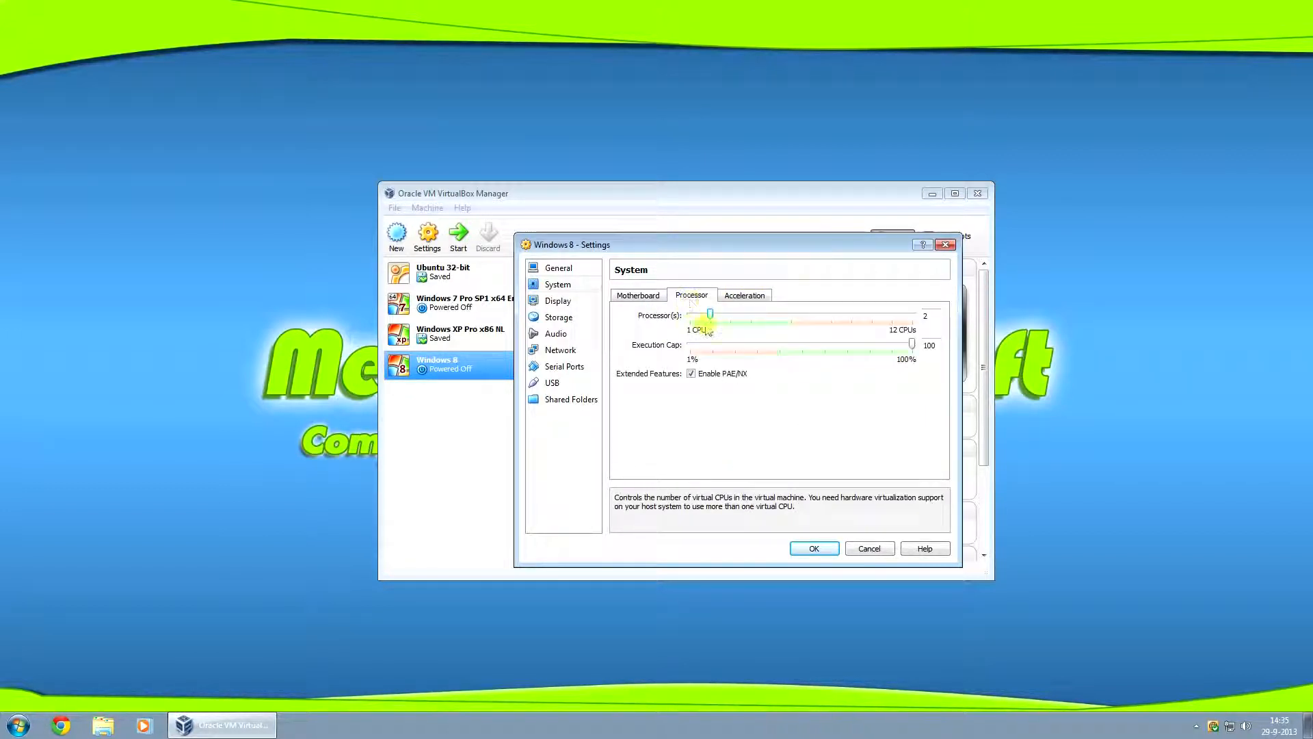
left_click(558, 299)
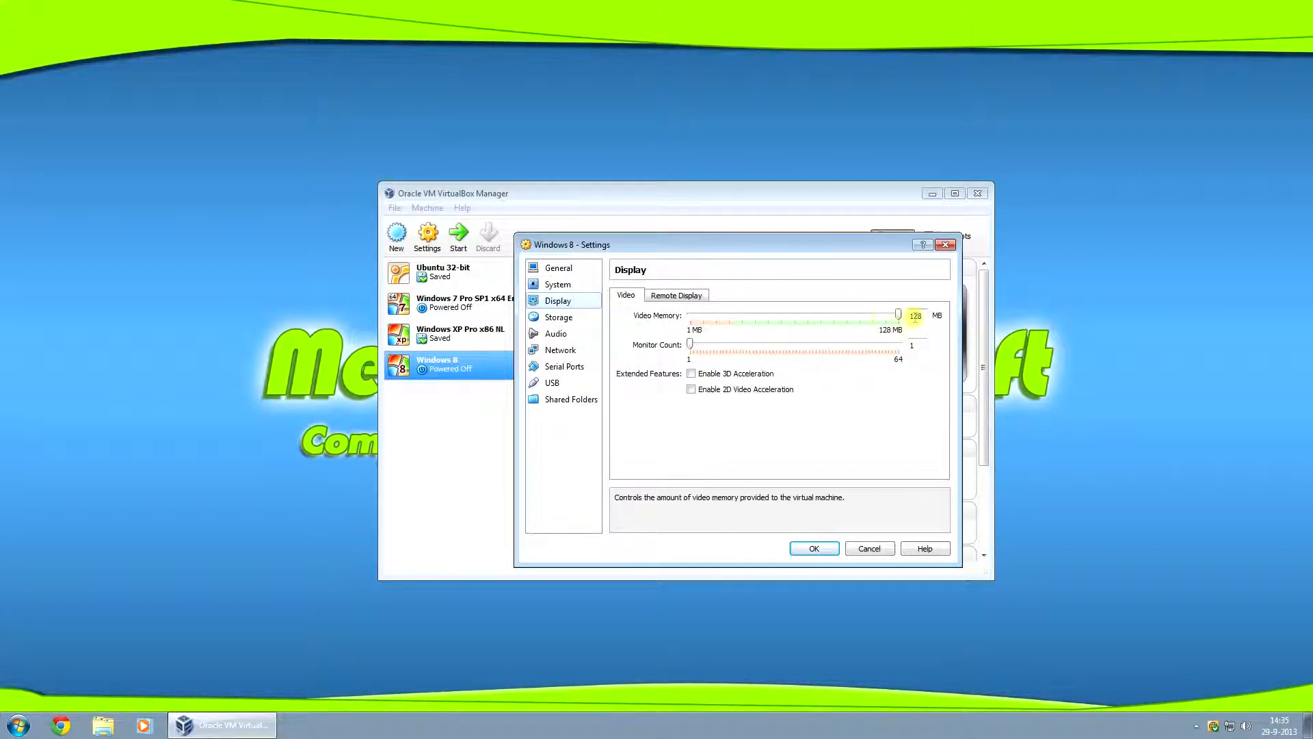
left_click(675, 295)
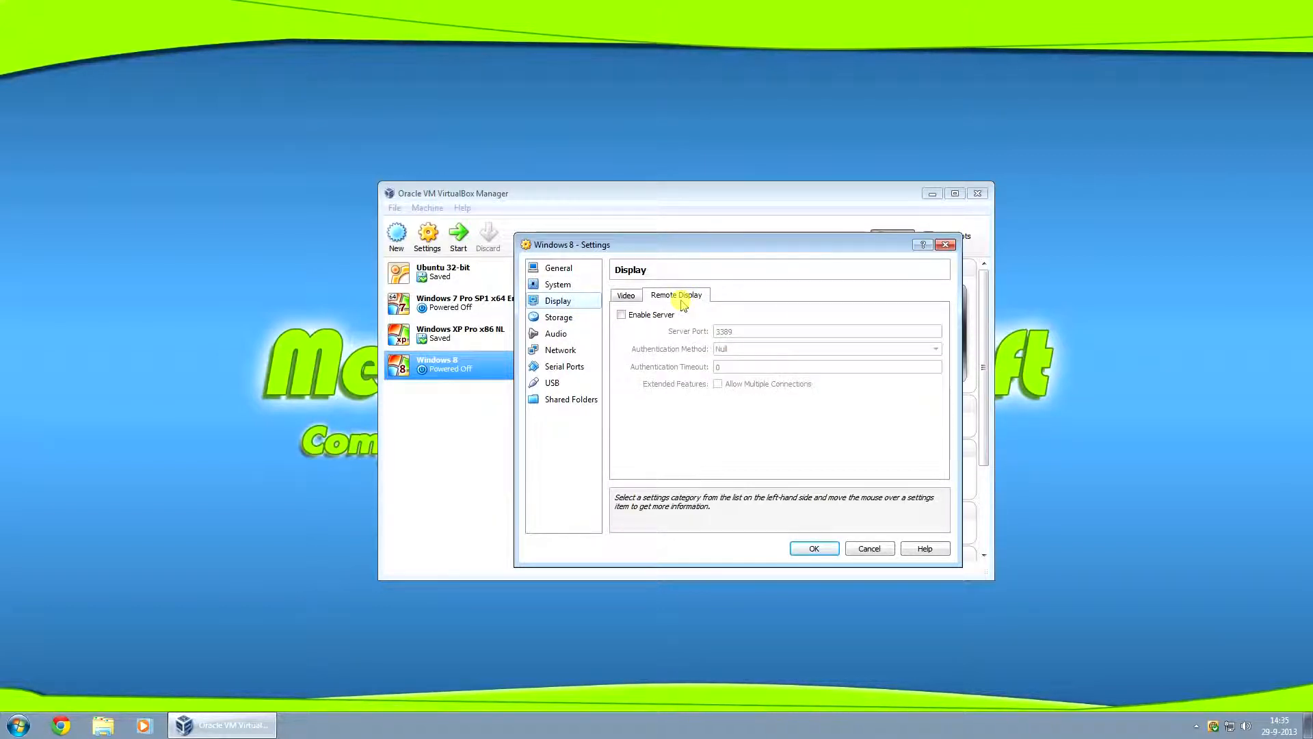
left_click(558, 316)
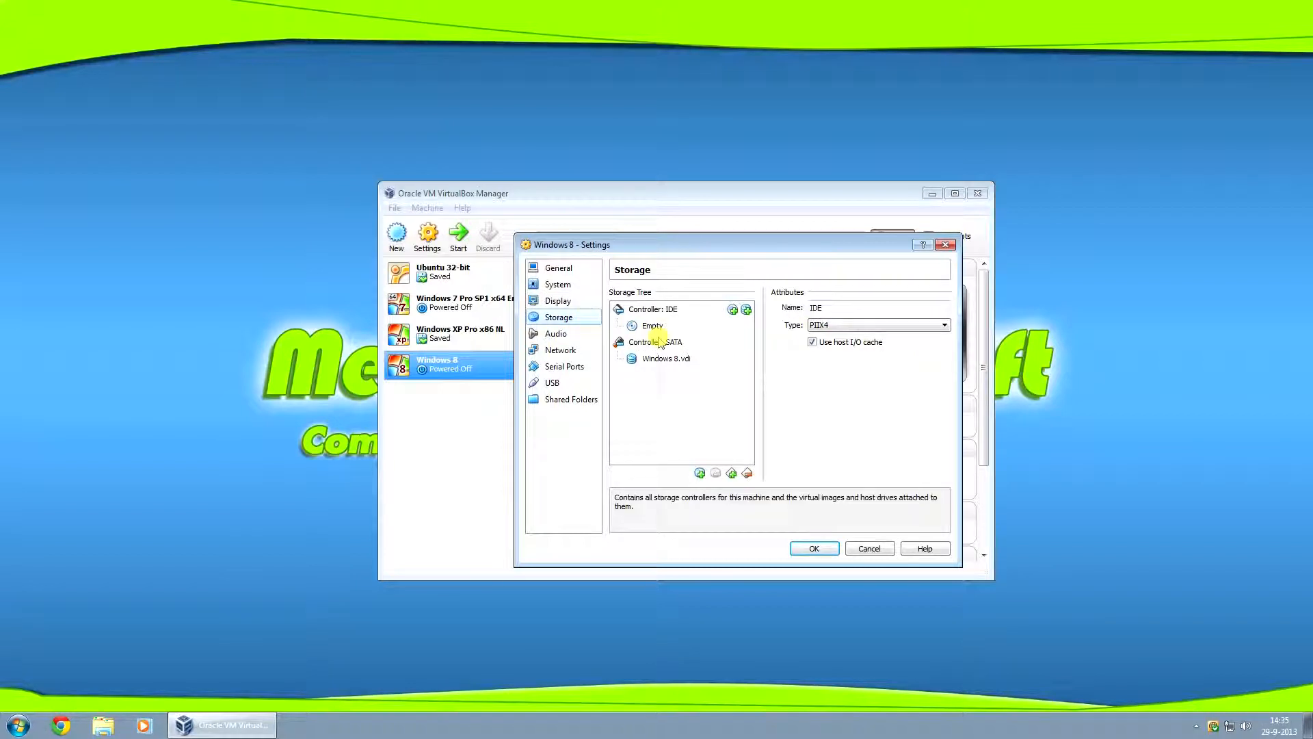
Mount en_windows_8_x86_dvd_915417.iso in the empty IDE optical drive
left_click(652, 325)
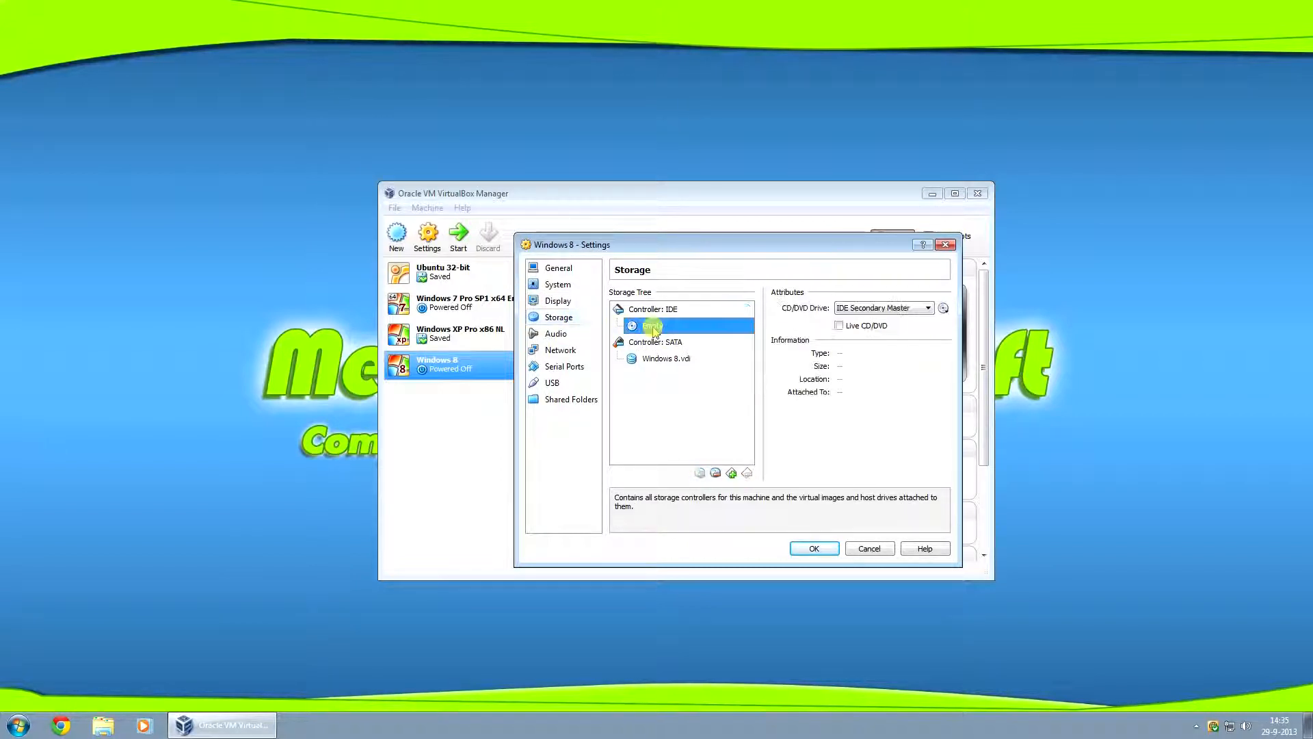
left_click(652, 325)
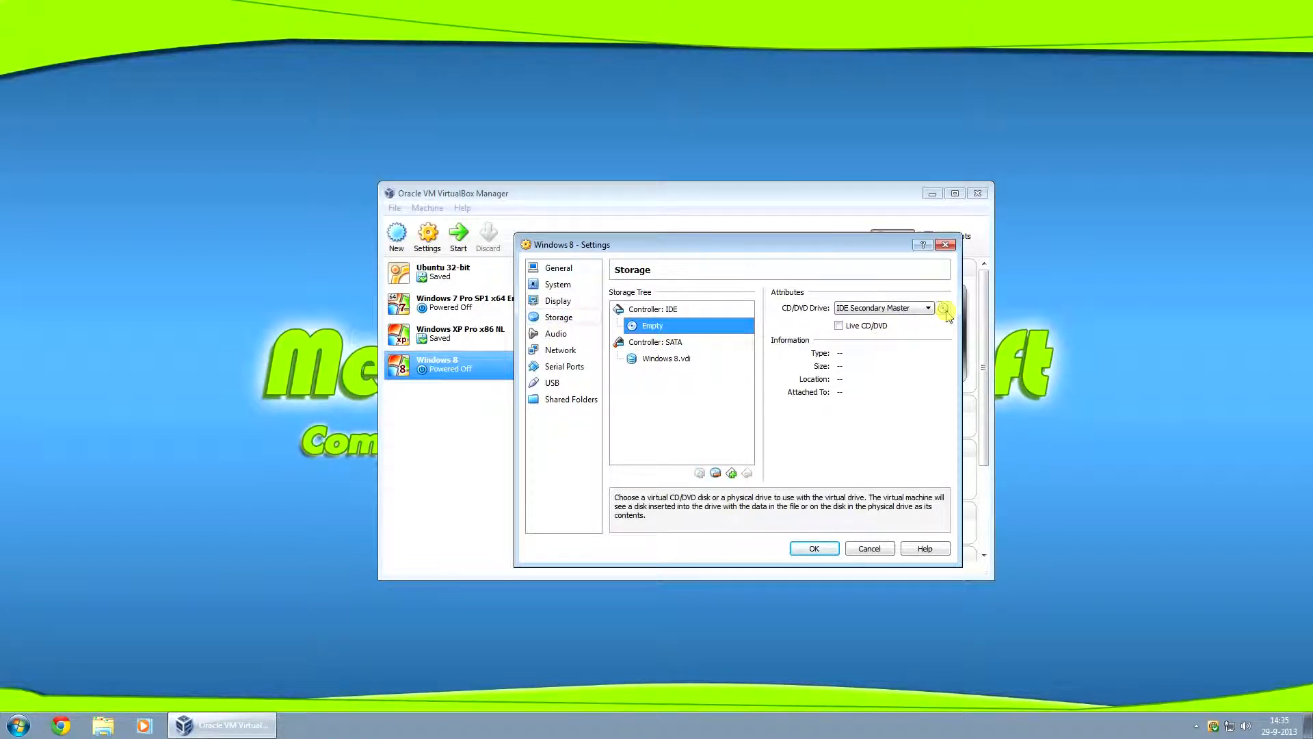
left_click(944, 307)
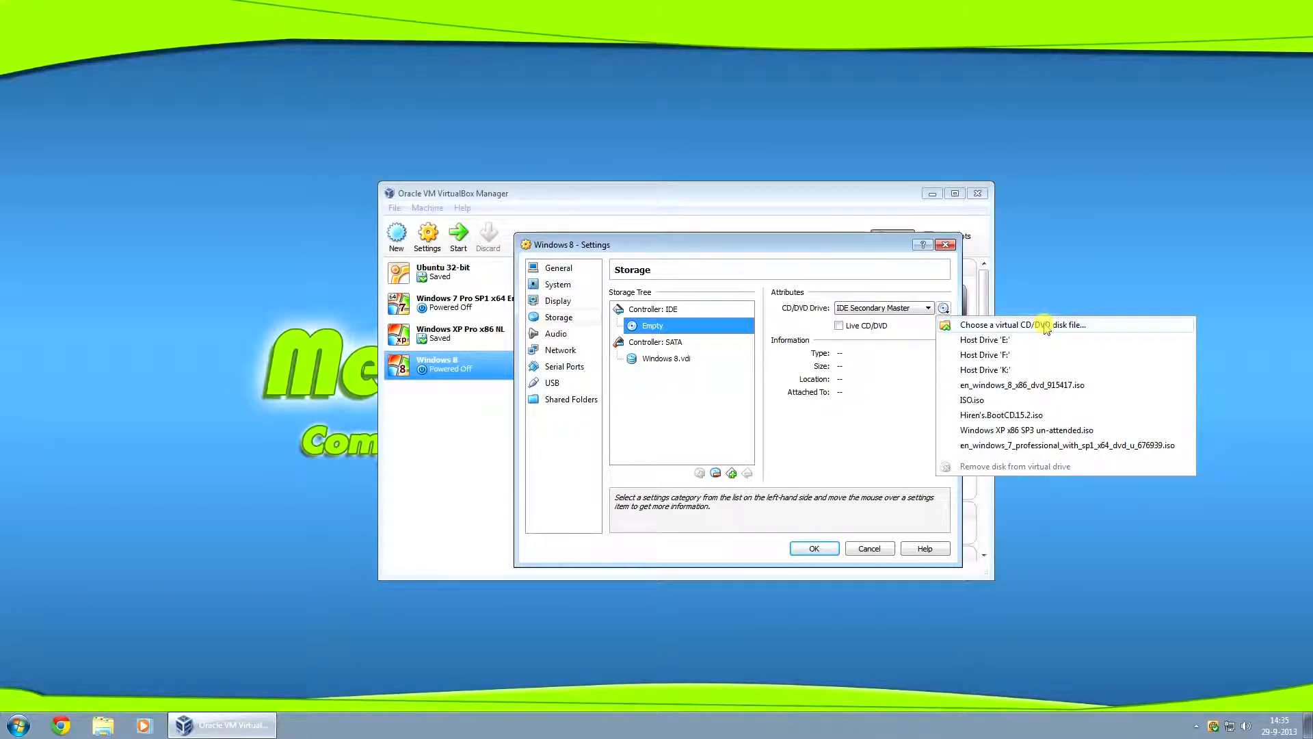
mouse_move(985, 339)
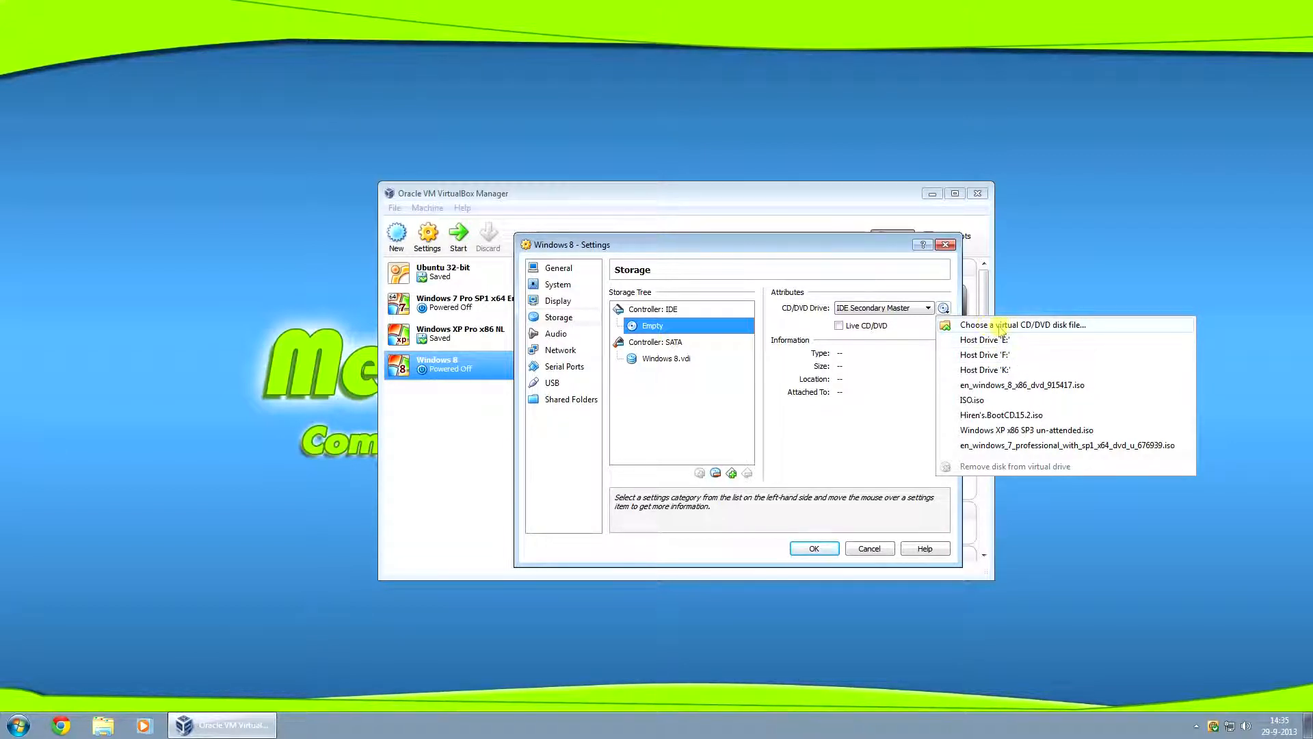
left_click(1021, 325)
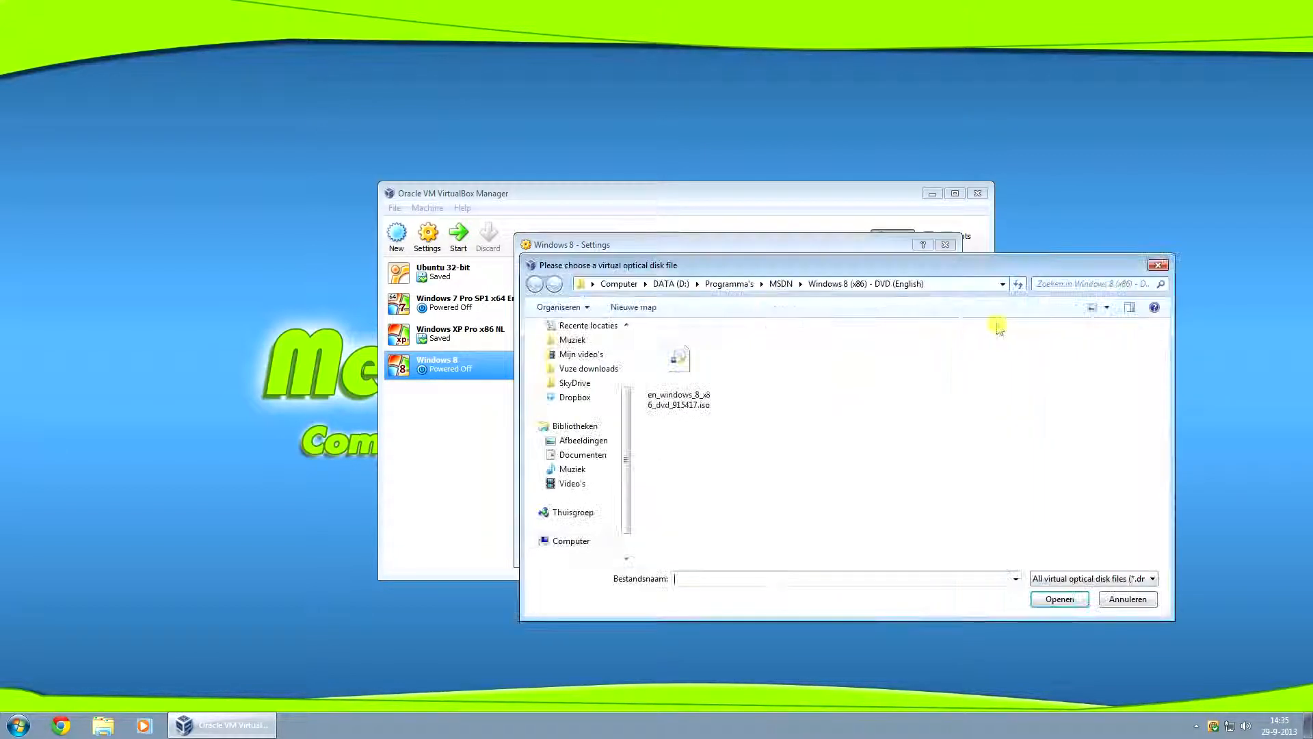
left_click(676, 318)
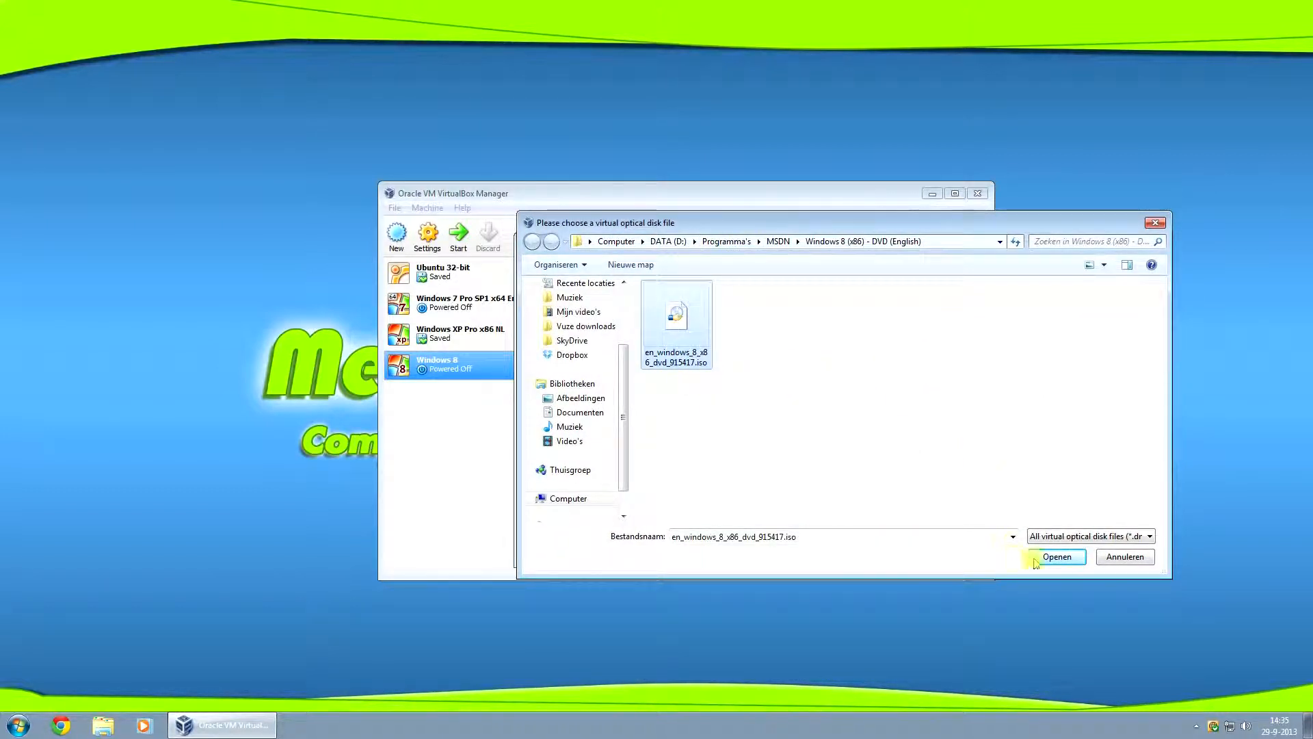
left_click(1056, 556)
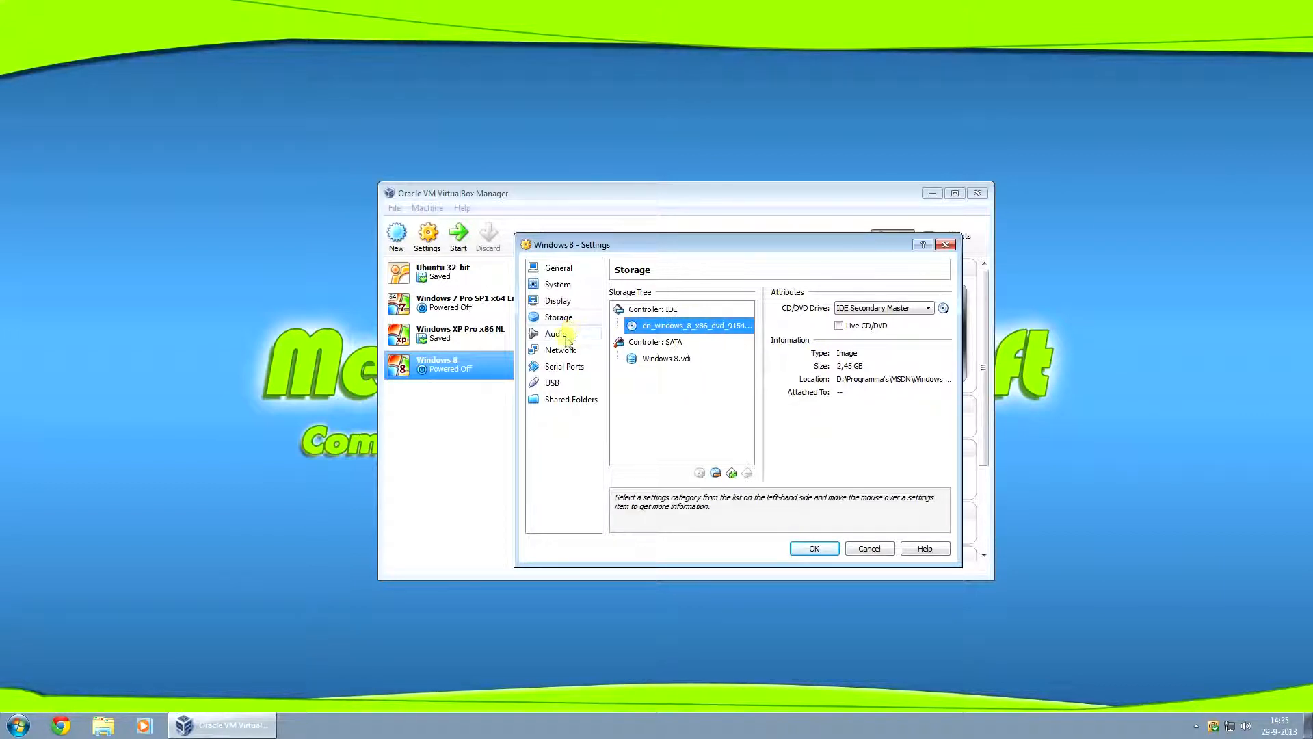
Attach the network adapter as a Bridged Adapter, then go to Shared Folders
left_click(560, 350)
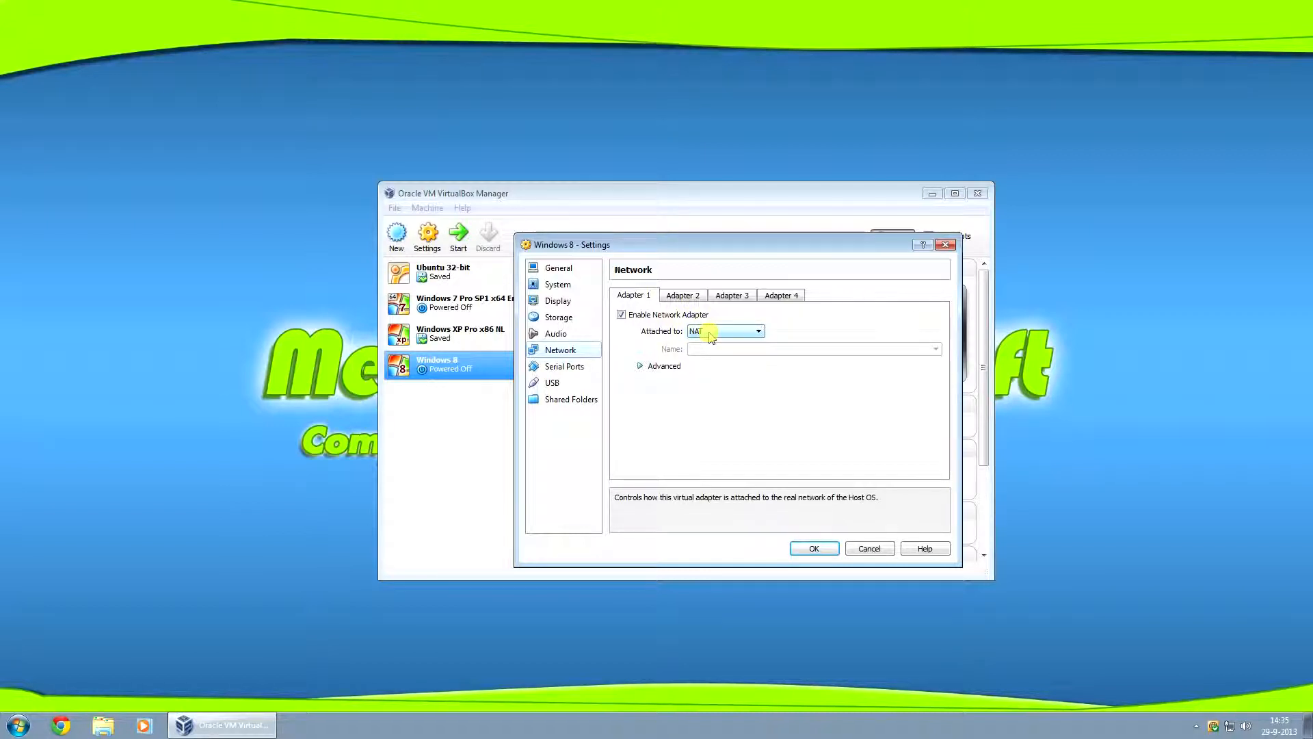
left_click(724, 330)
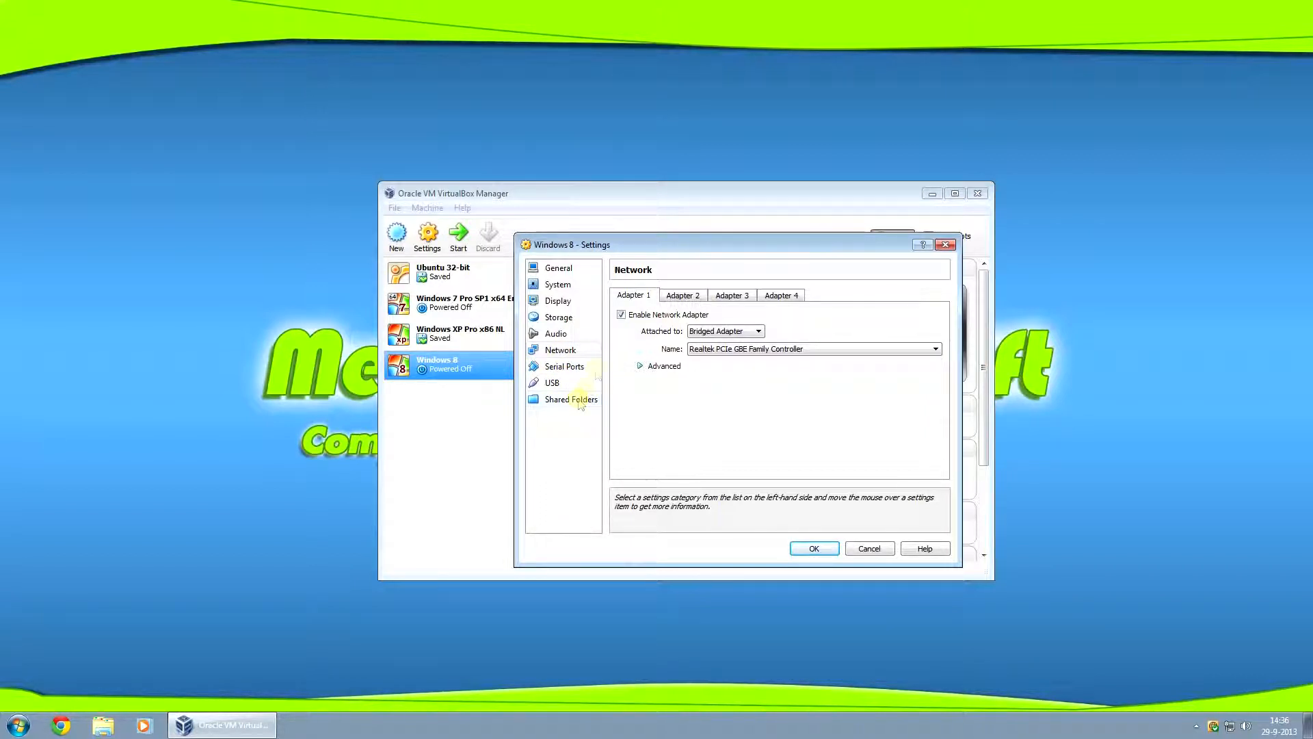
left_click(571, 399)
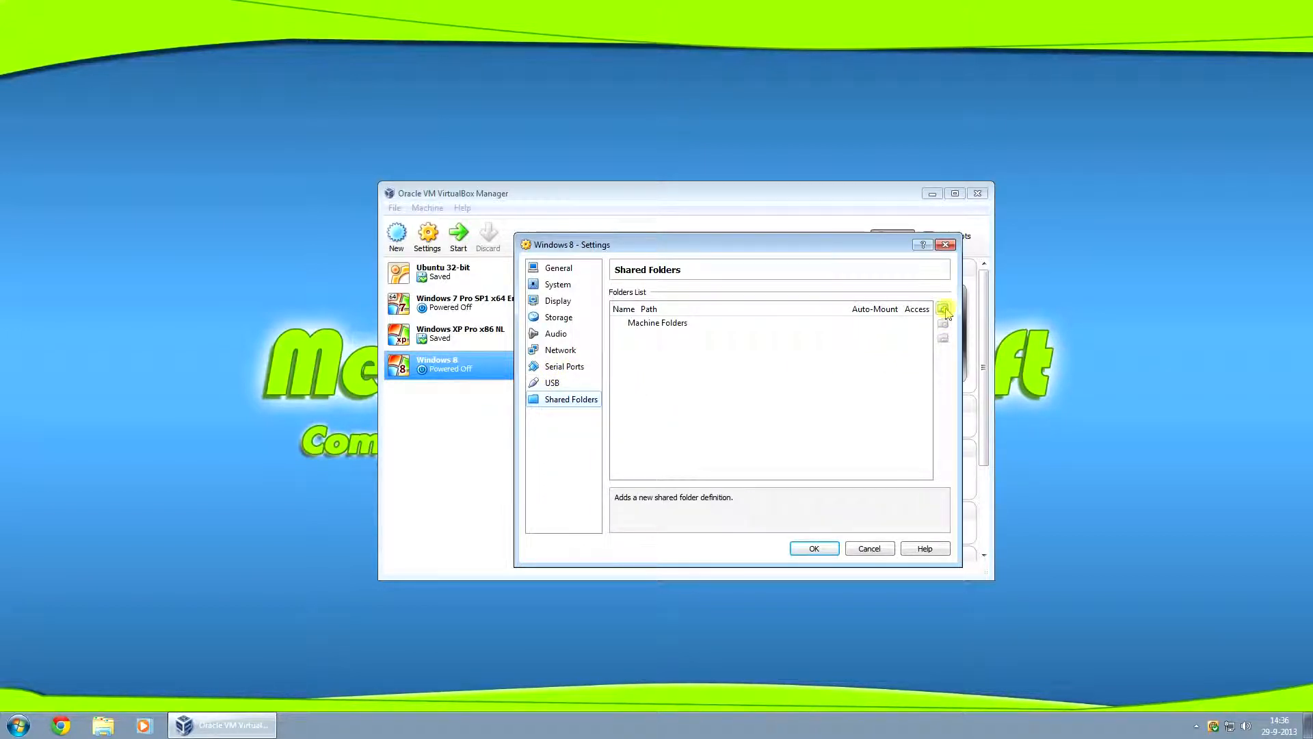
Add a share pointing to the VirtualBox VMs\Shared folder directory
left_click(943, 309)
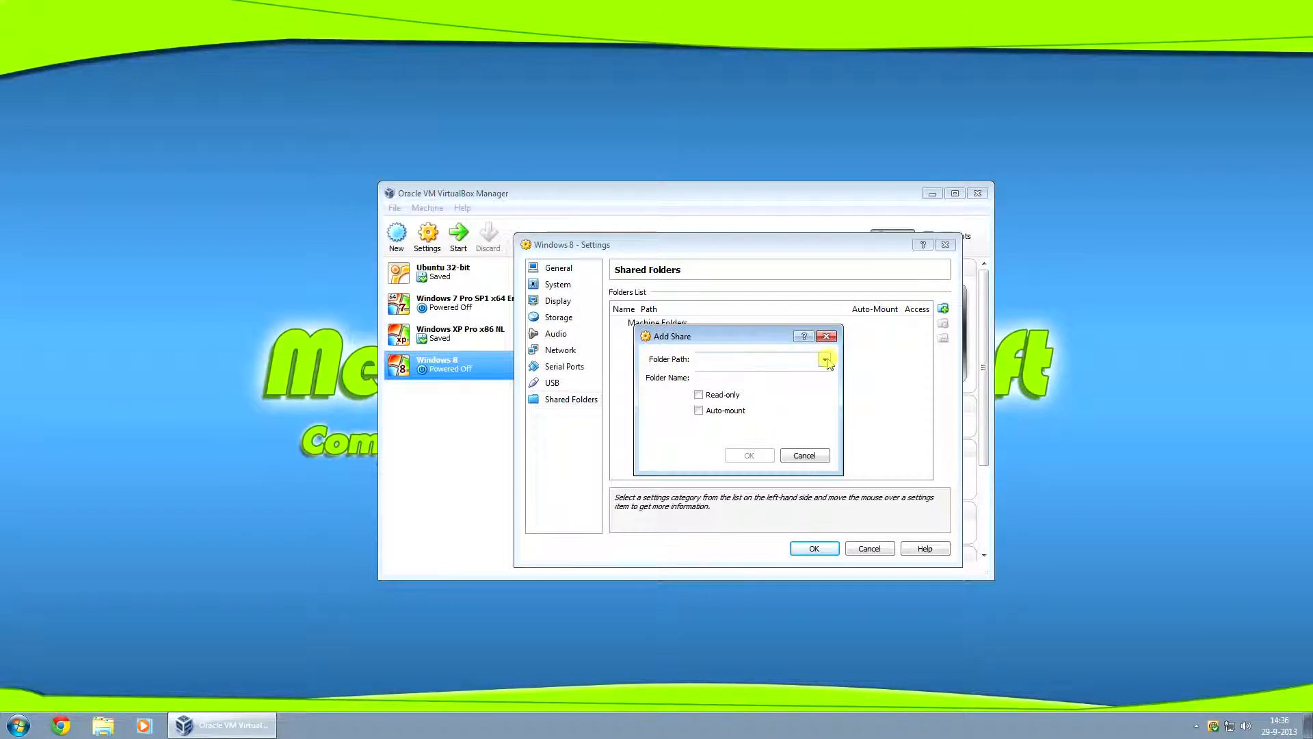
left_click(826, 358)
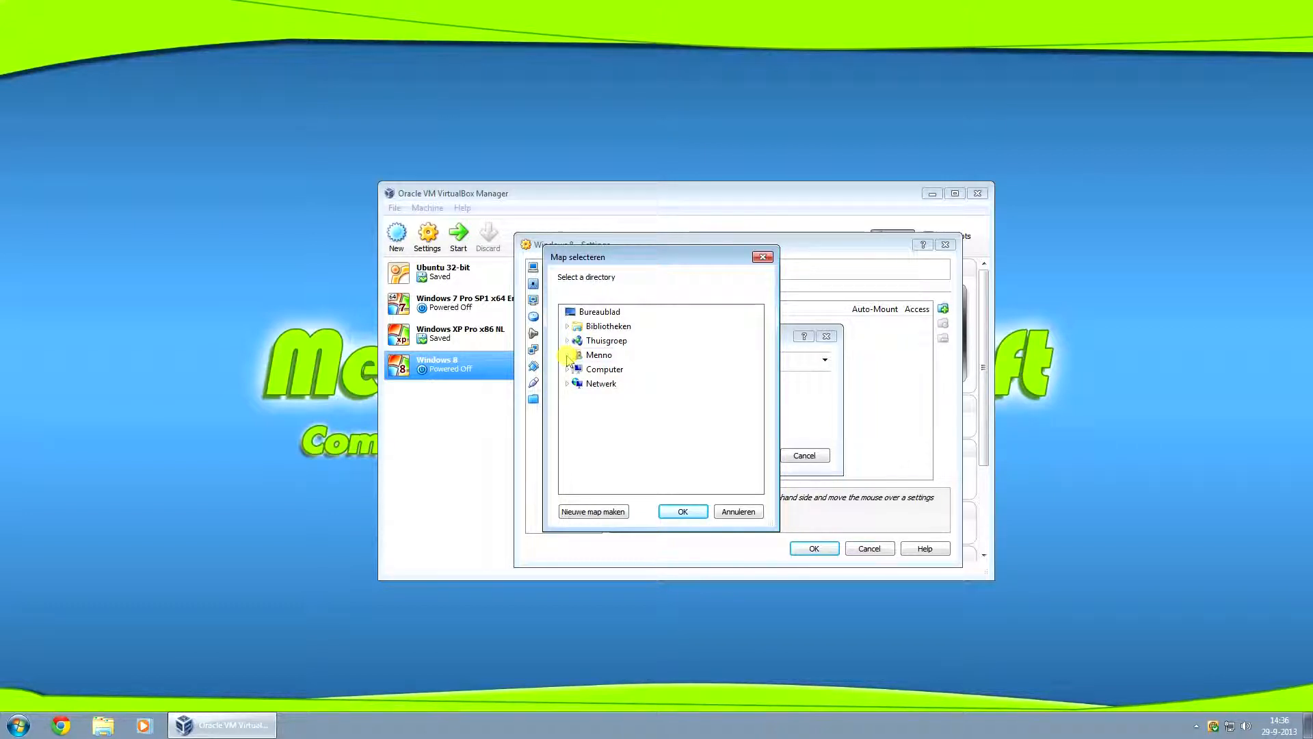
left_click(600, 312)
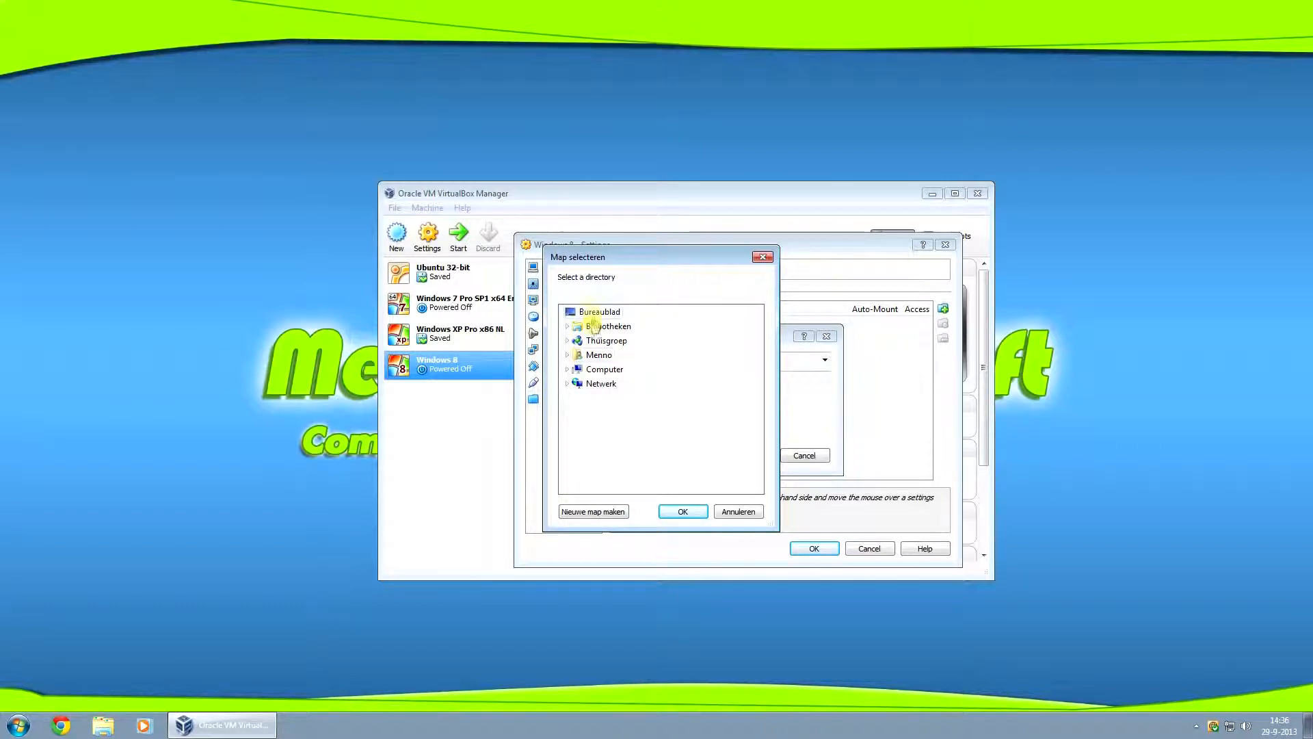
left_click(600, 312)
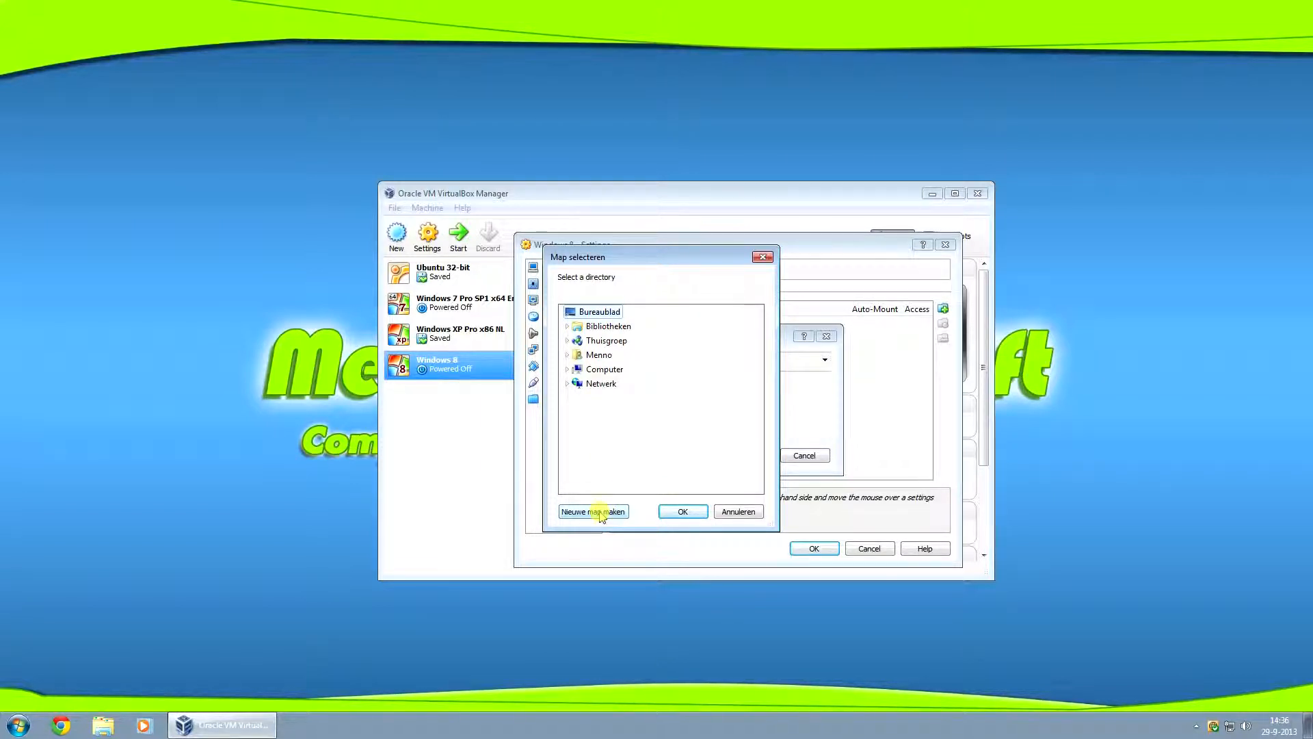
left_click(593, 511)
type("Shared folder")
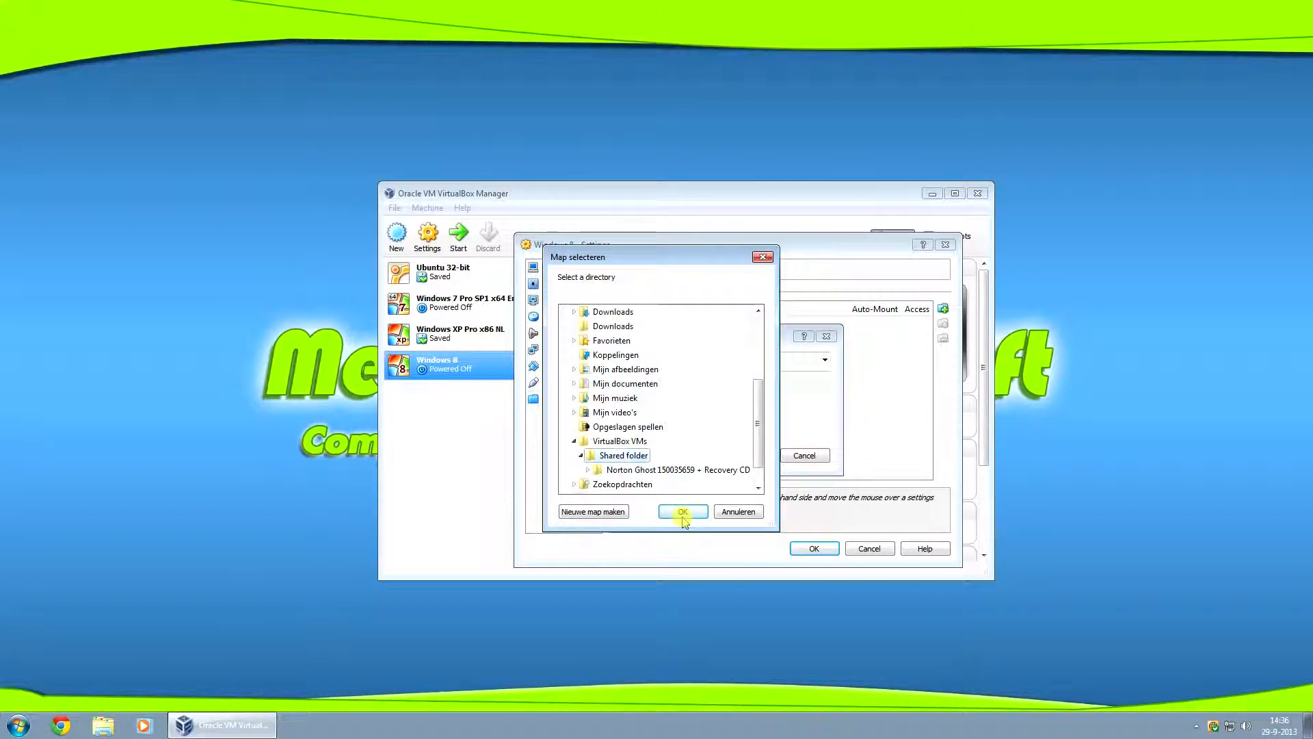
left_click(683, 512)
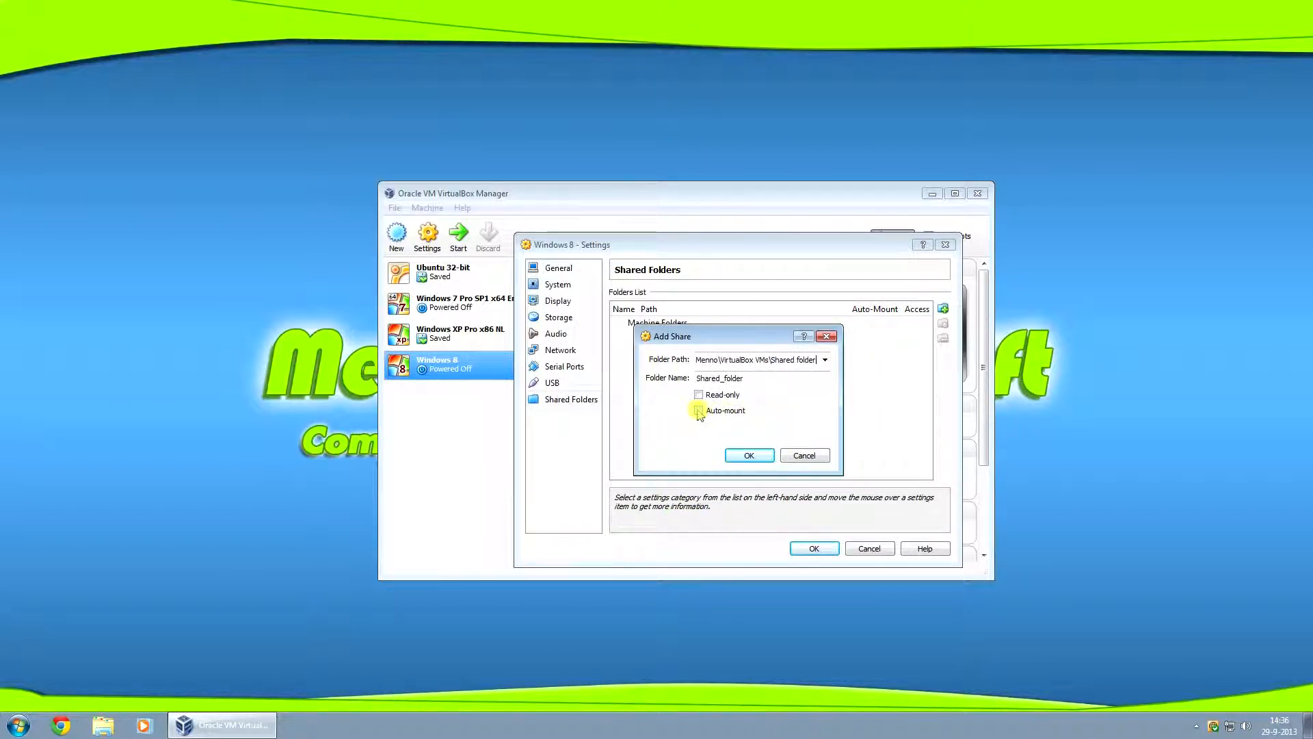
Make the share auto-mount with full access, add it and save the machine settings
left_click(698, 410)
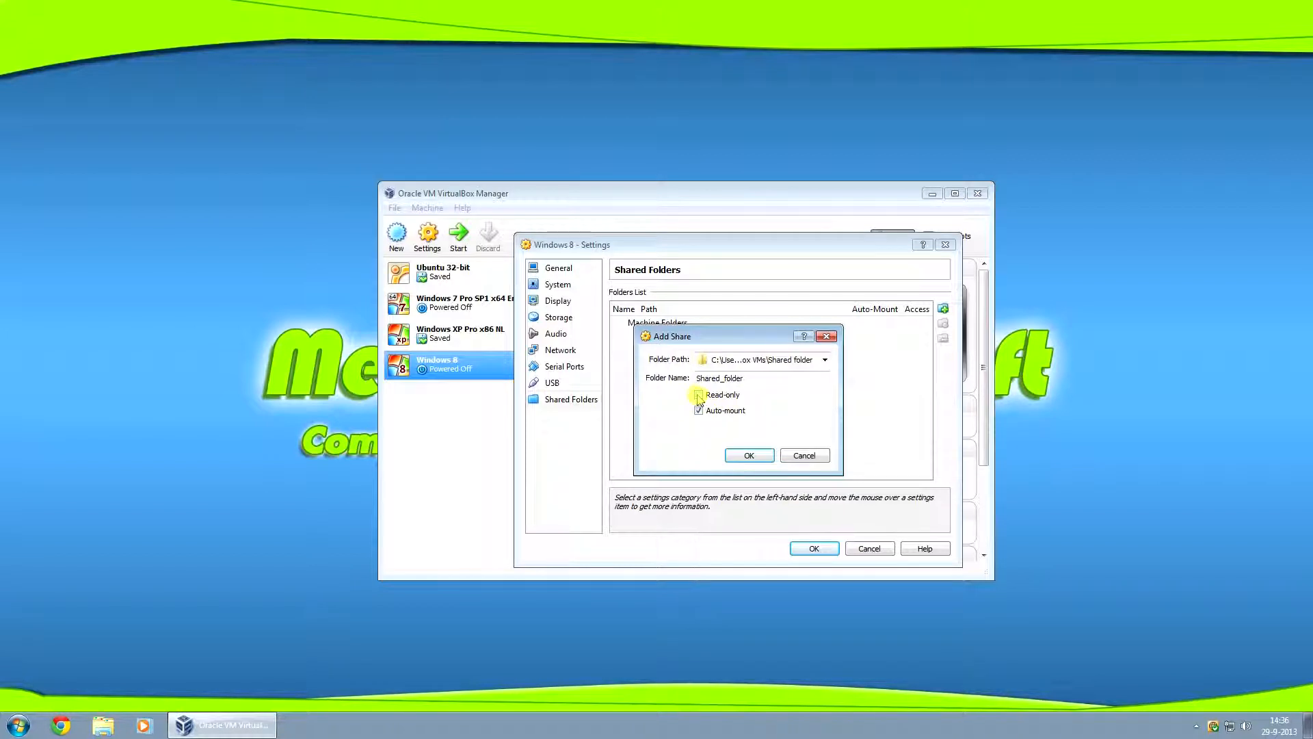
left_click(698, 395)
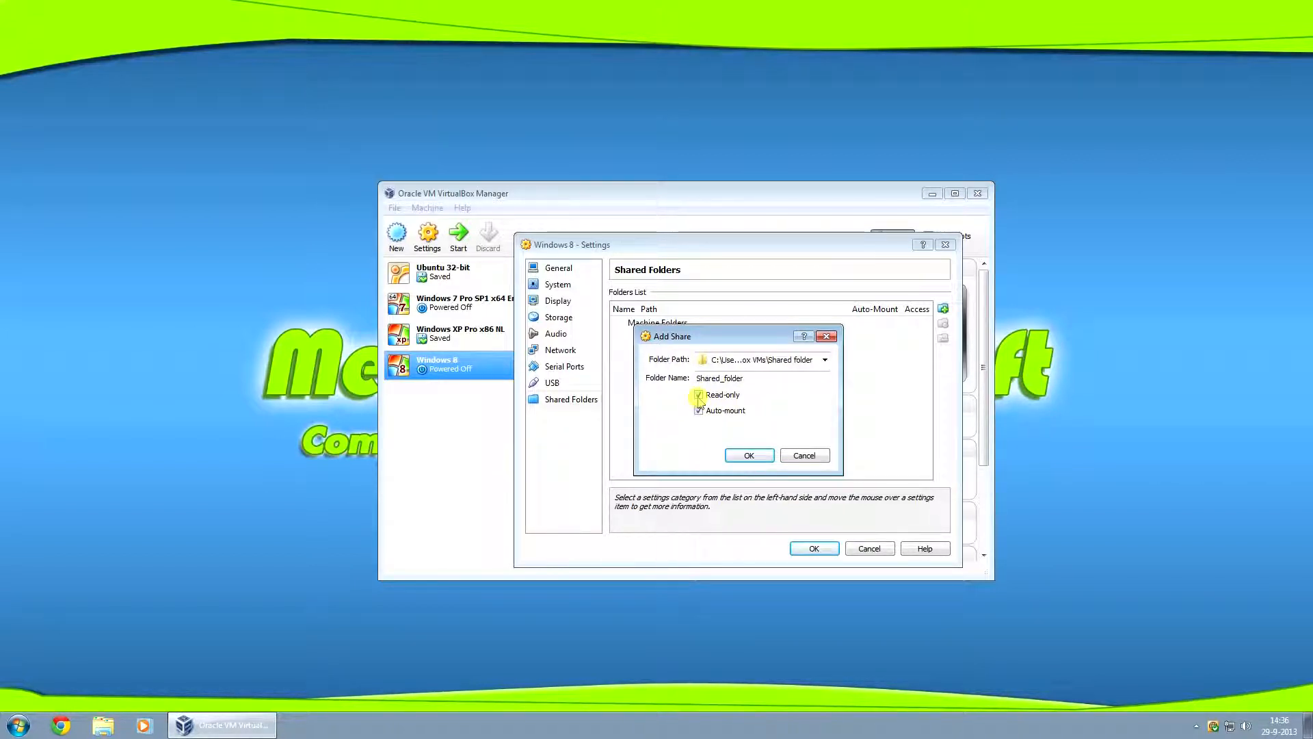
left_click(699, 394)
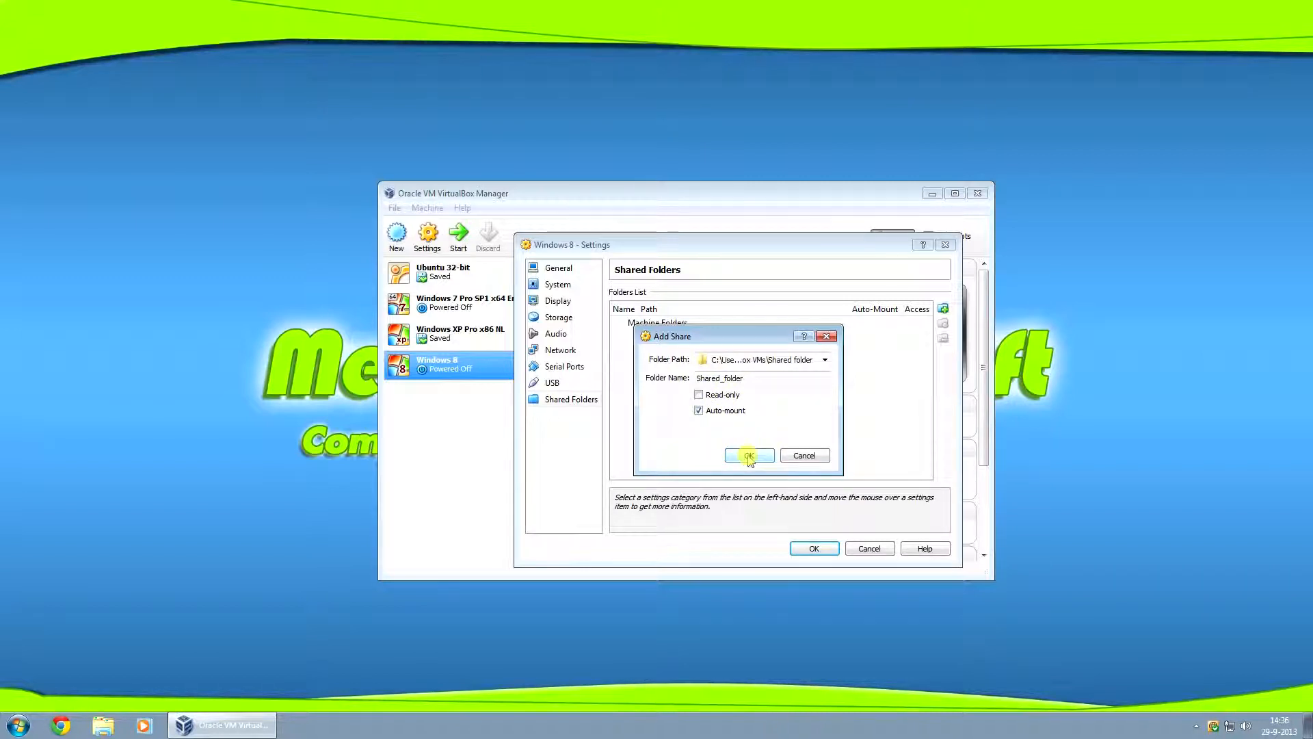
left_click(748, 455)
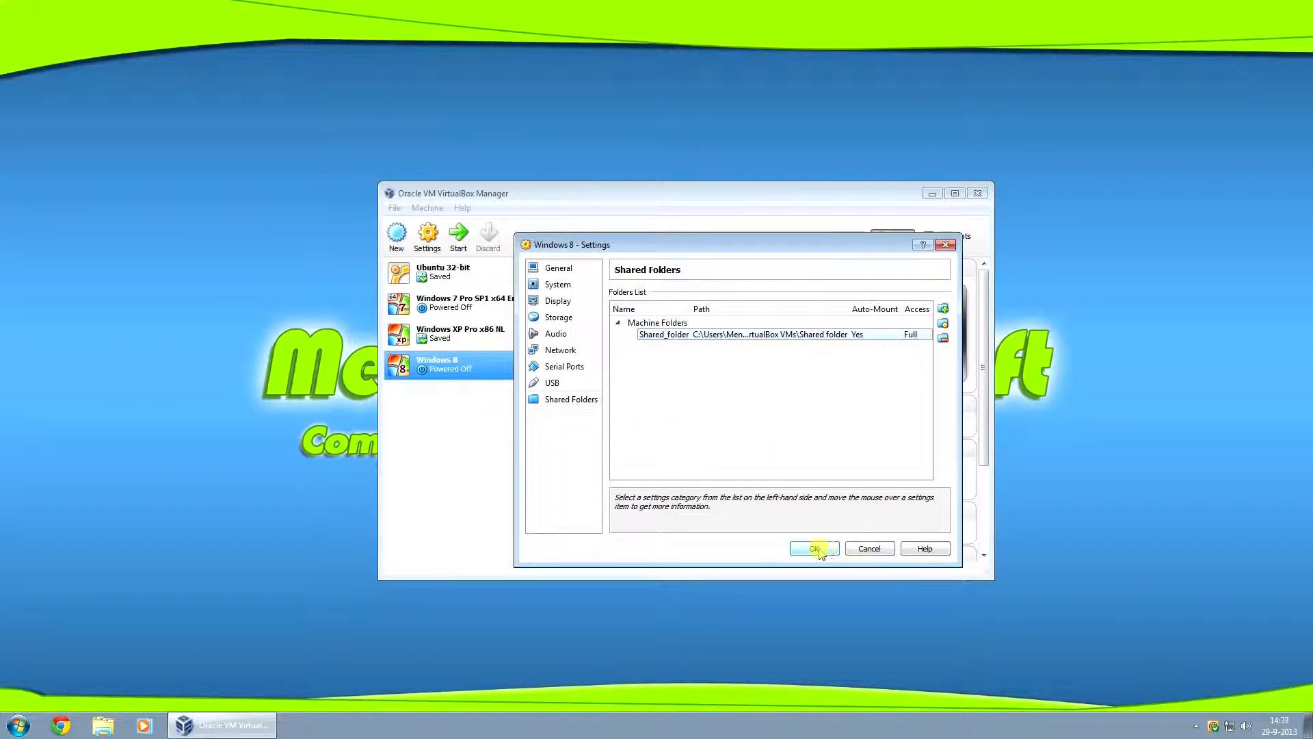
left_click(813, 548)
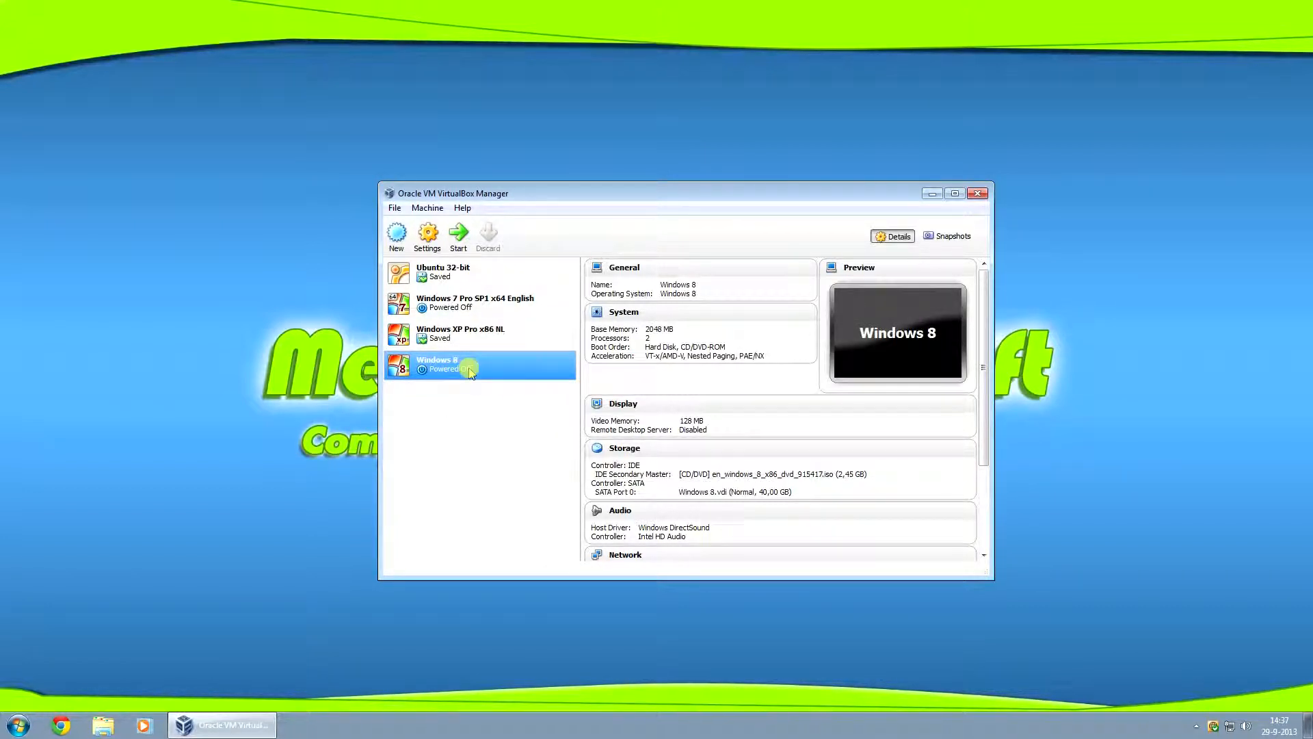
Start the Windows 8 machine and let it boot from the installation disc
left_click(458, 234)
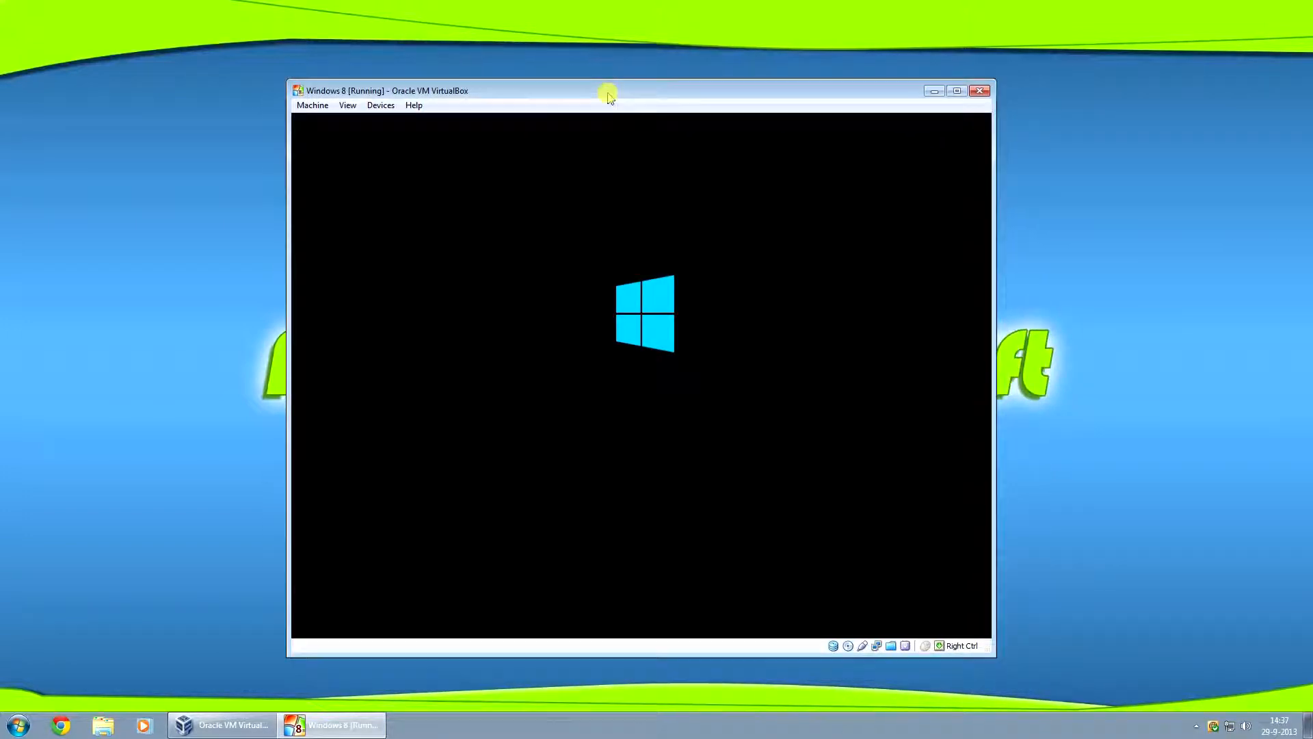
mouse_move(1057, 402)
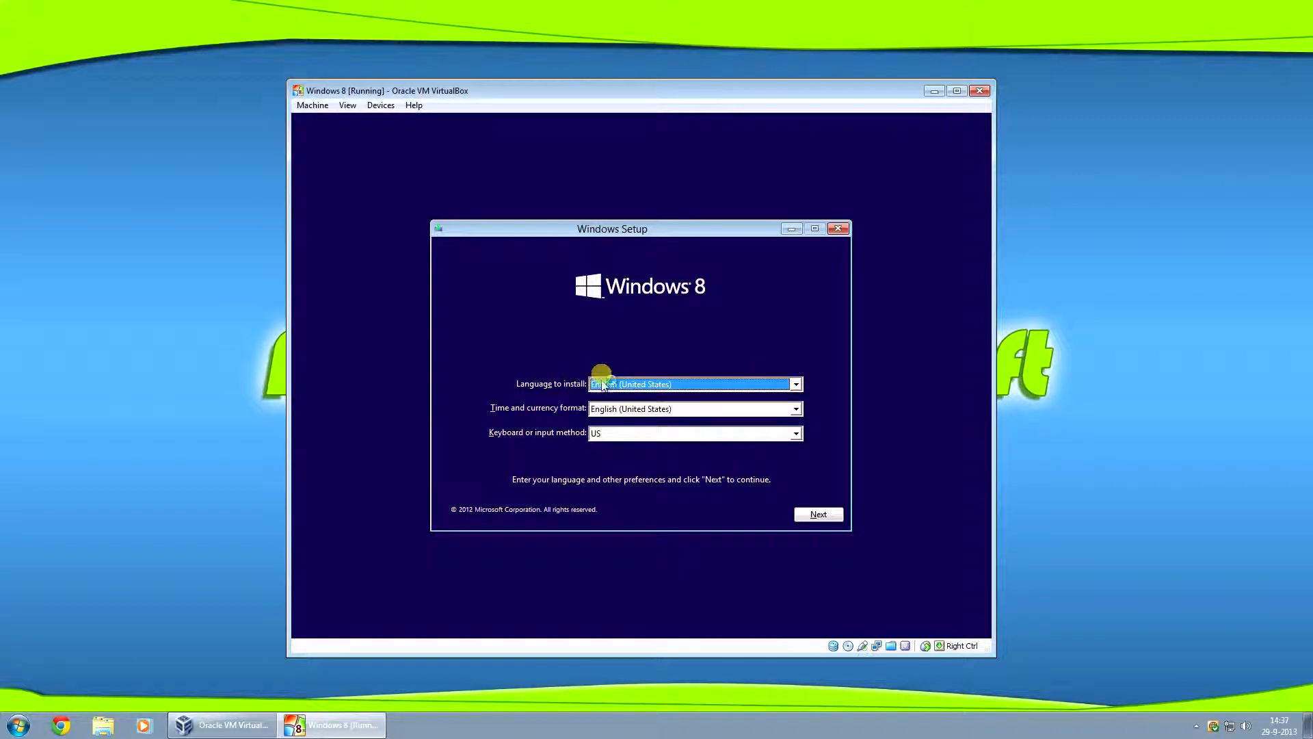
mouse_move(559, 383)
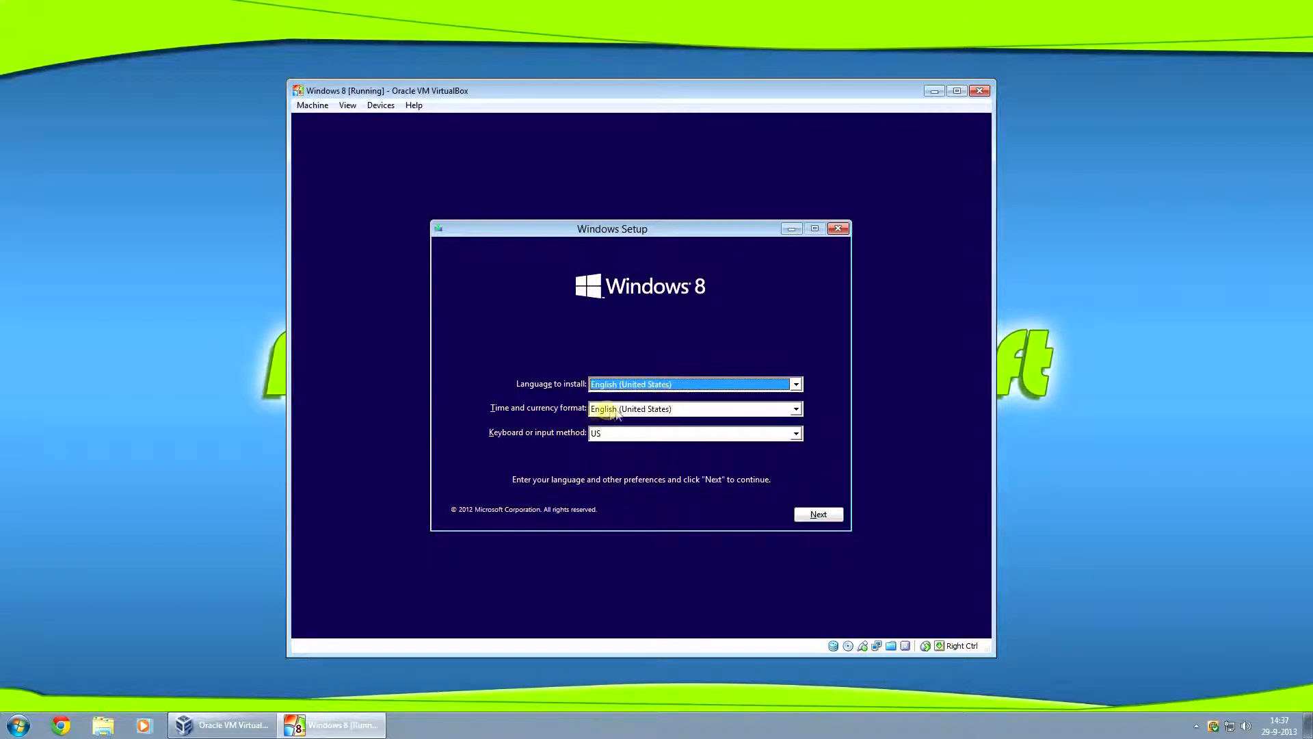
mouse_move(724, 412)
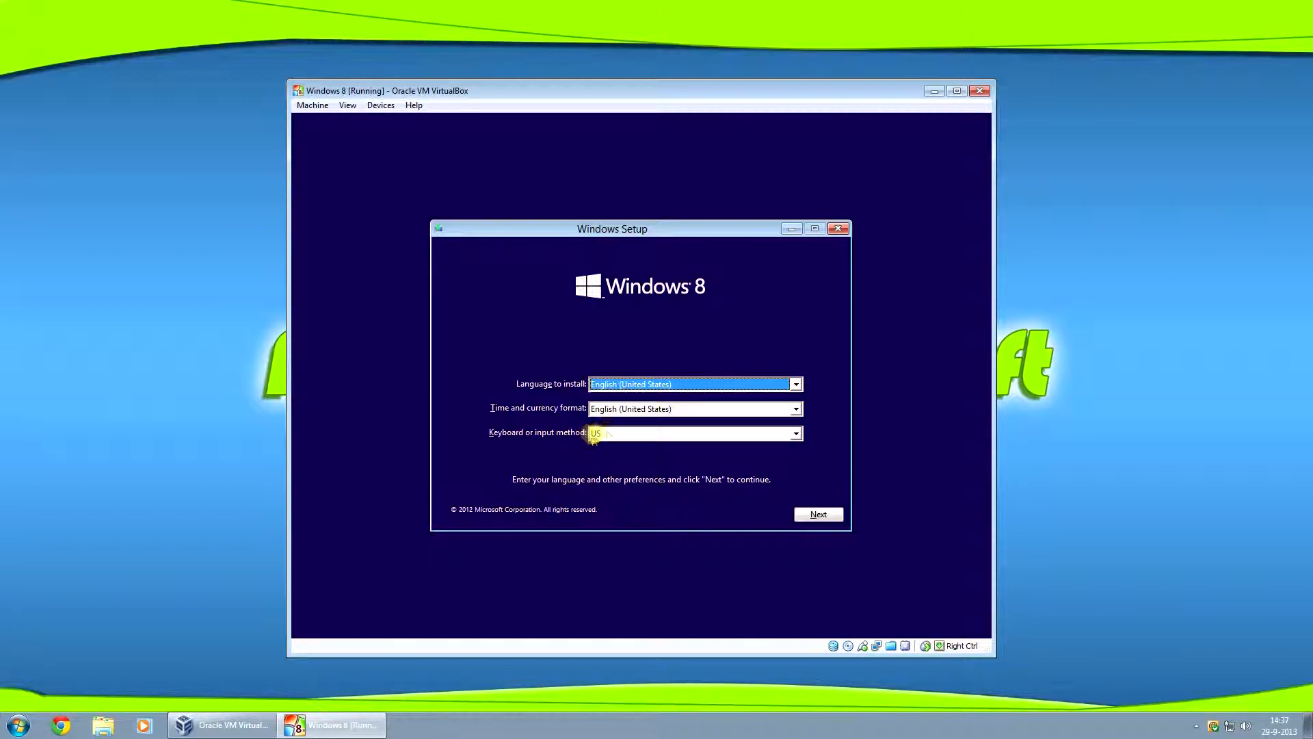
Keep English (United States) with the US keyboard and choose Install now
left_click(793, 432)
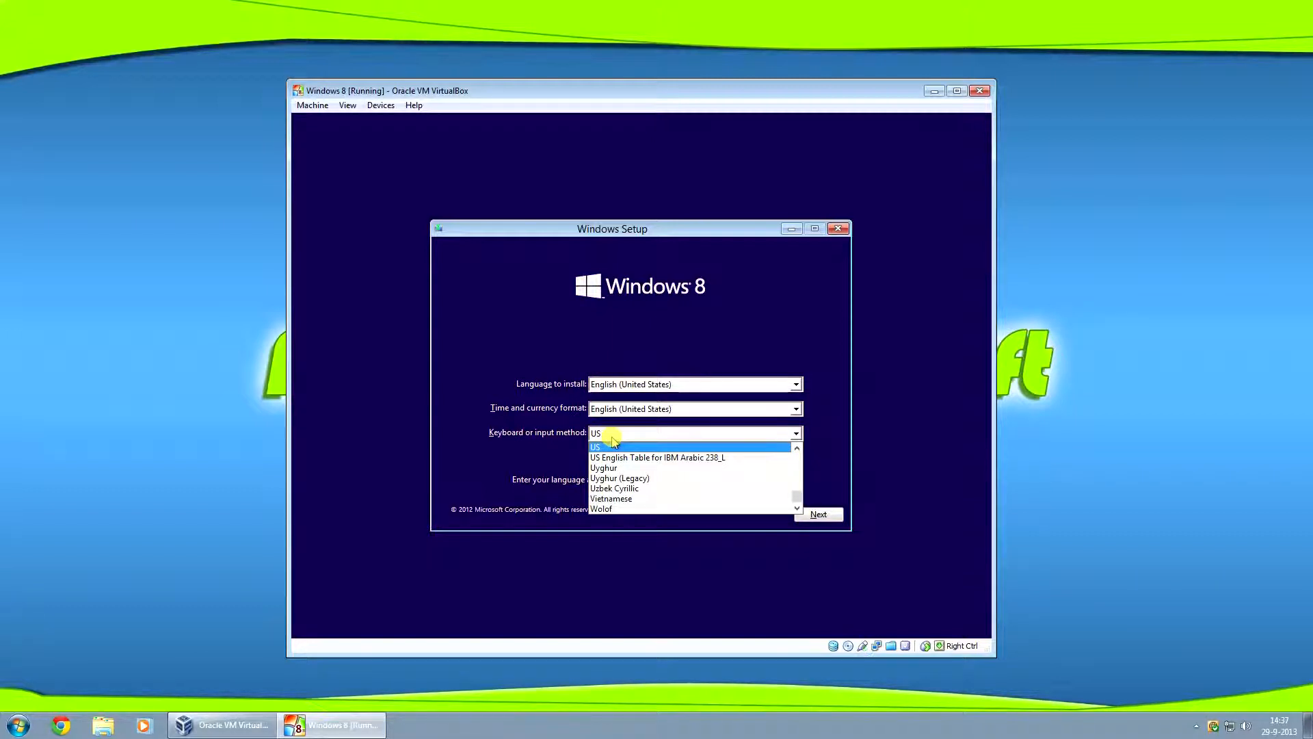
left_click(596, 433)
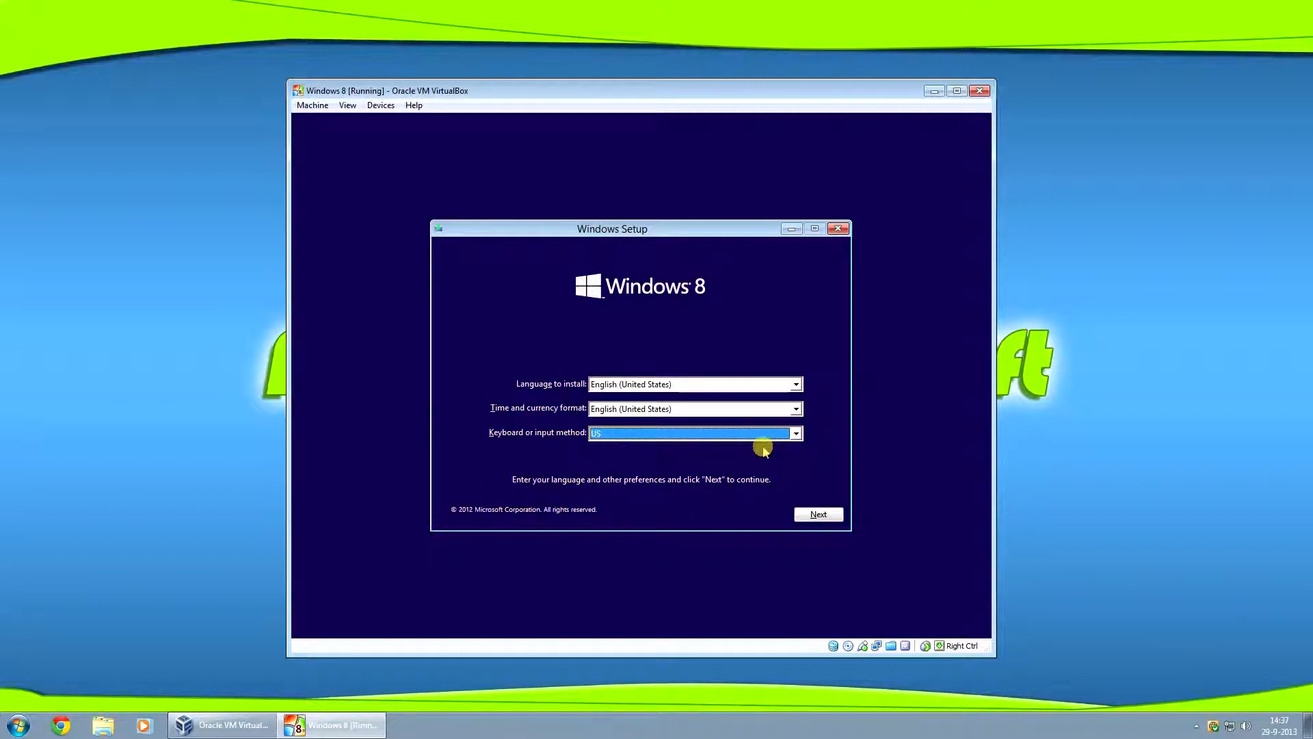
mouse_move(683, 384)
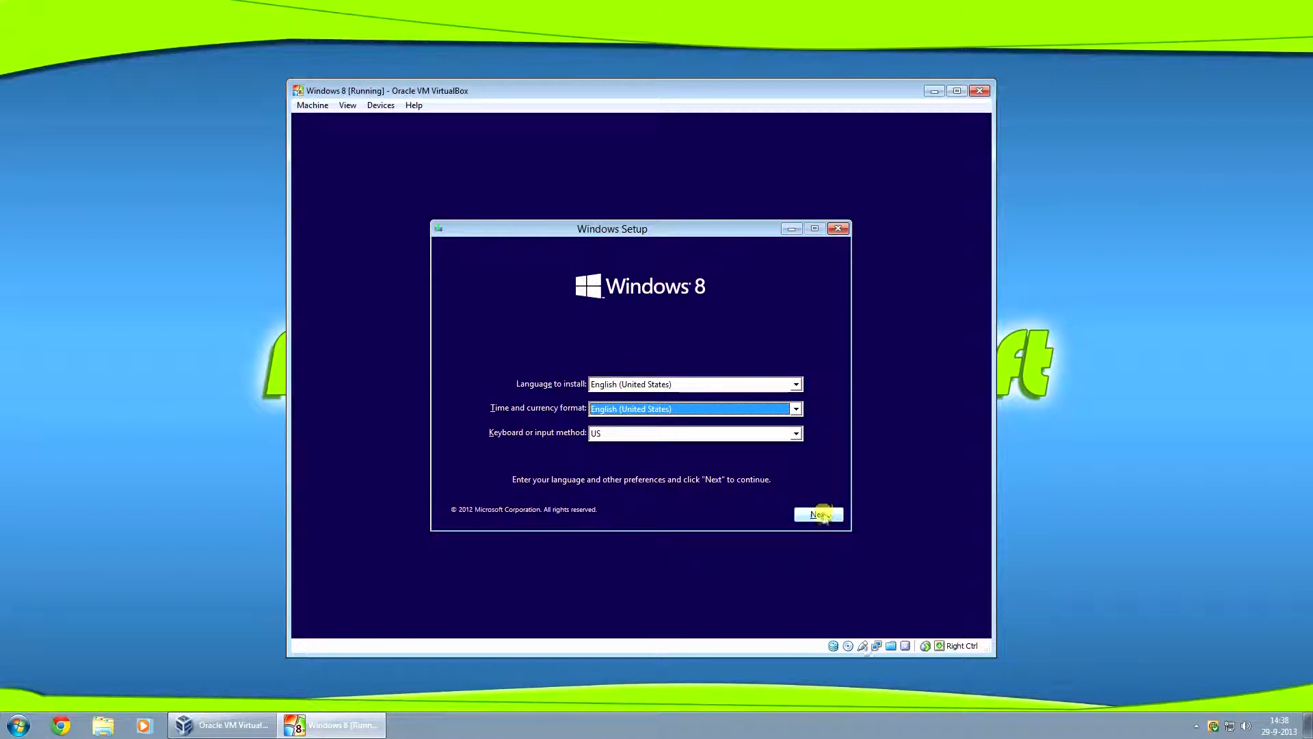
left_click(817, 513)
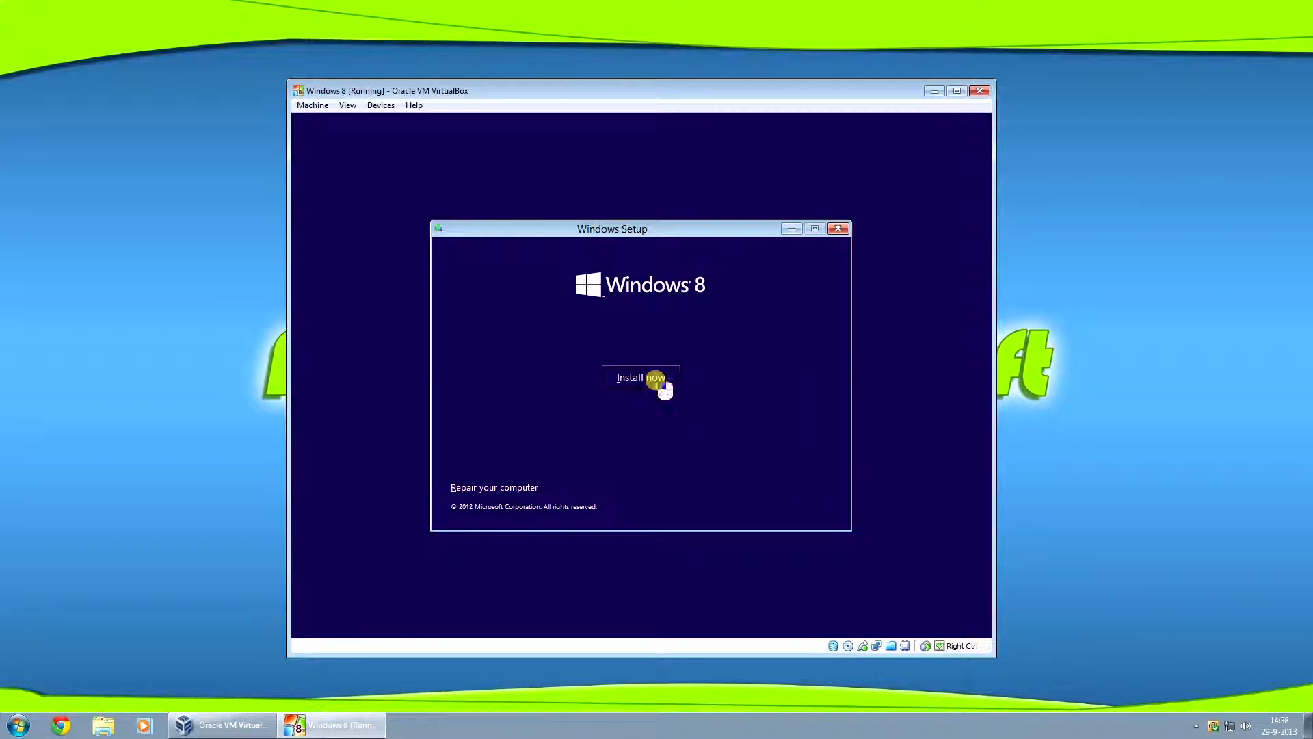
left_click(641, 377)
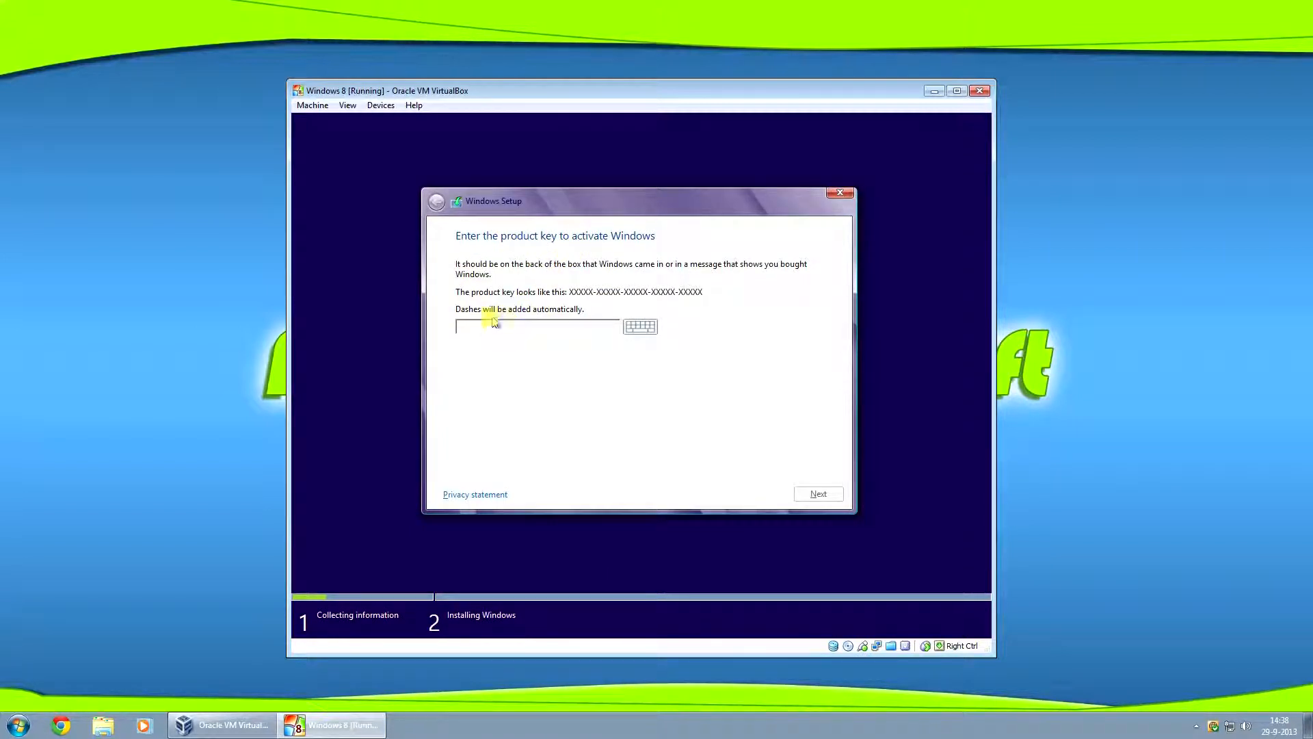
mouse_move(505, 327)
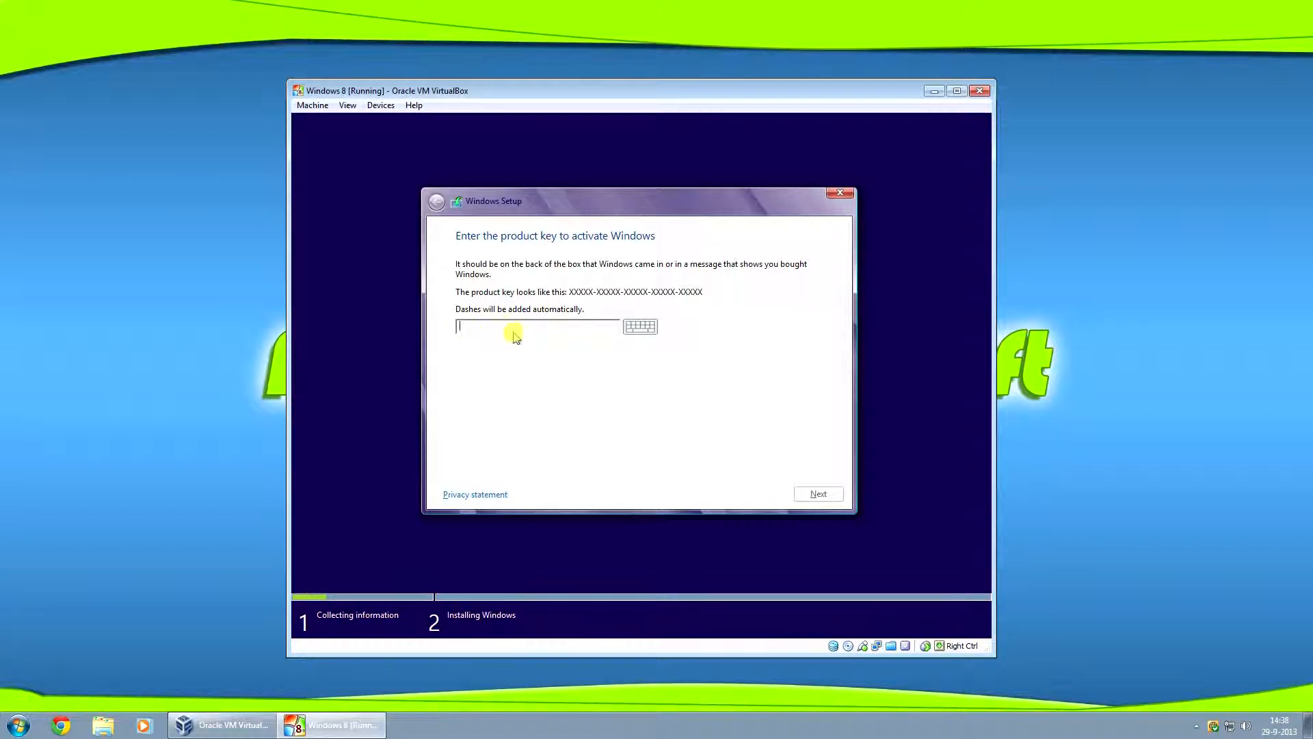
mouse_move(570, 339)
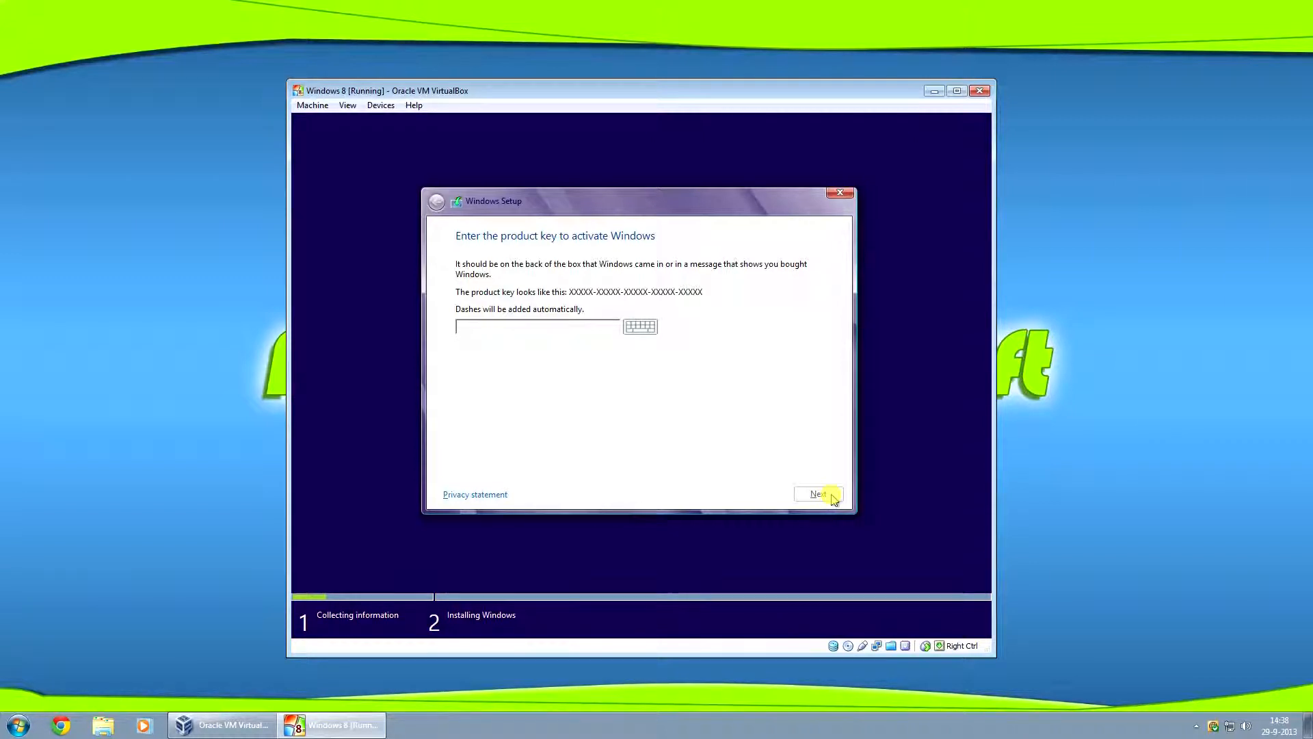
mouse_move(615, 383)
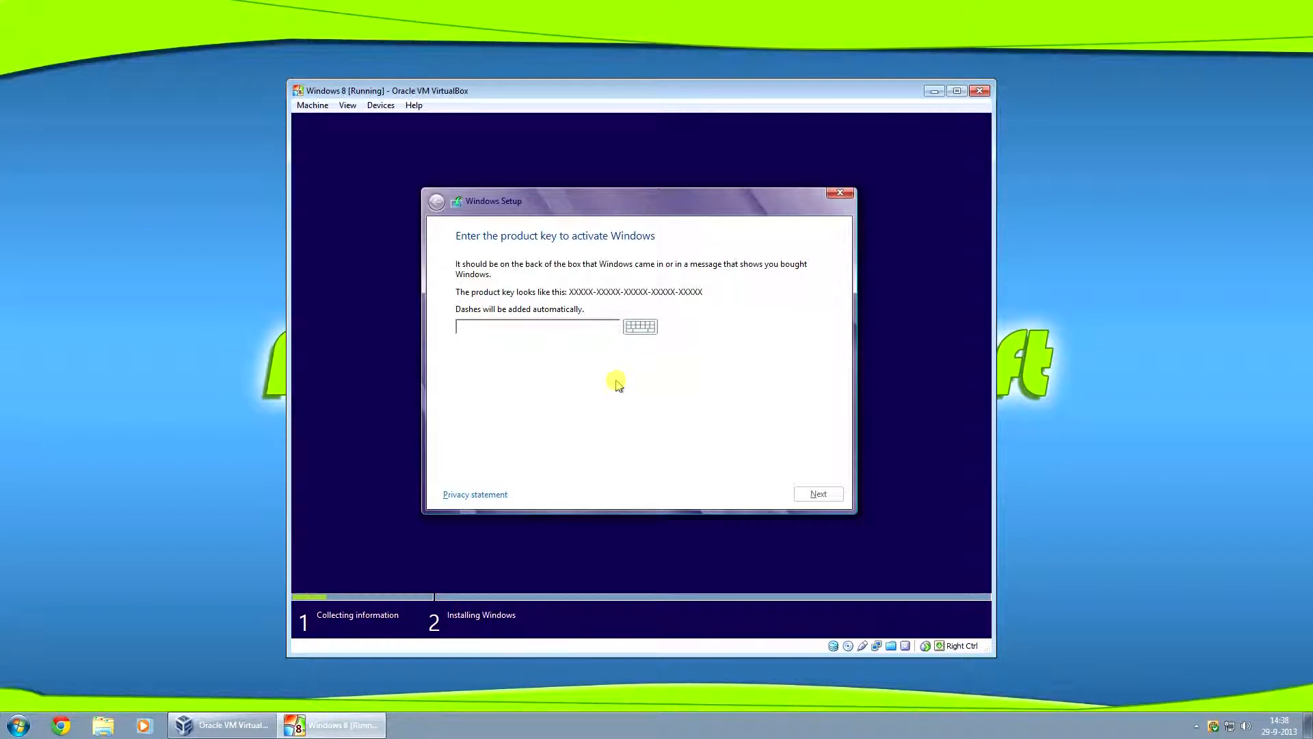
Continue past the product key page to the Windows 8 Pro license terms
left_click(817, 493)
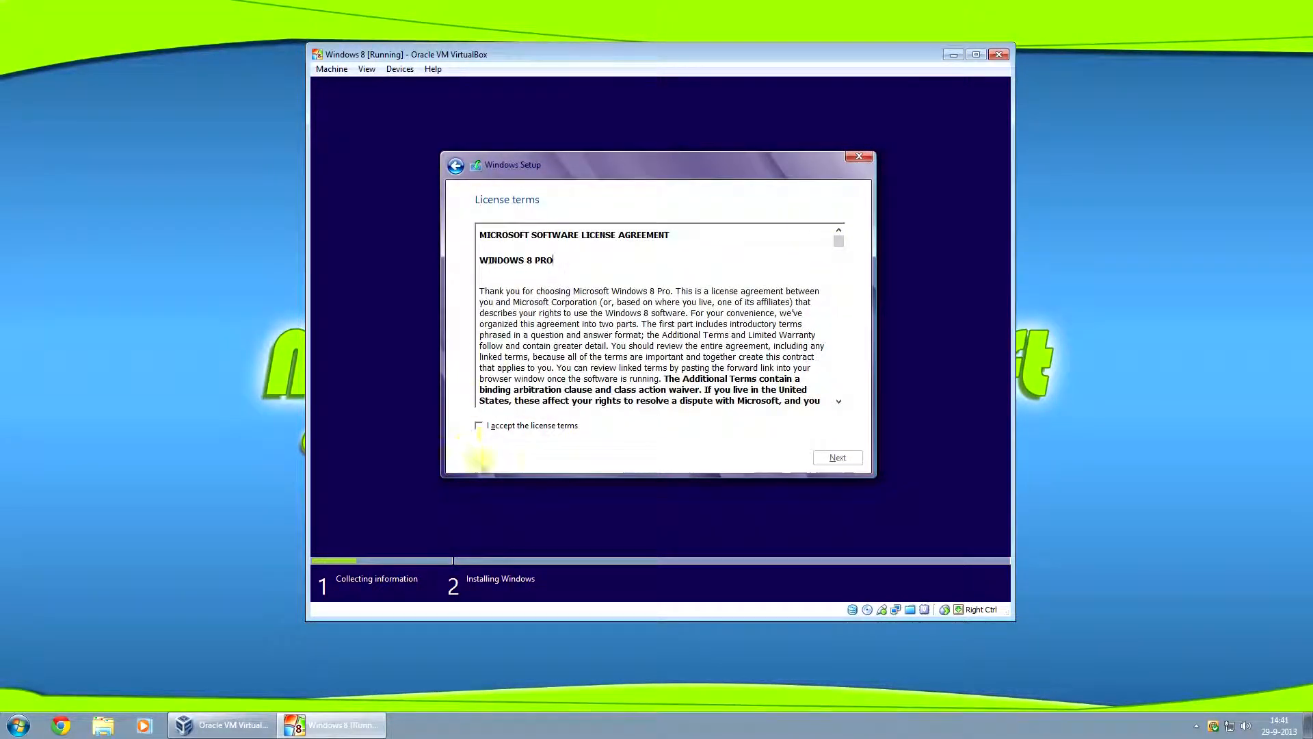
Accept the license terms and start a custom Windows-only install on the Drive 0 unallocated 40 GB space
left_click(479, 426)
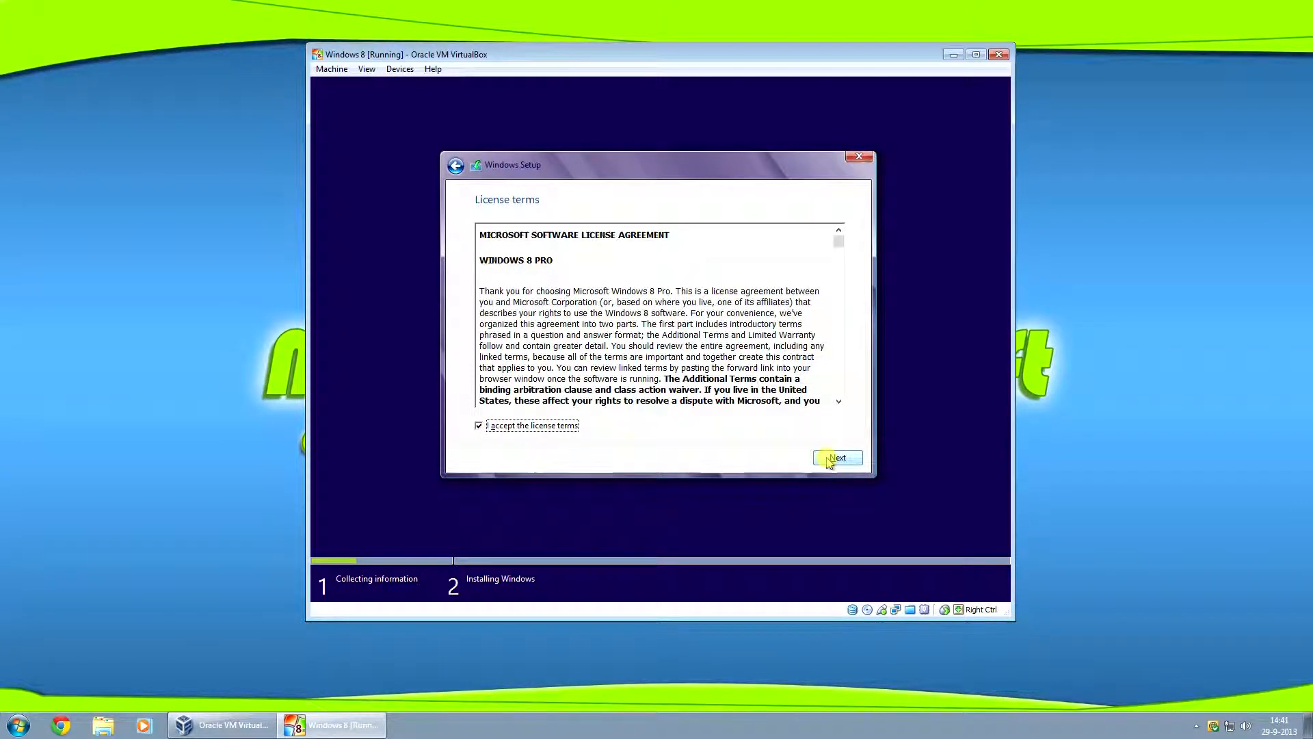
left_click(836, 457)
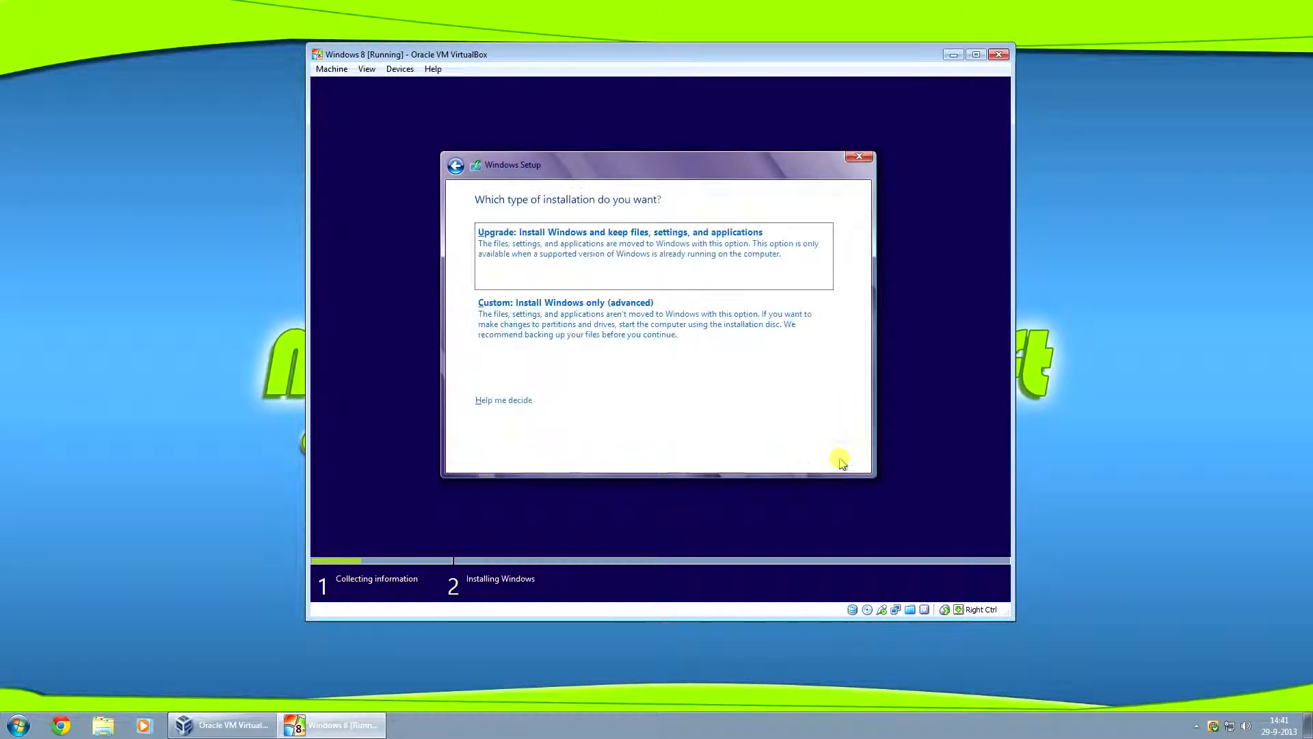
mouse_move(518, 251)
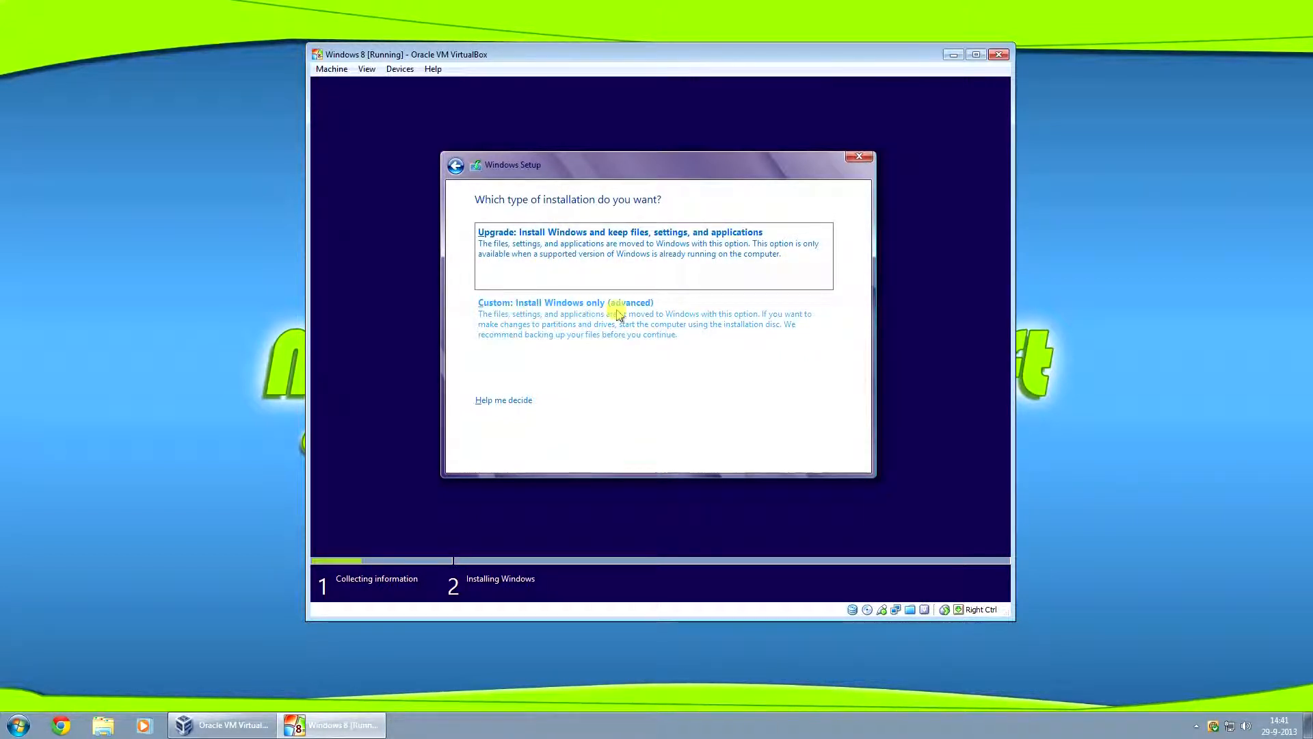
left_click(566, 302)
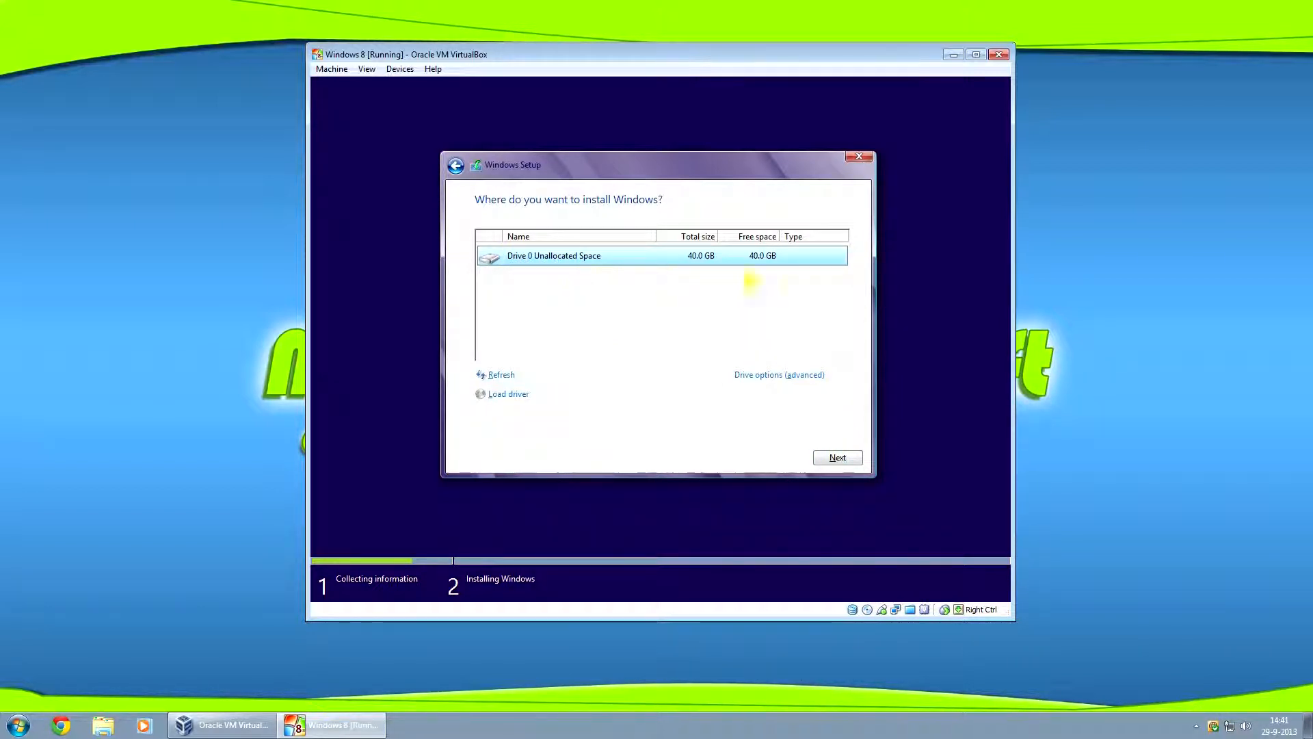
left_click(836, 458)
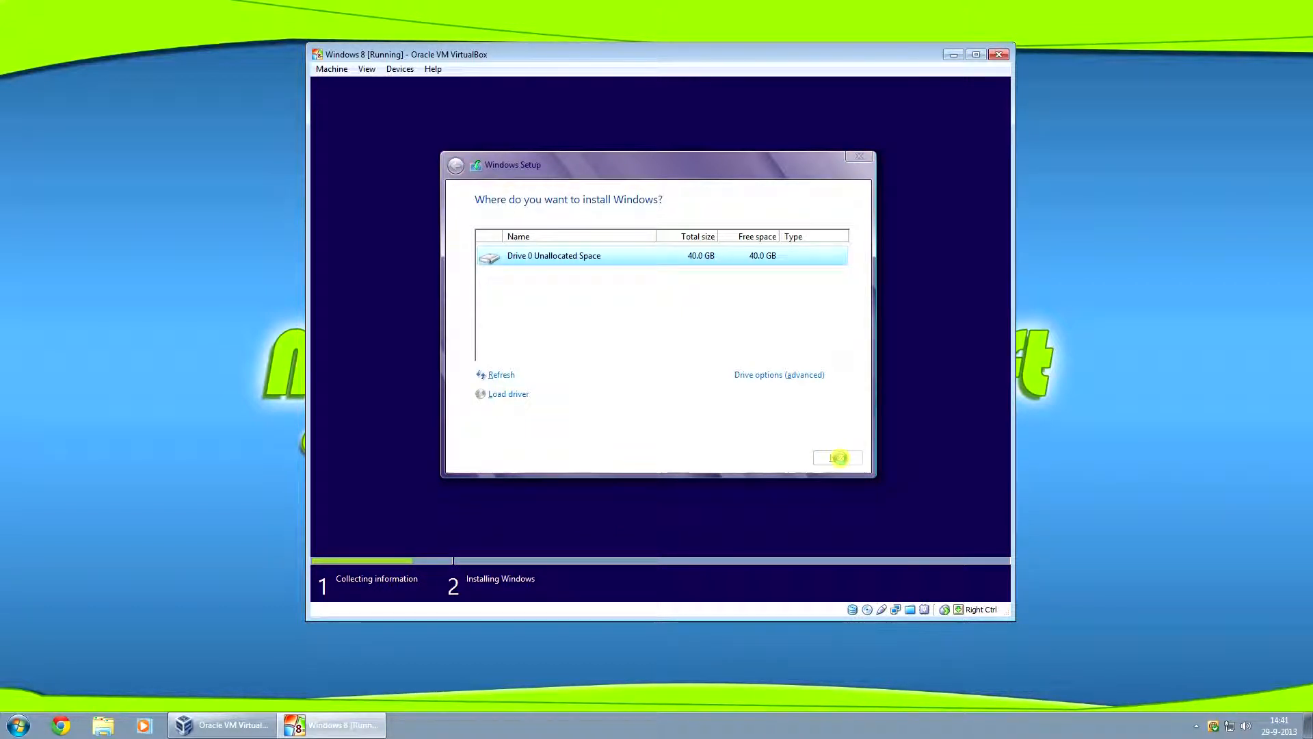
left_click(836, 457)
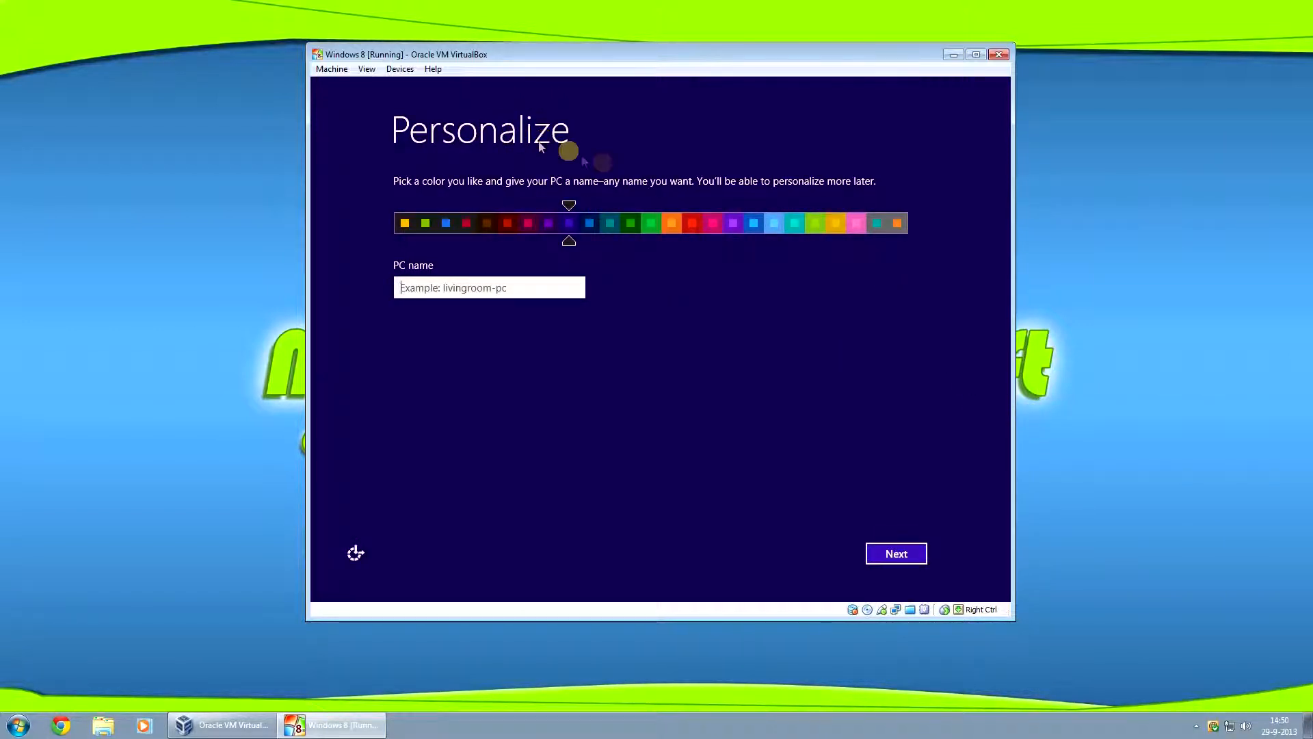
Choose a light blue colour scheme on the Personalize screen
left_click(753, 223)
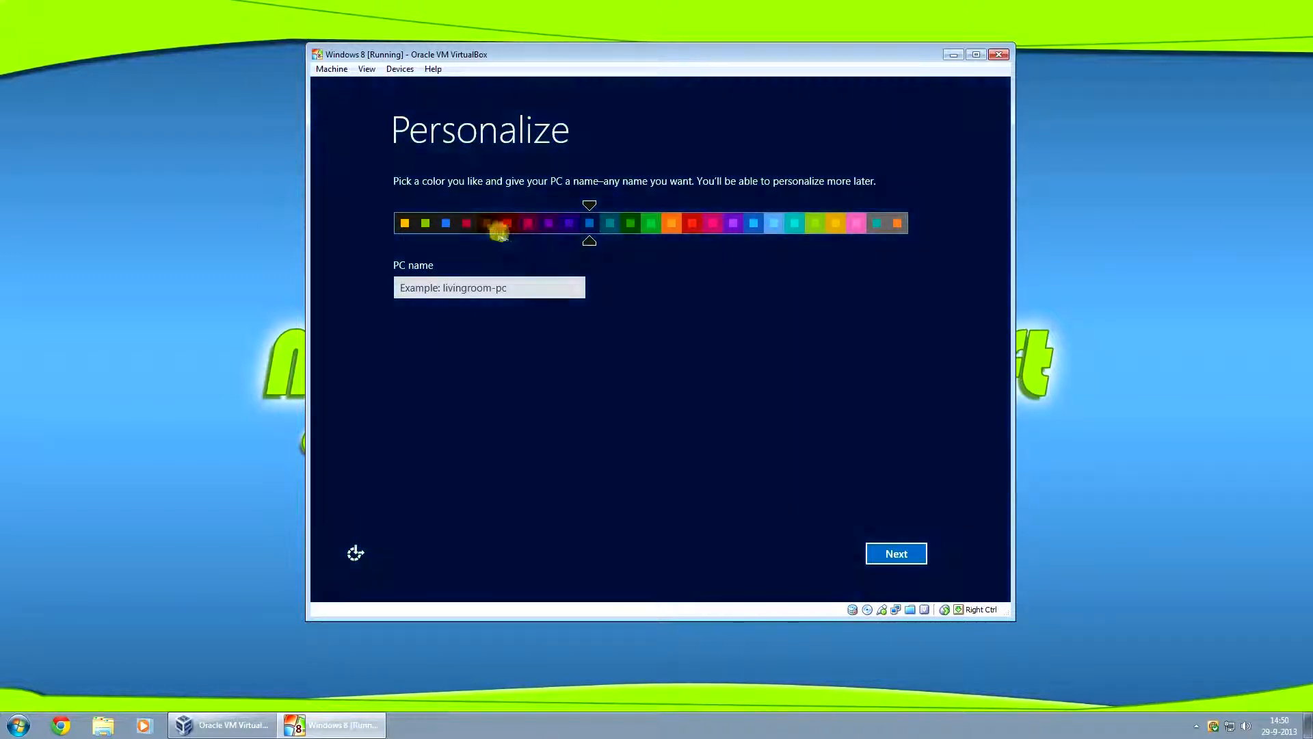
left_click(445, 223)
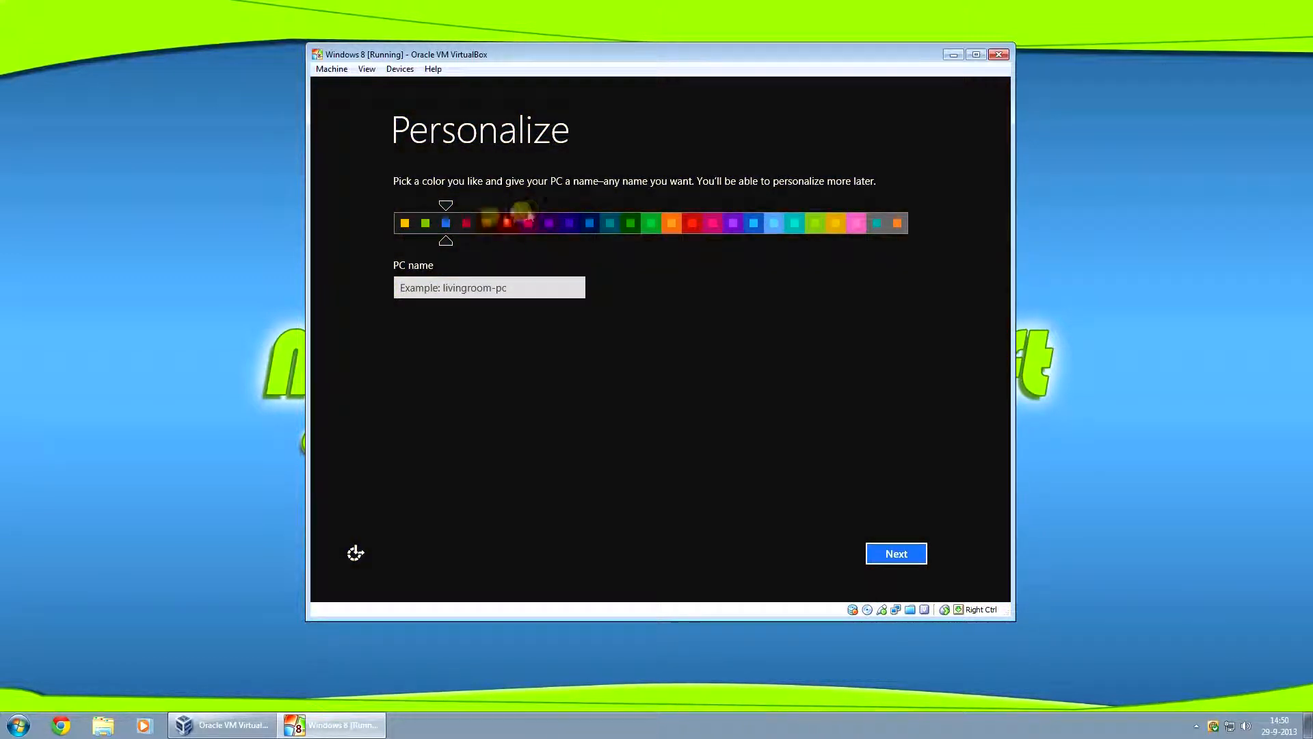
left_click(751, 223)
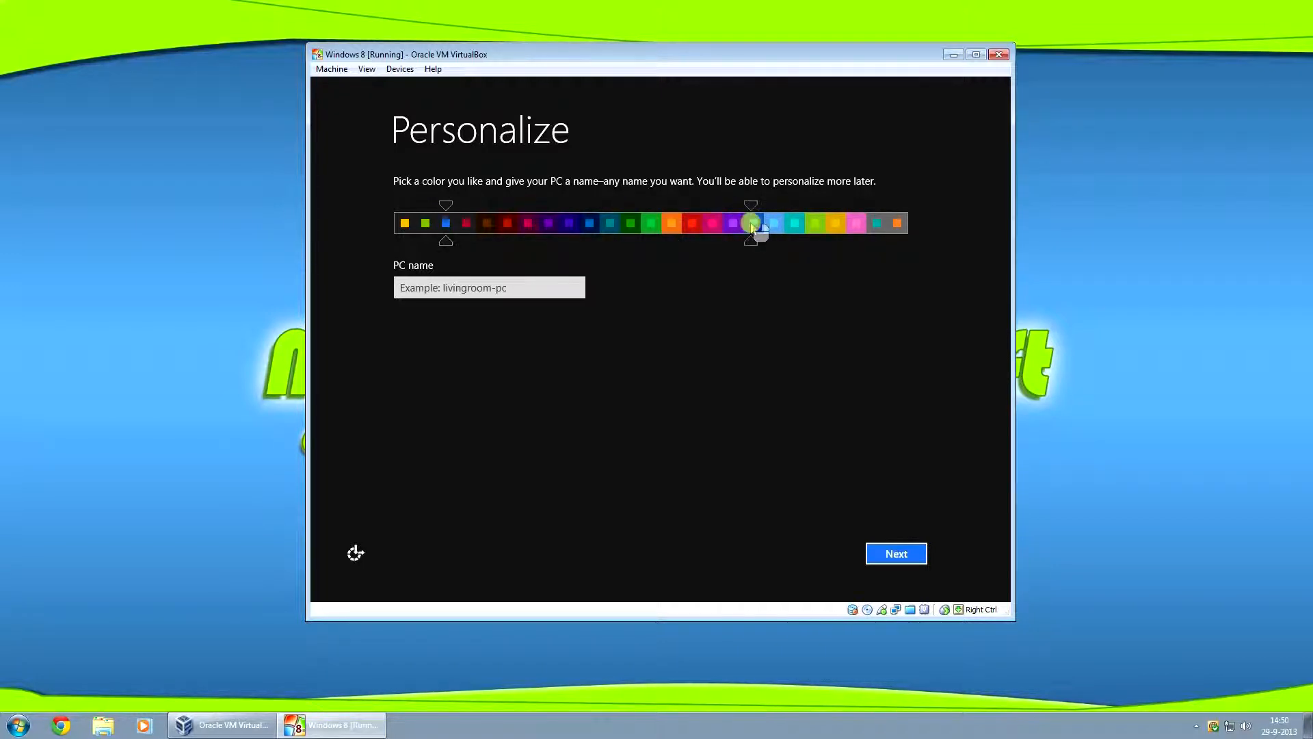
left_click(751, 223)
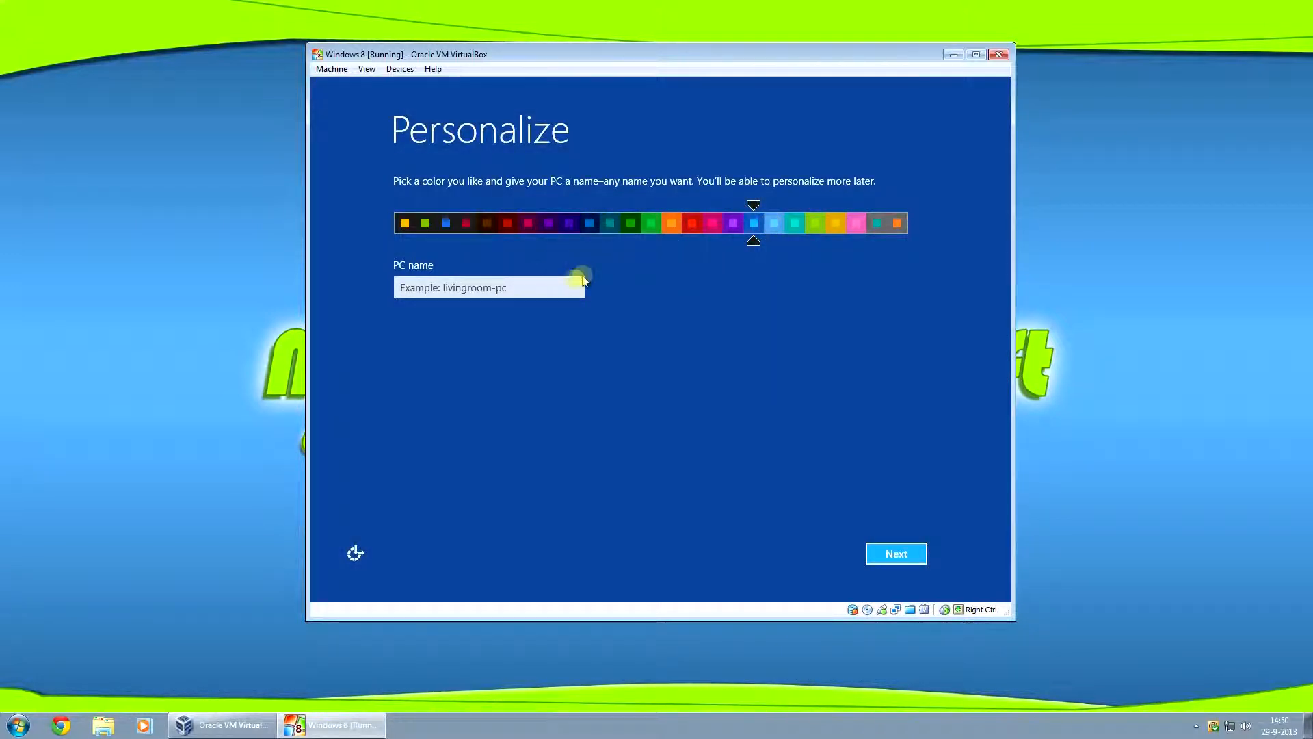
Name the PC Menno-PC and continue setup
left_click(771, 223)
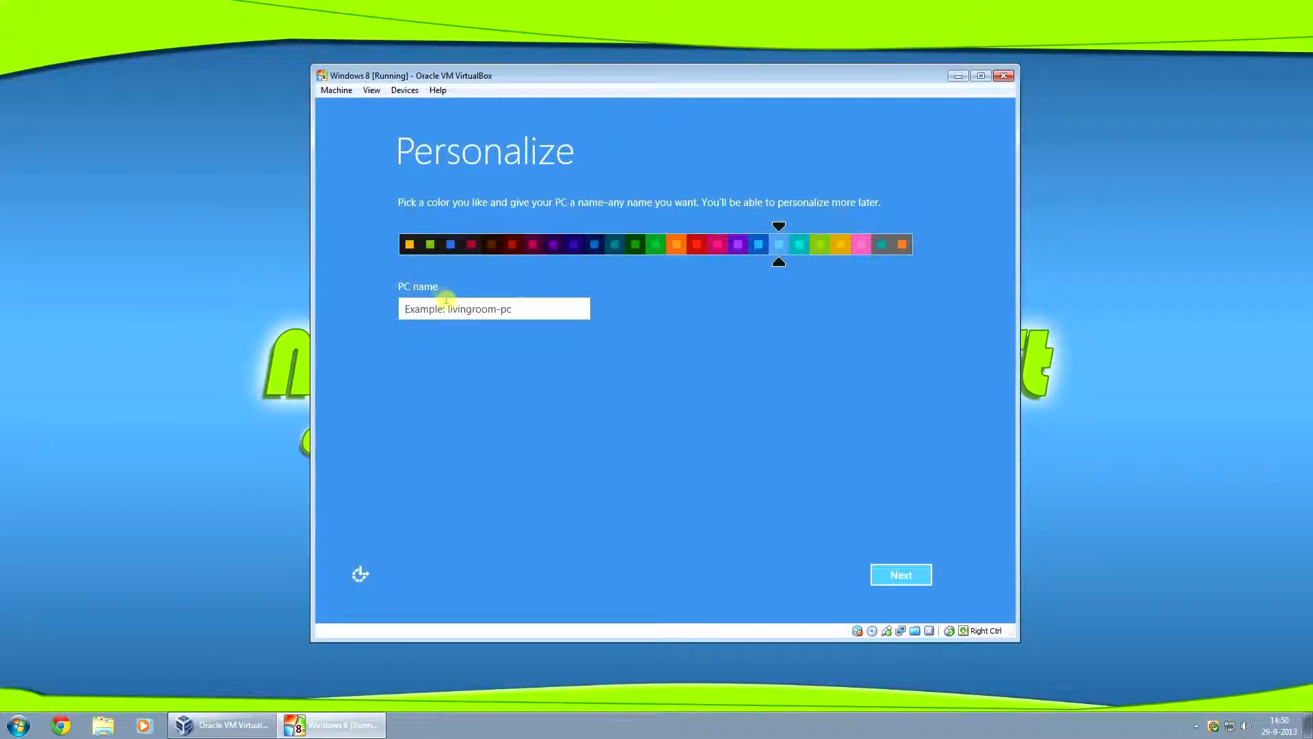
mouse_move(355, 318)
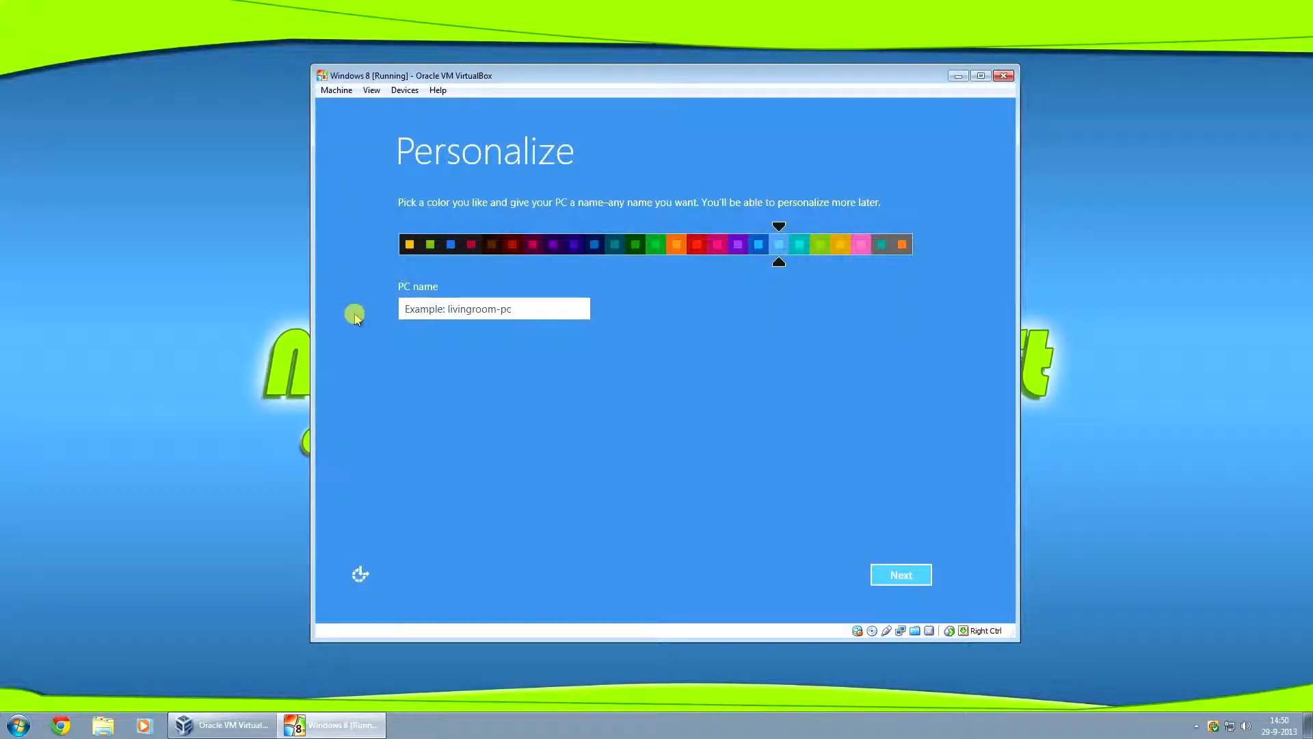
type("Menno-PC")
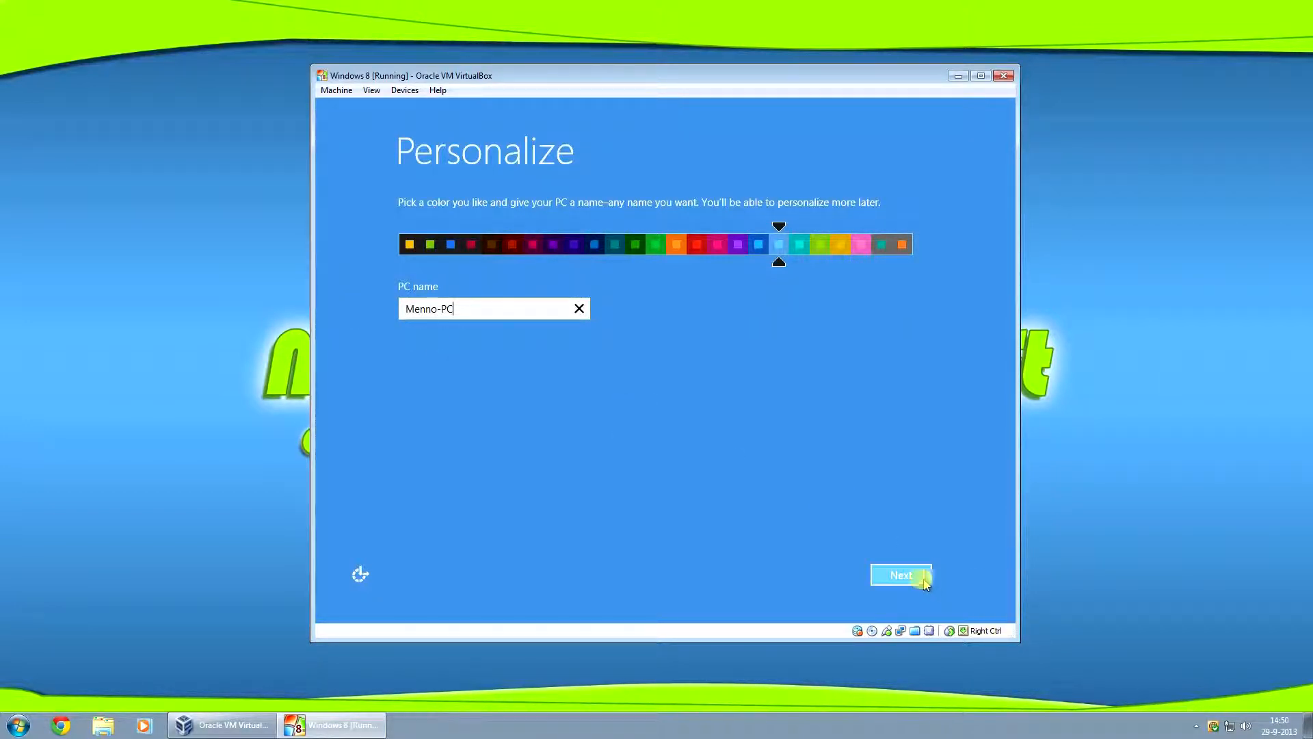
left_click(901, 575)
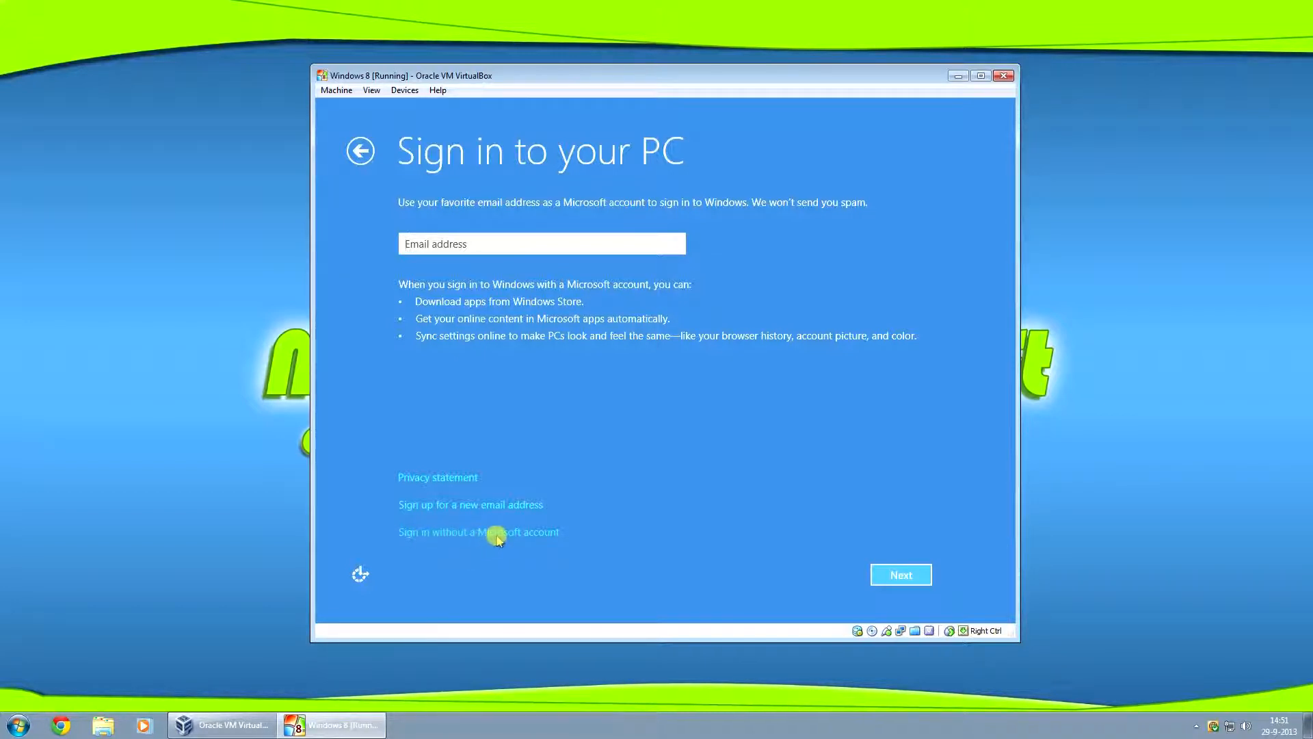
Create a local account named Menno with no password instead of a Microsoft account
left_click(478, 532)
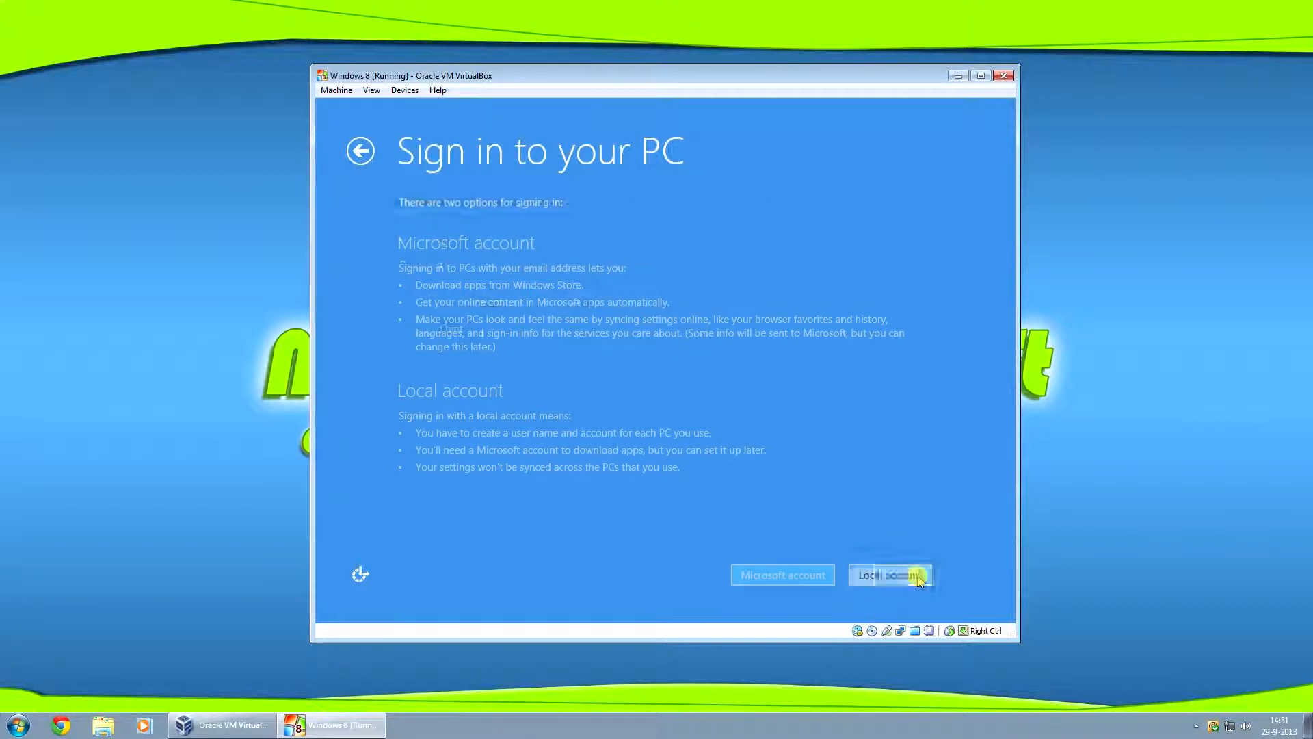
left_click(888, 574)
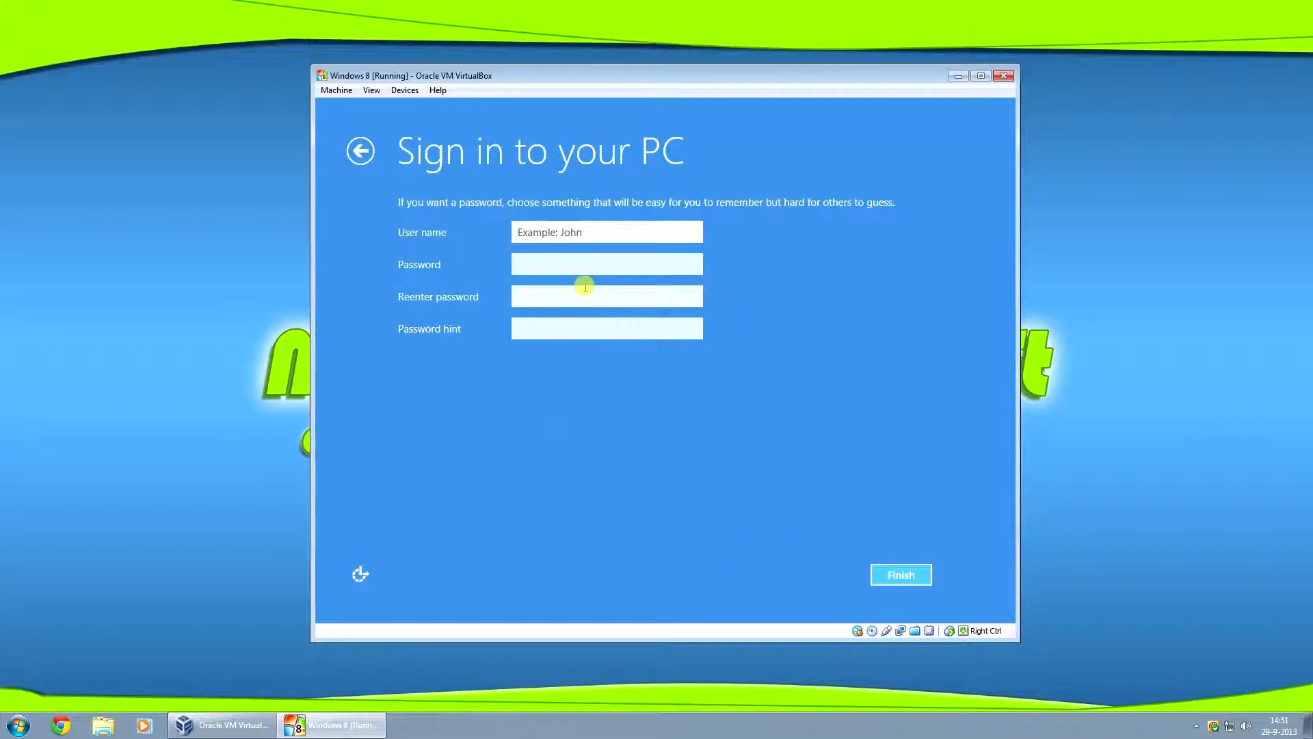
type("Menno")
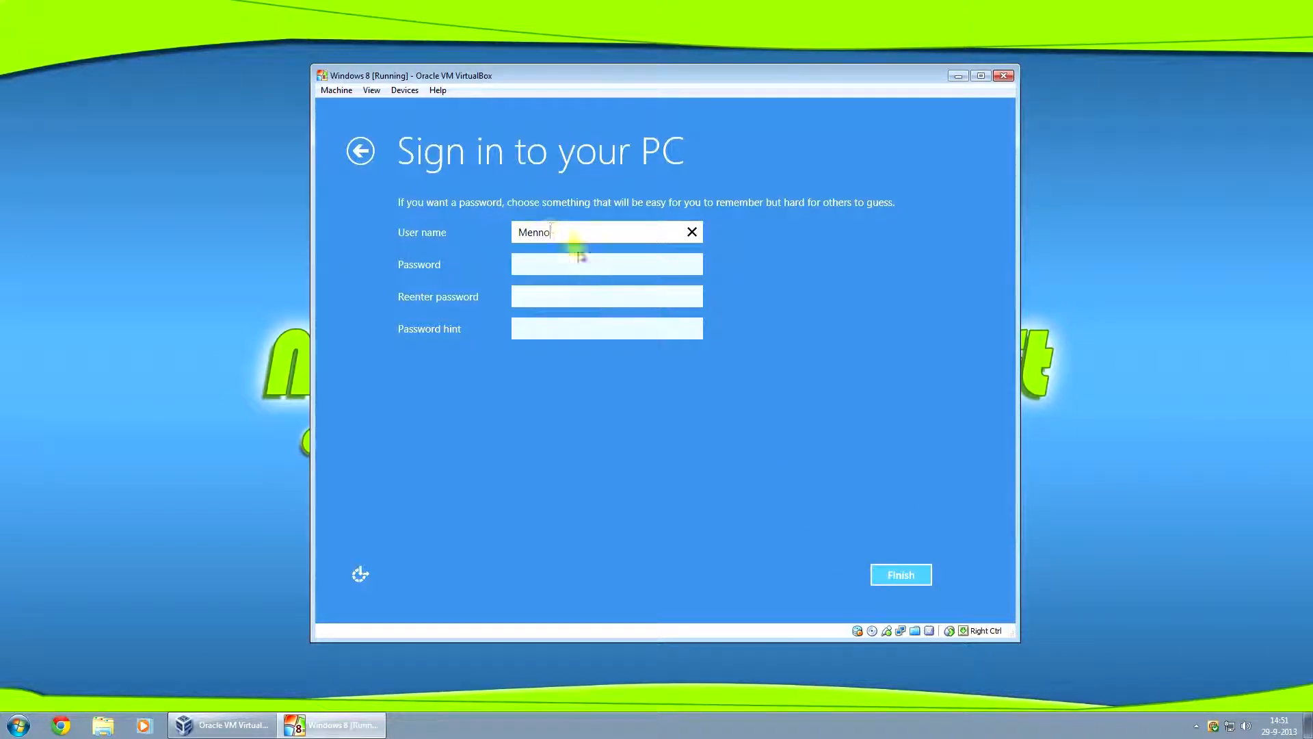
left_click(605, 263)
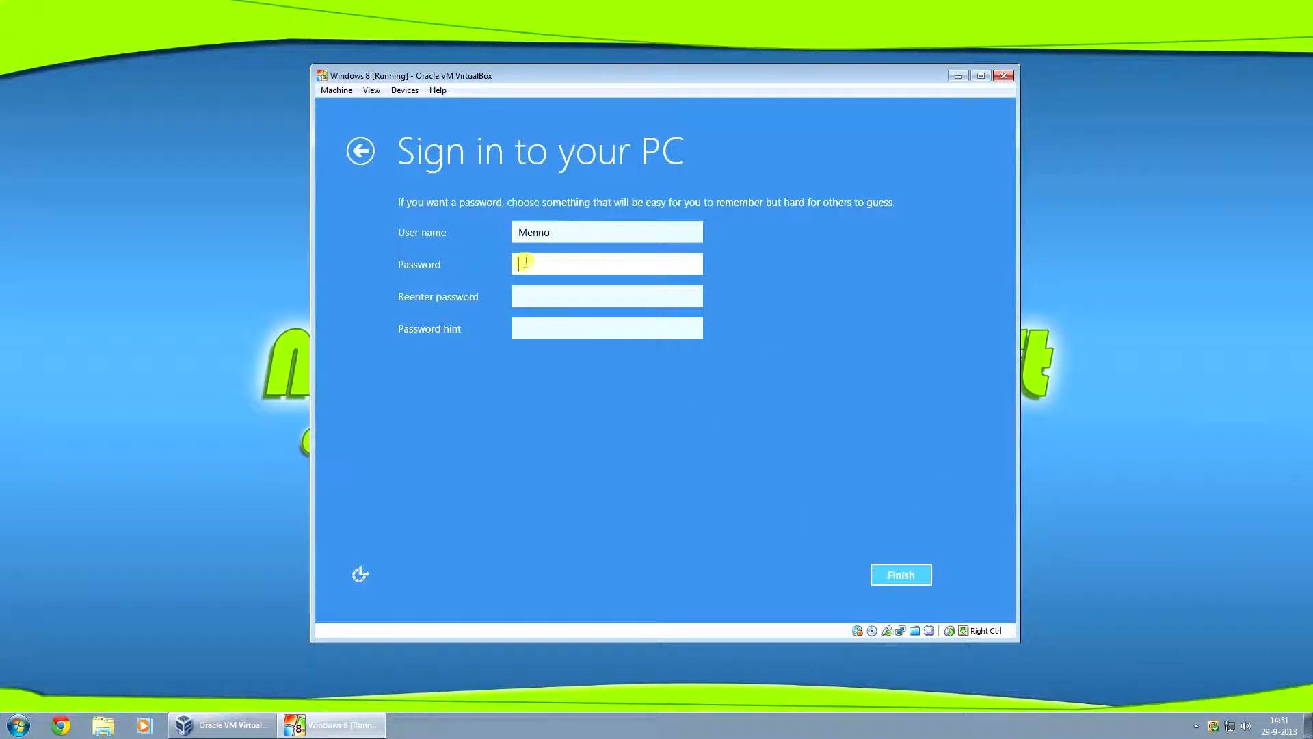
left_click(605, 295)
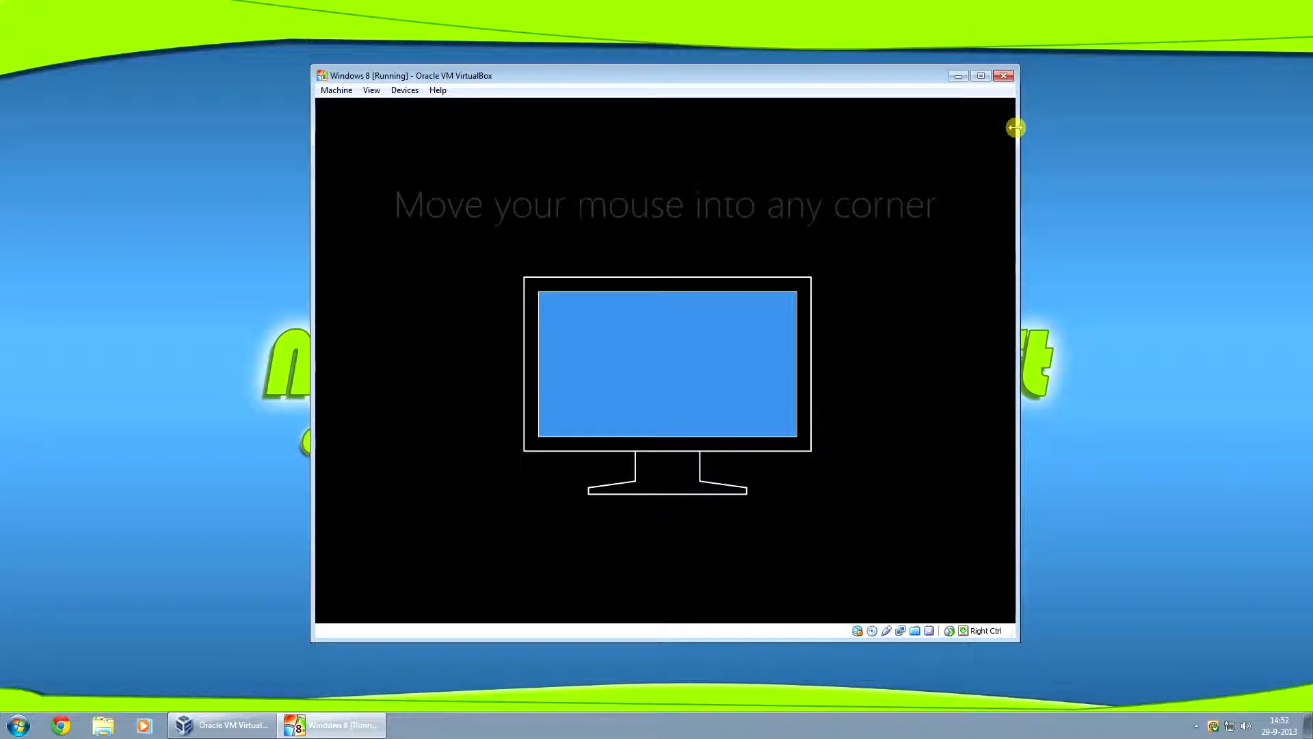
mouse_move(762, 365)
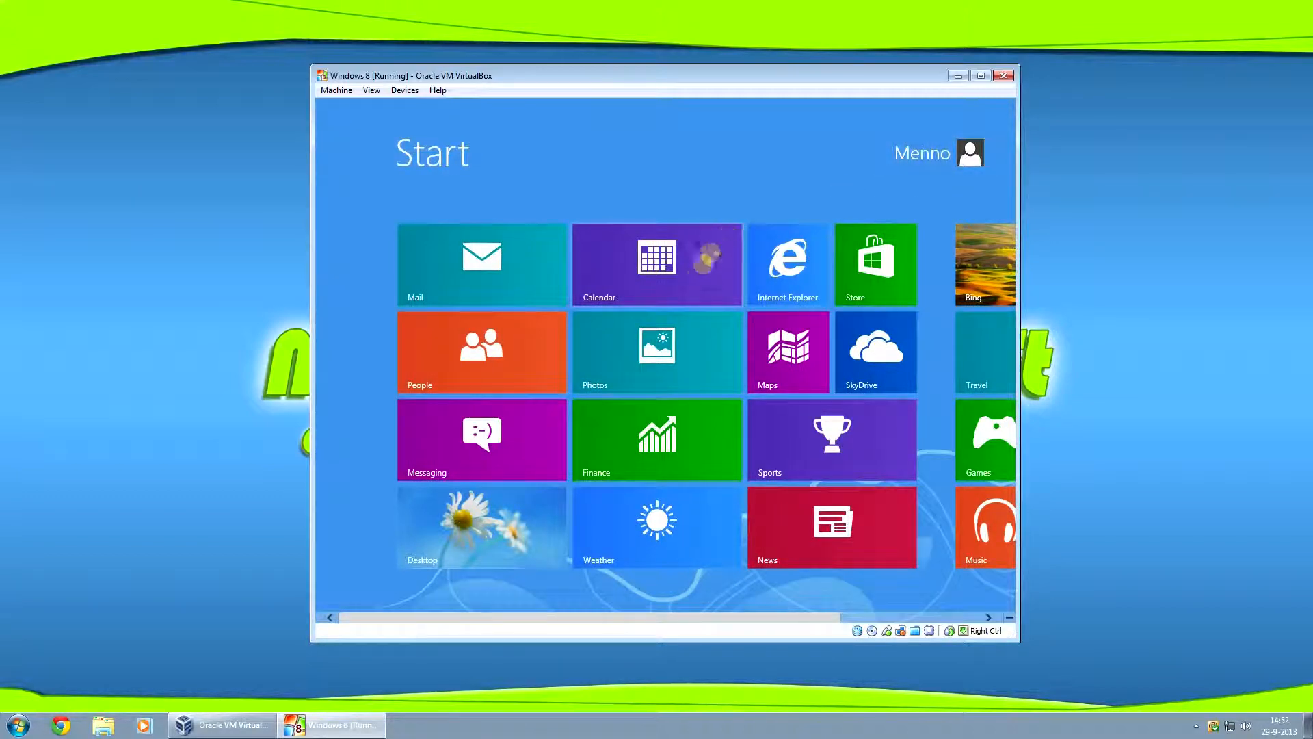
Go from the Windows 8 Start screen to the guest's desktop
scroll("right", 3)
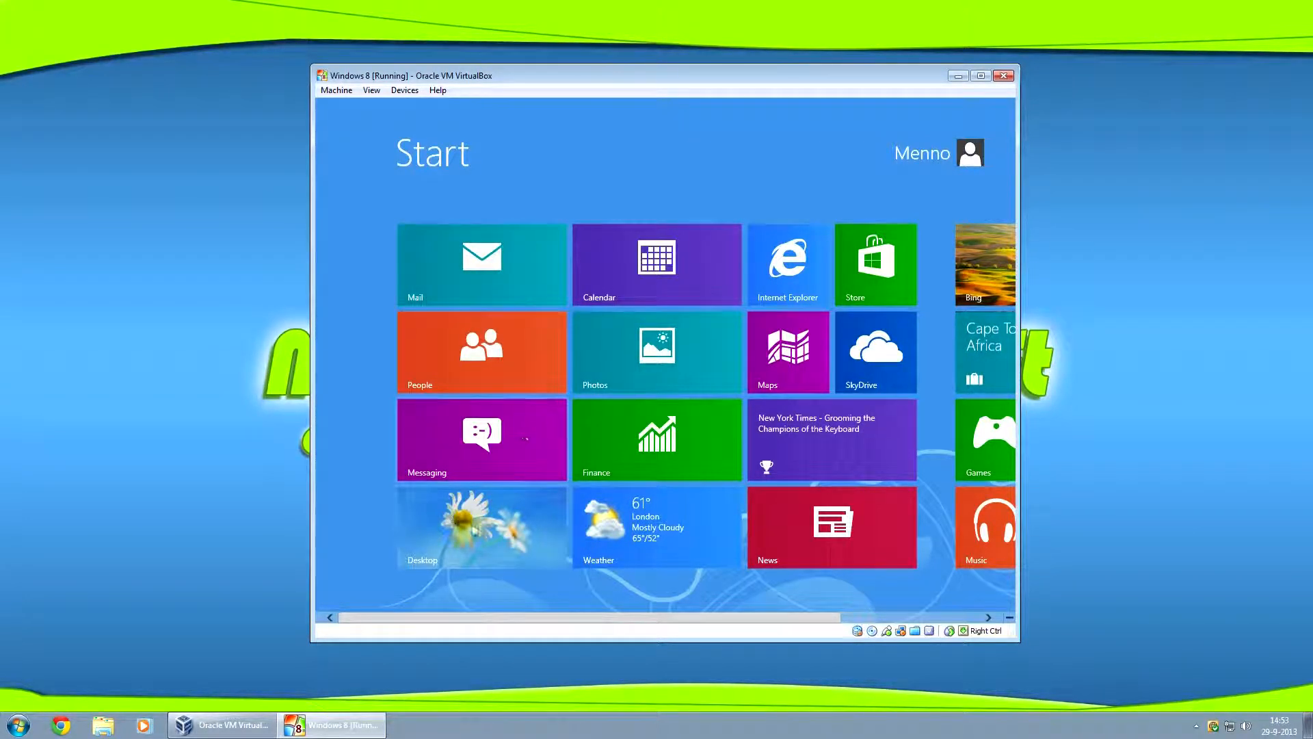
left_click(482, 526)
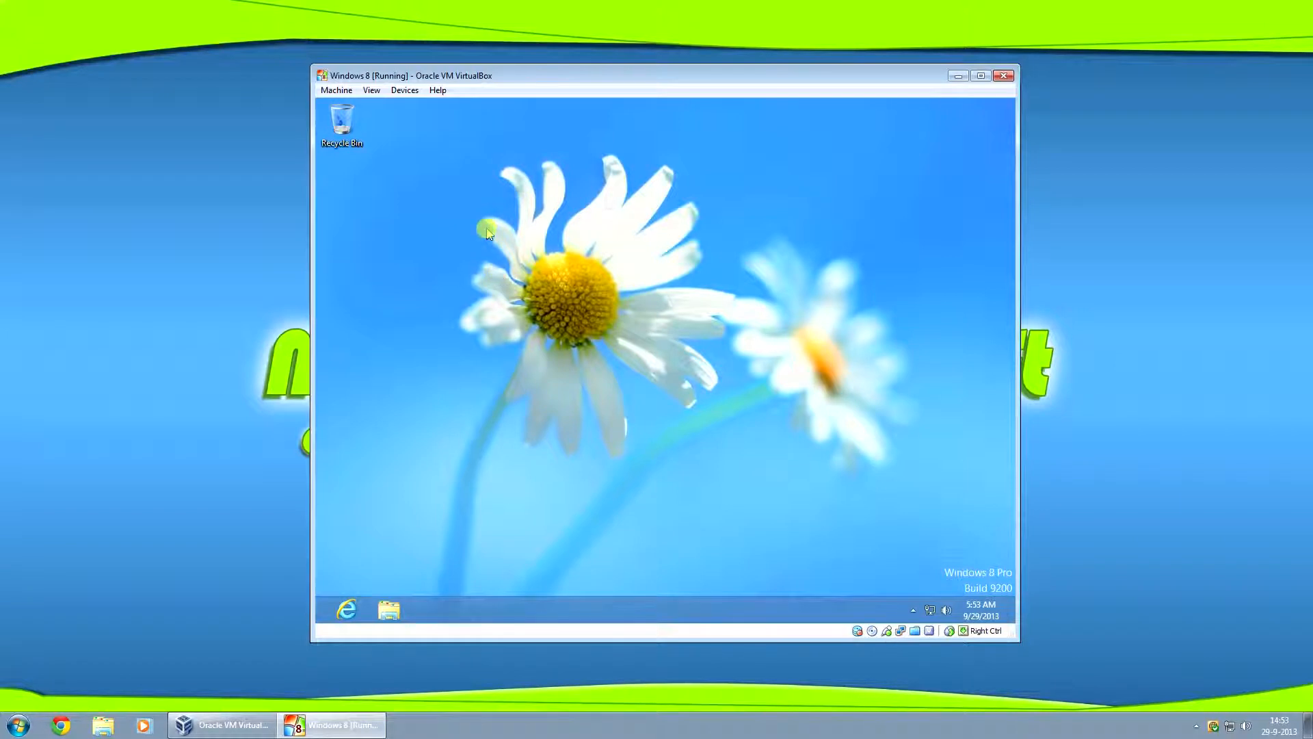
mouse_move(417, 109)
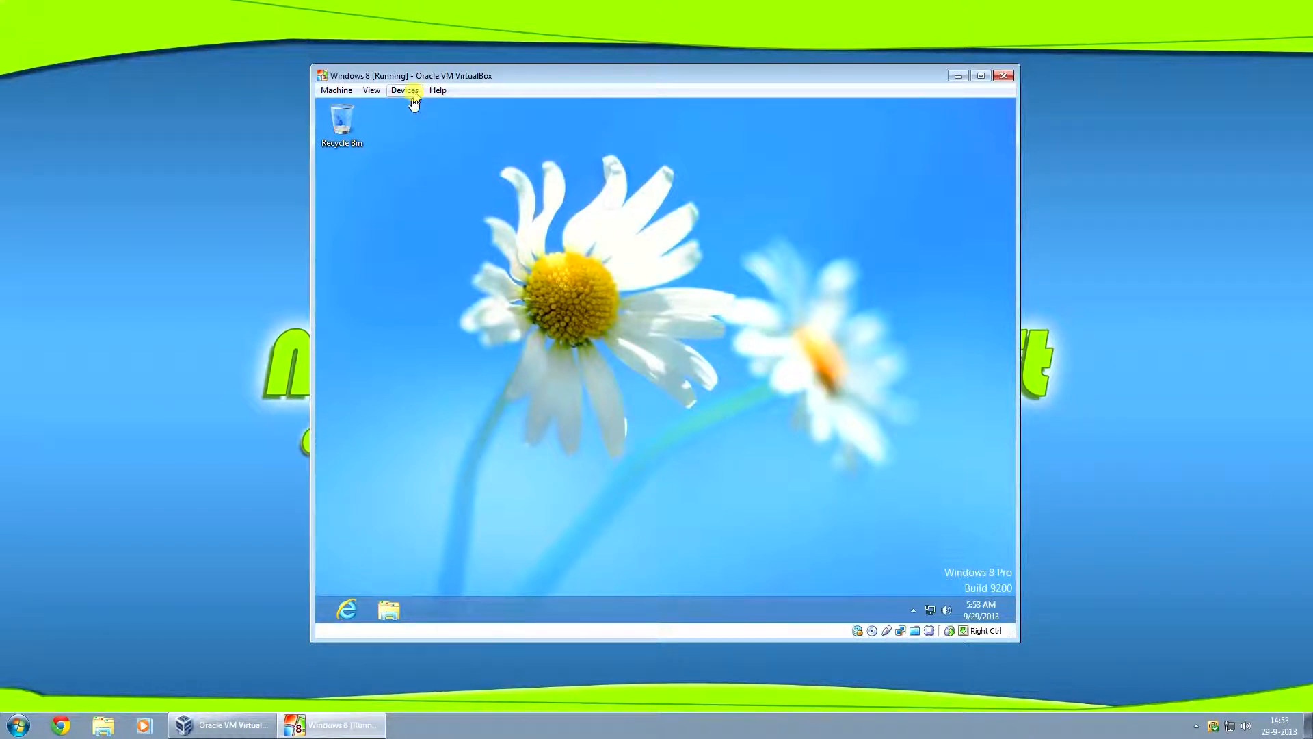
Bring up the Devices menu of the VM window to reach Install Guest Additions
left_click(405, 89)
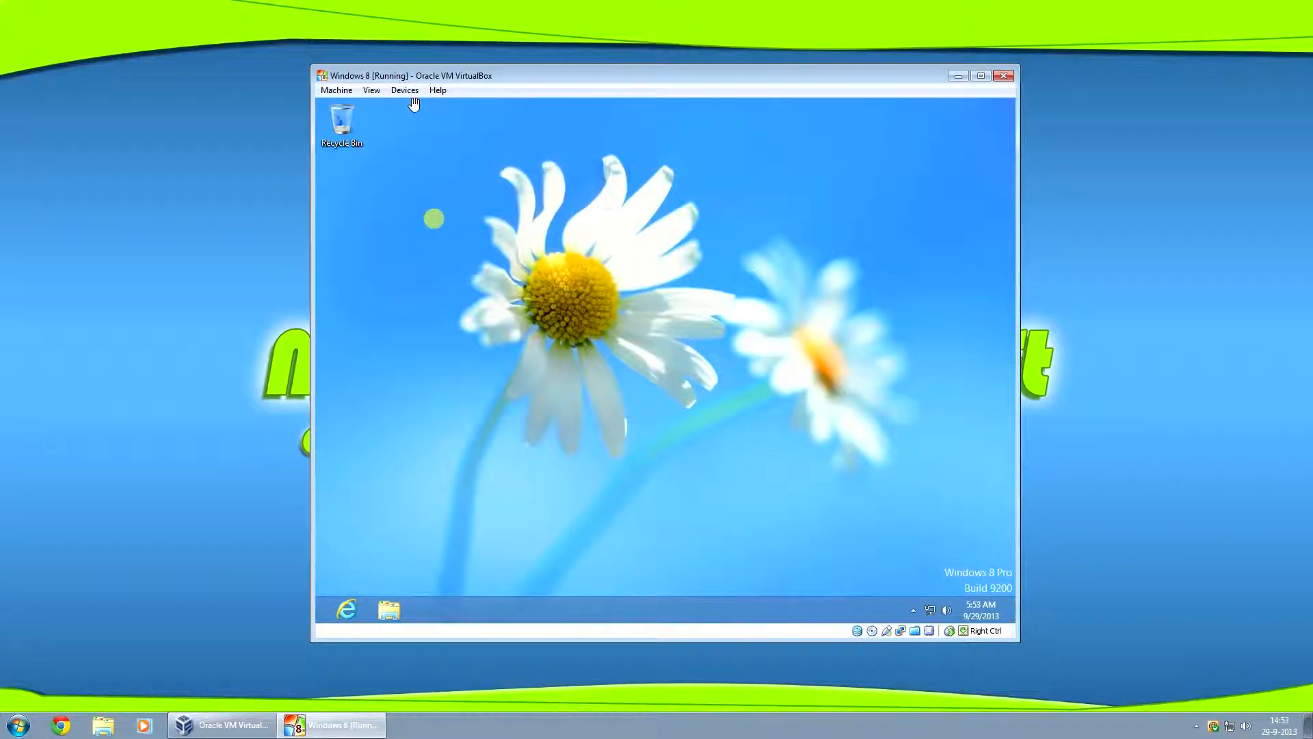
left_click(404, 89)
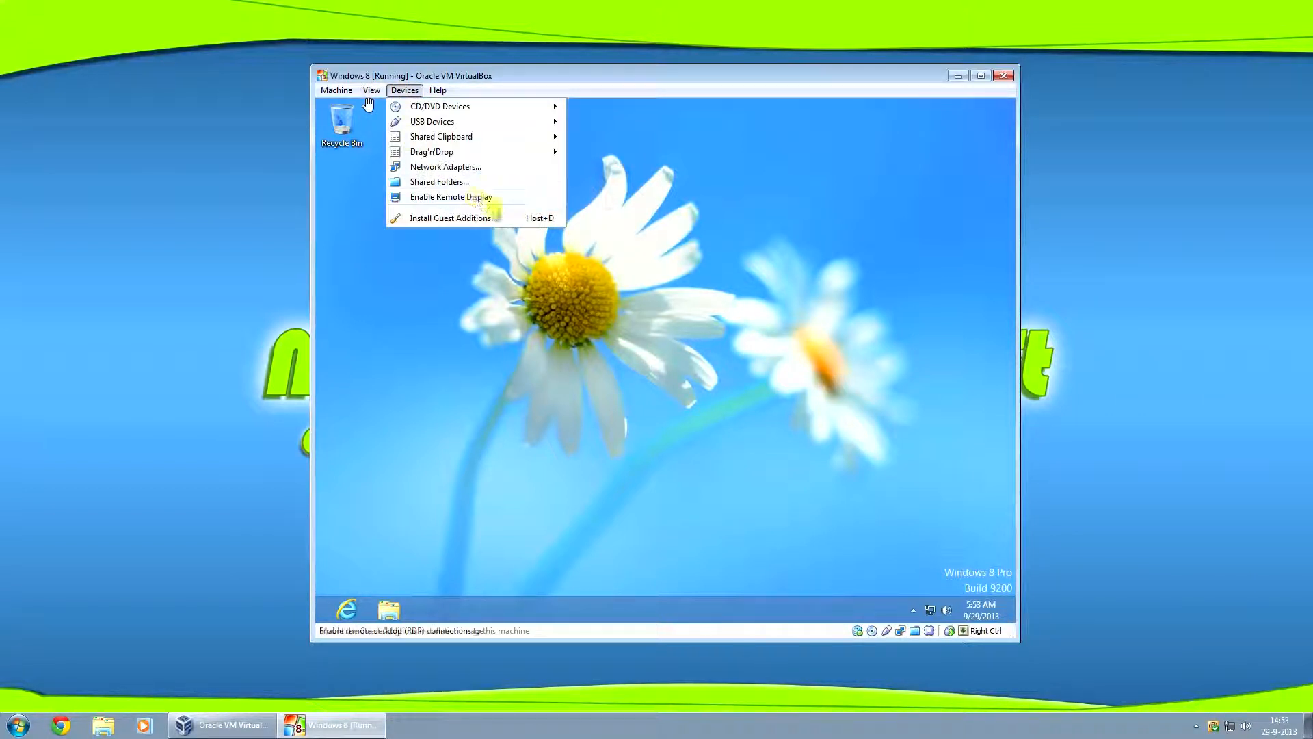
mouse_move(452, 217)
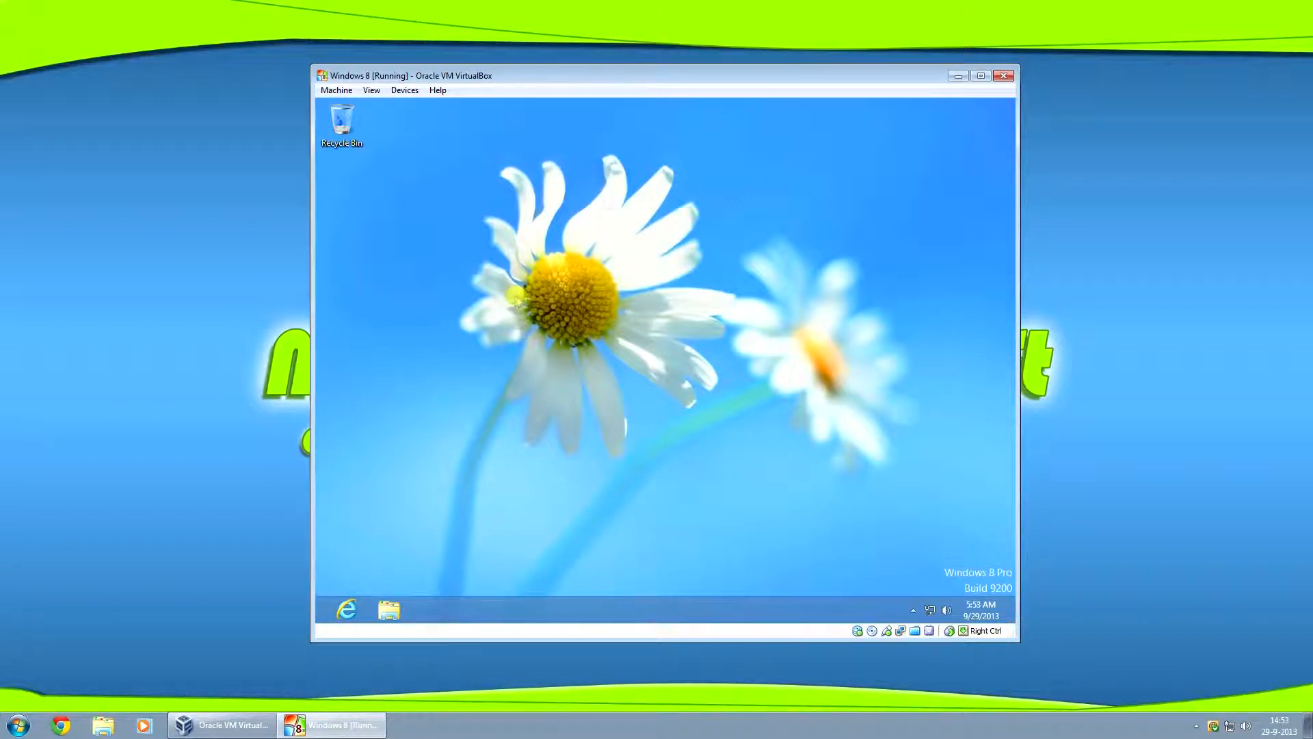
Find Computer via the app search, browse the Guest Additions CD drive D: and select VBoxWindowsAdditions
left_click(388, 608)
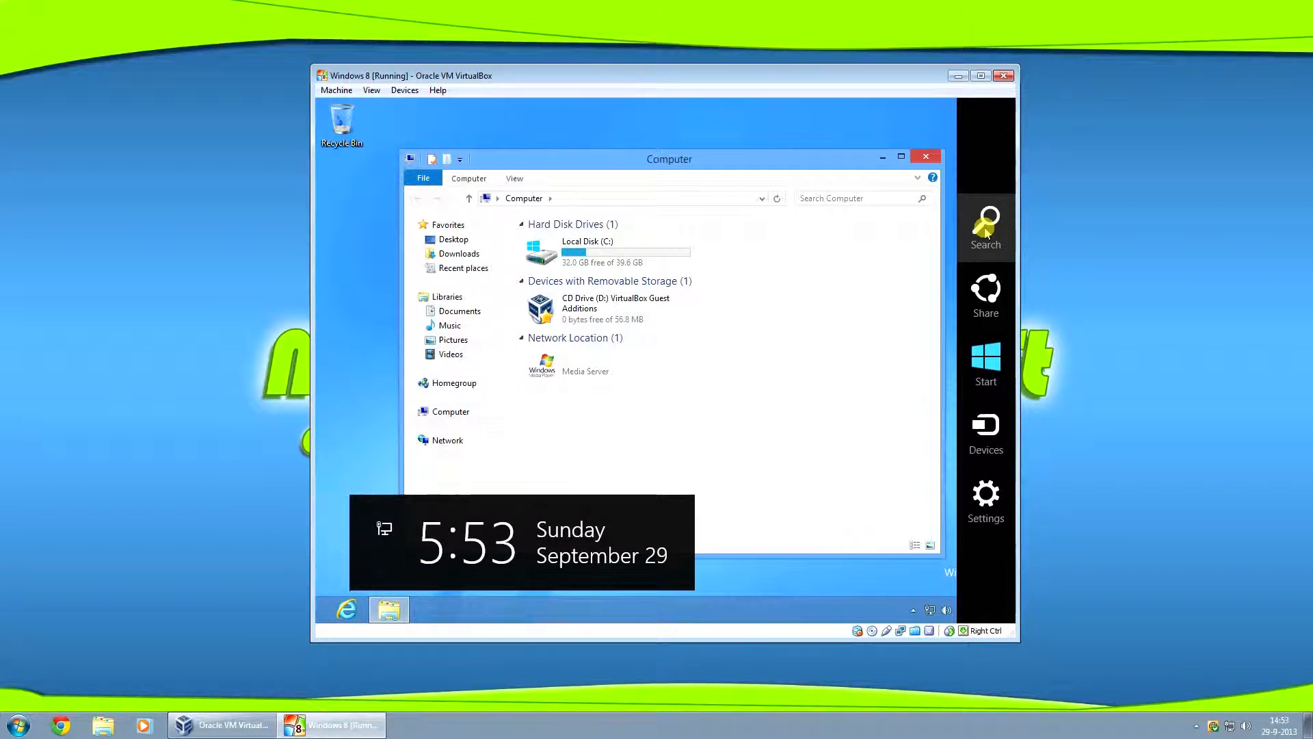
left_click(985, 227)
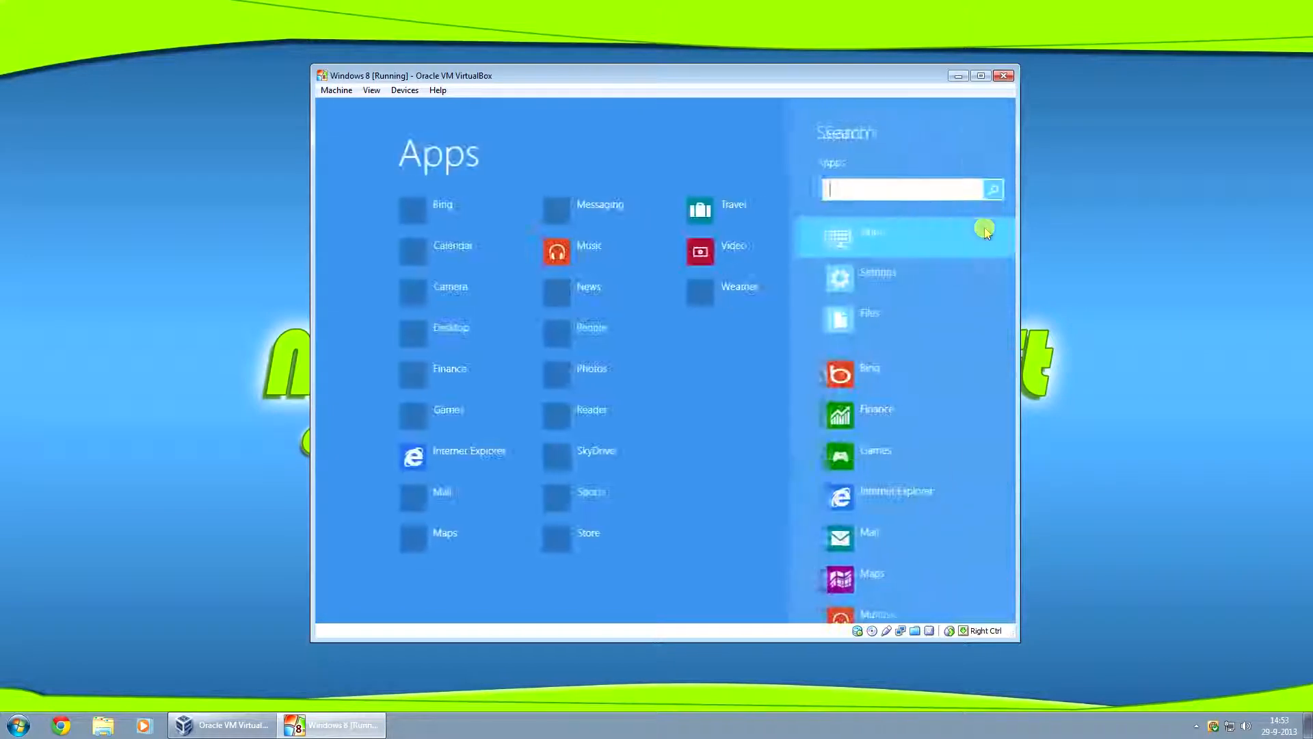
type("c")
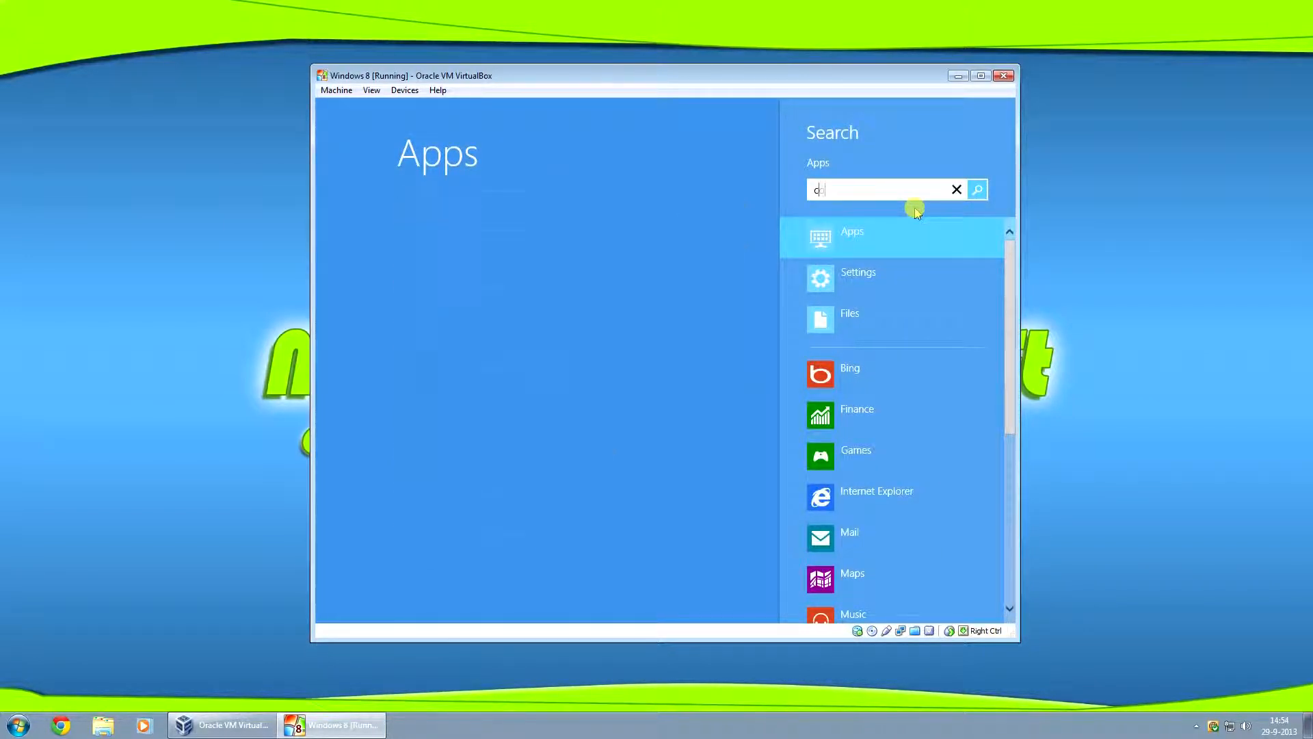
type("omputer")
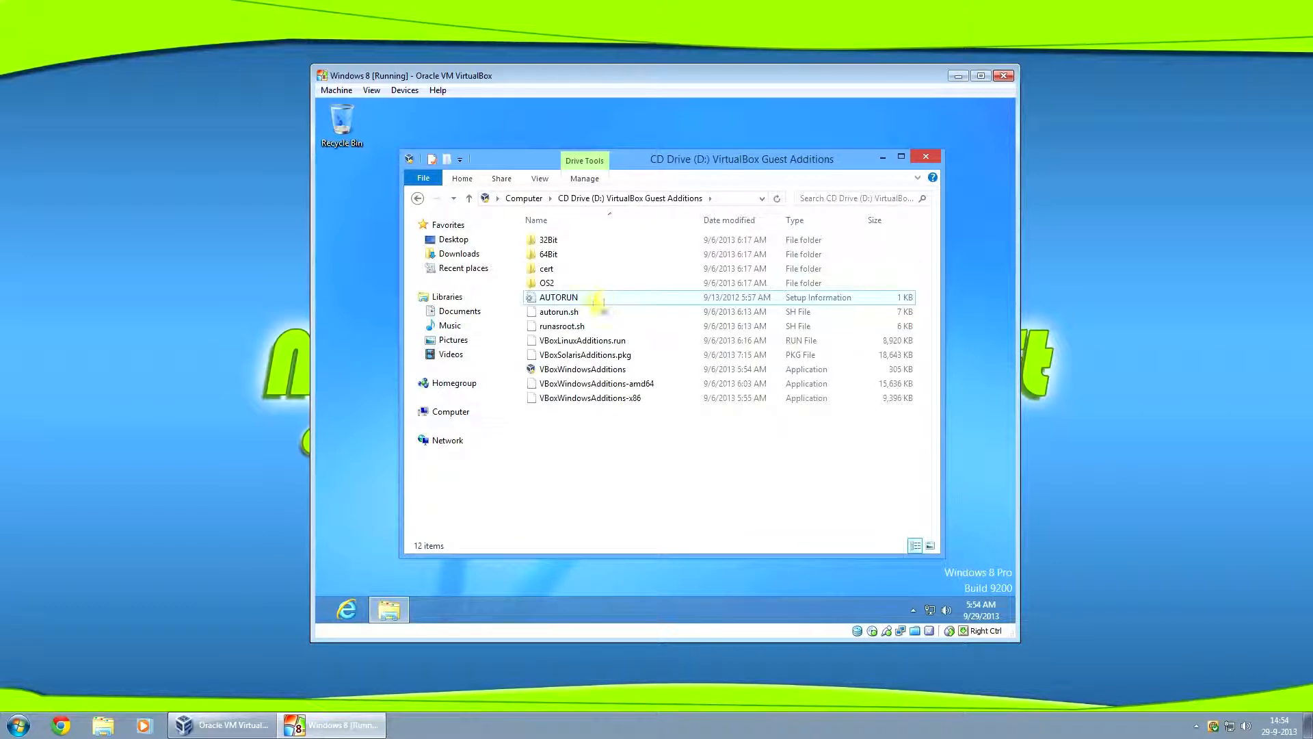
left_click(596, 383)
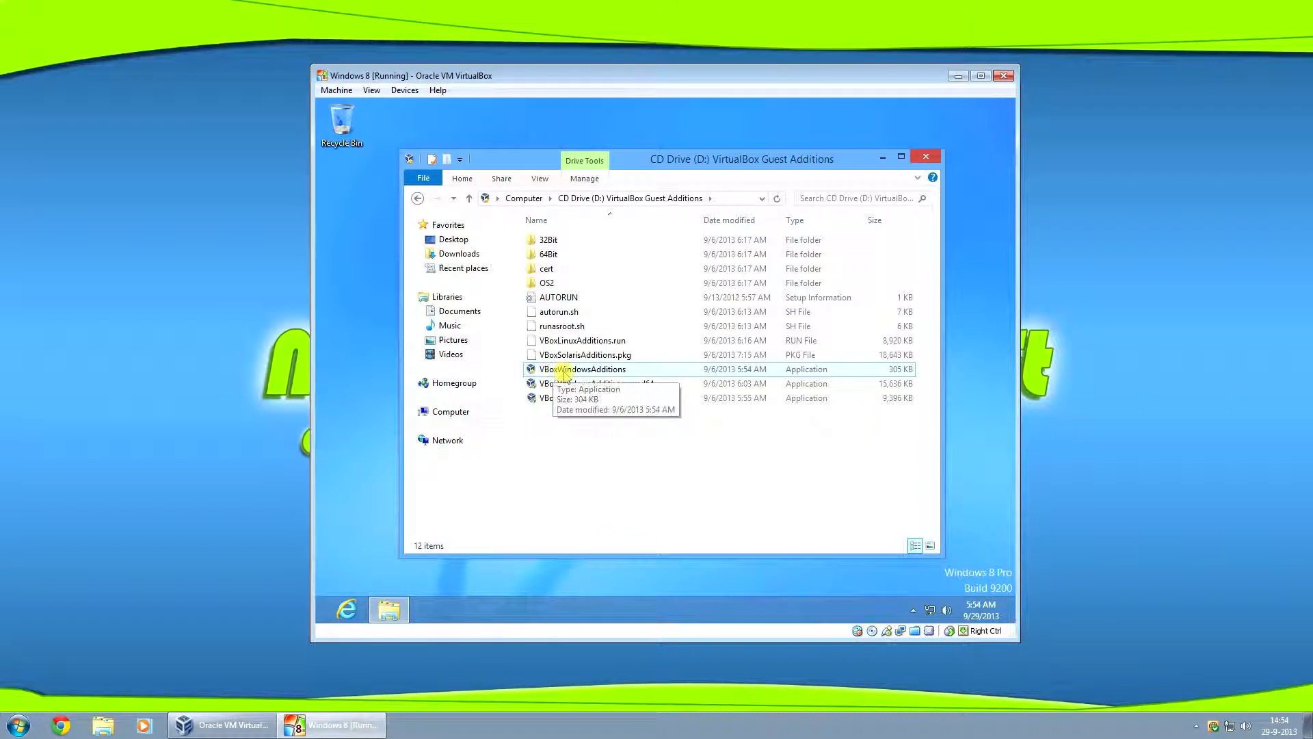
left_click(583, 369)
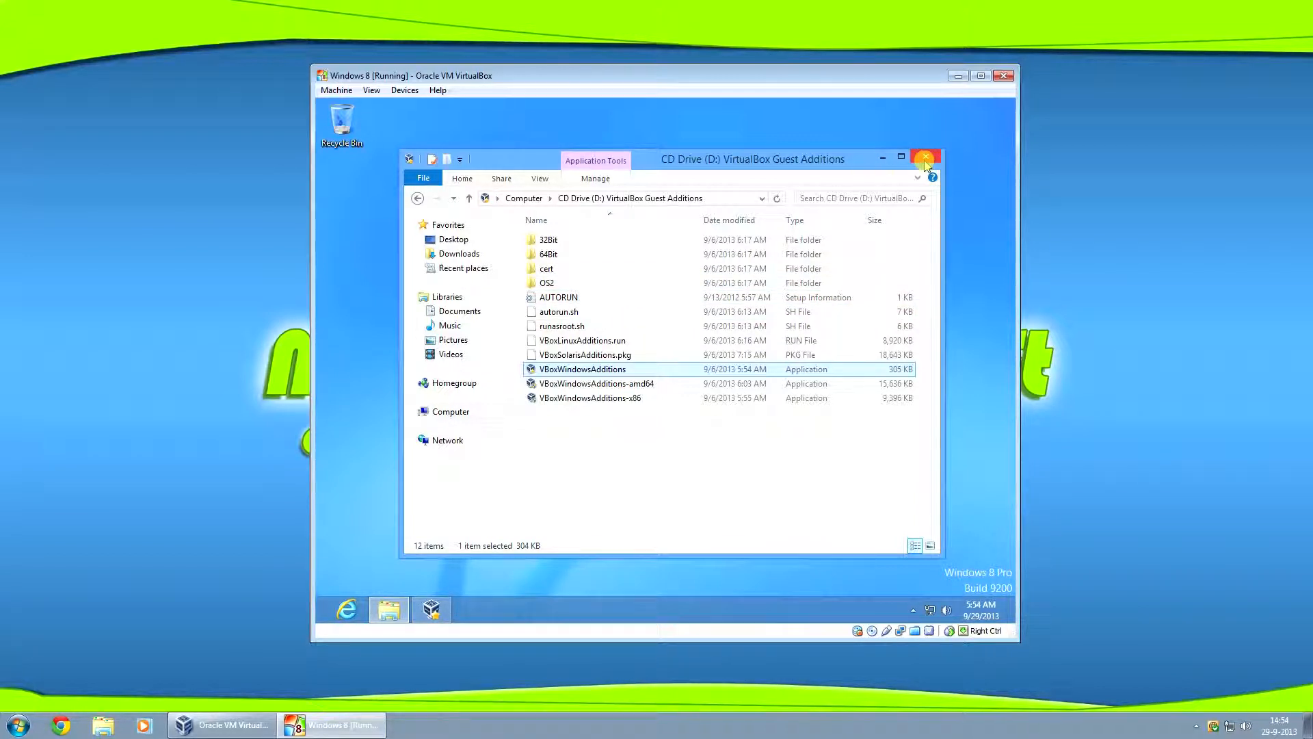
mouse_move(925, 158)
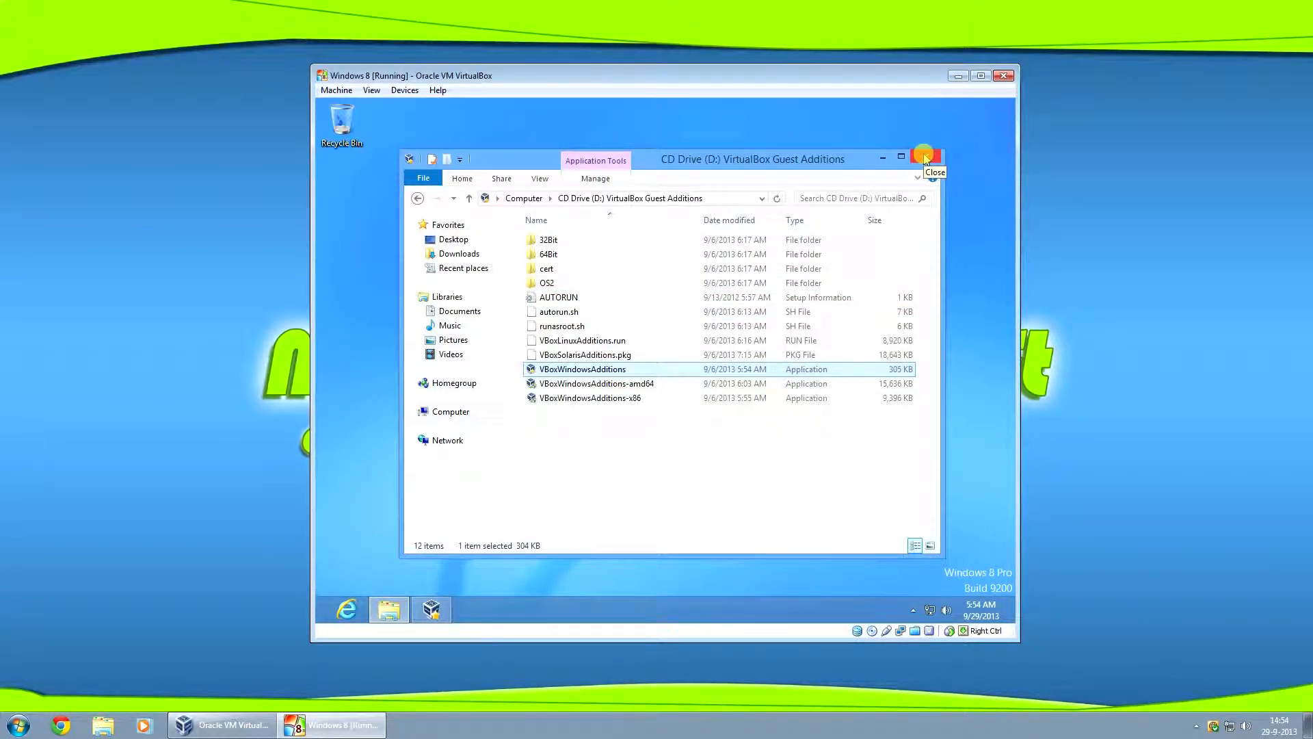
Run the VBoxWindowsAdditions wizard with defaults, allow the Oracle device driver, and reboot the guest
double_click(582, 369)
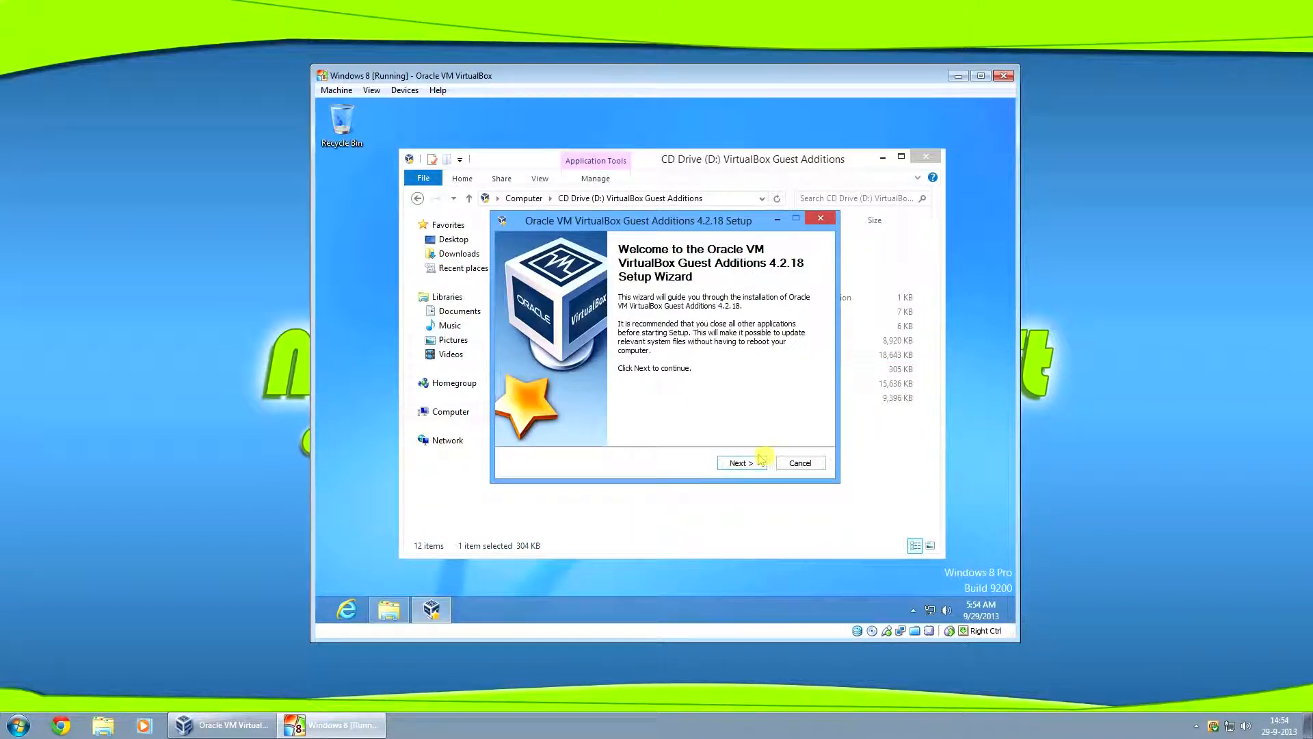
left_click(740, 462)
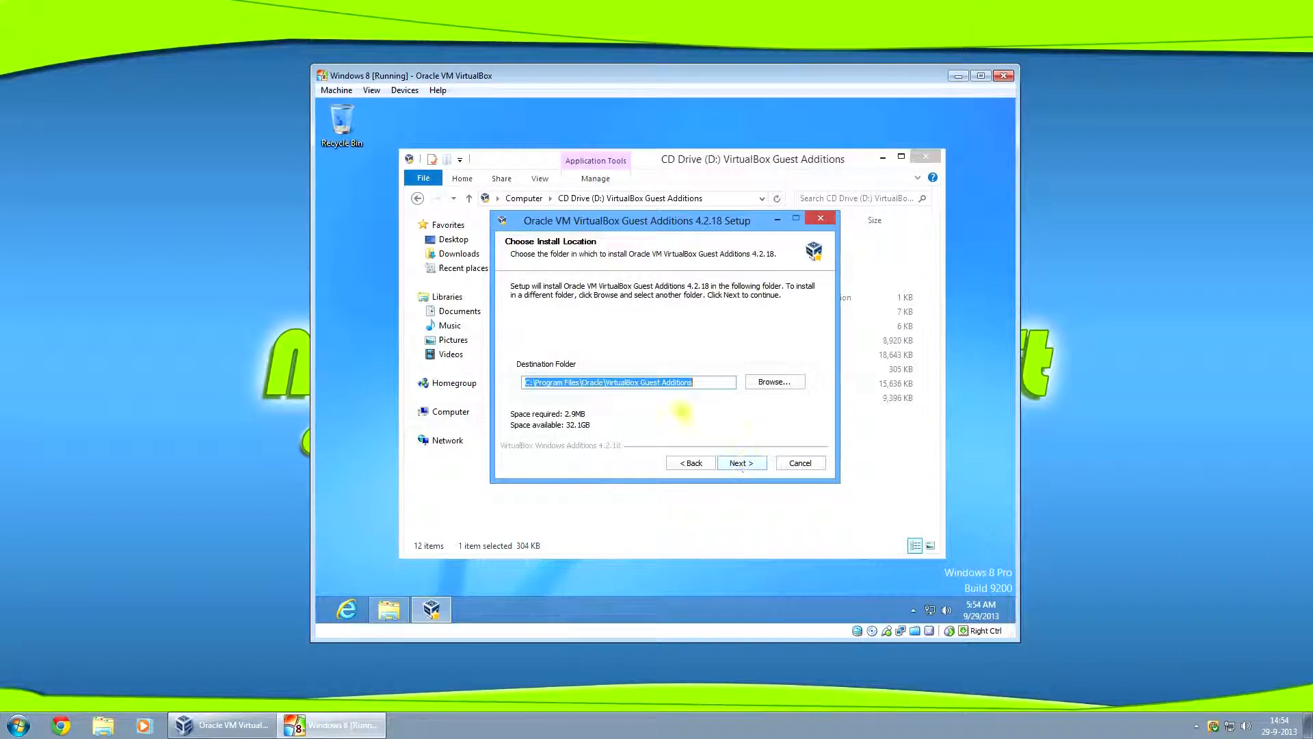
left_click(740, 463)
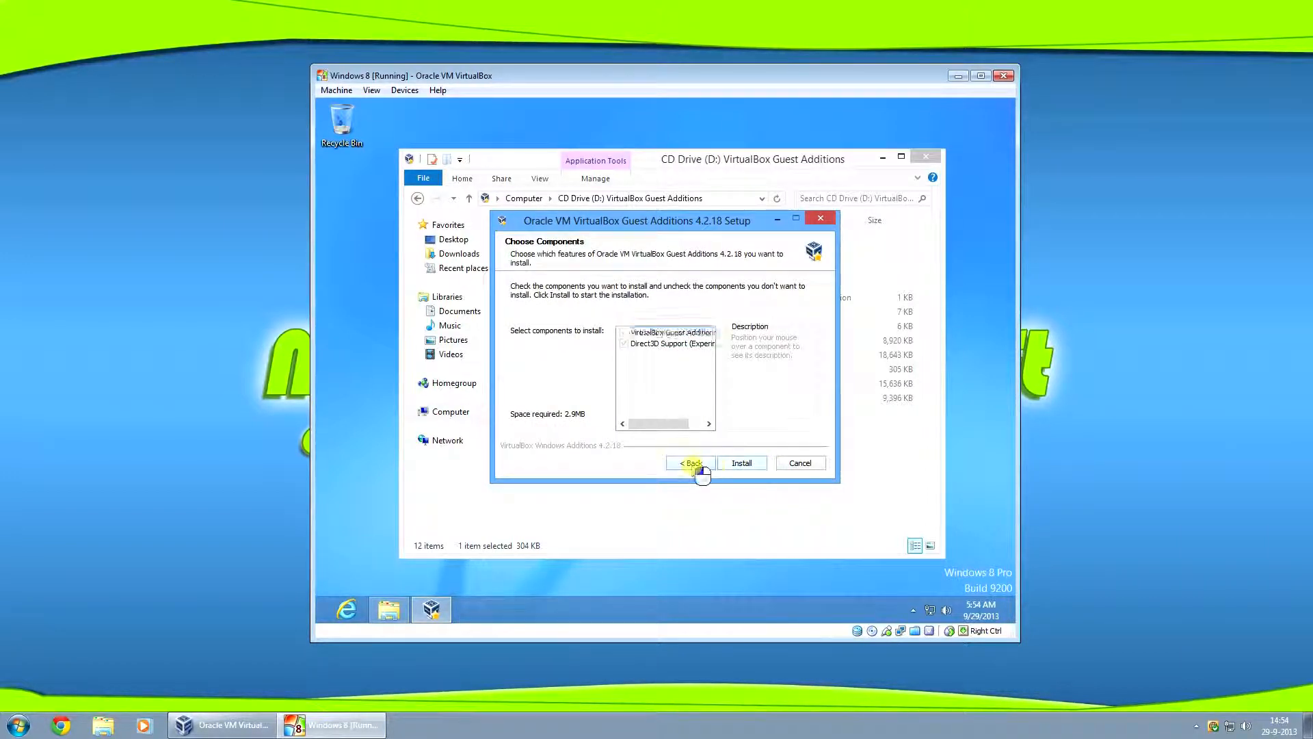
left_click(670, 332)
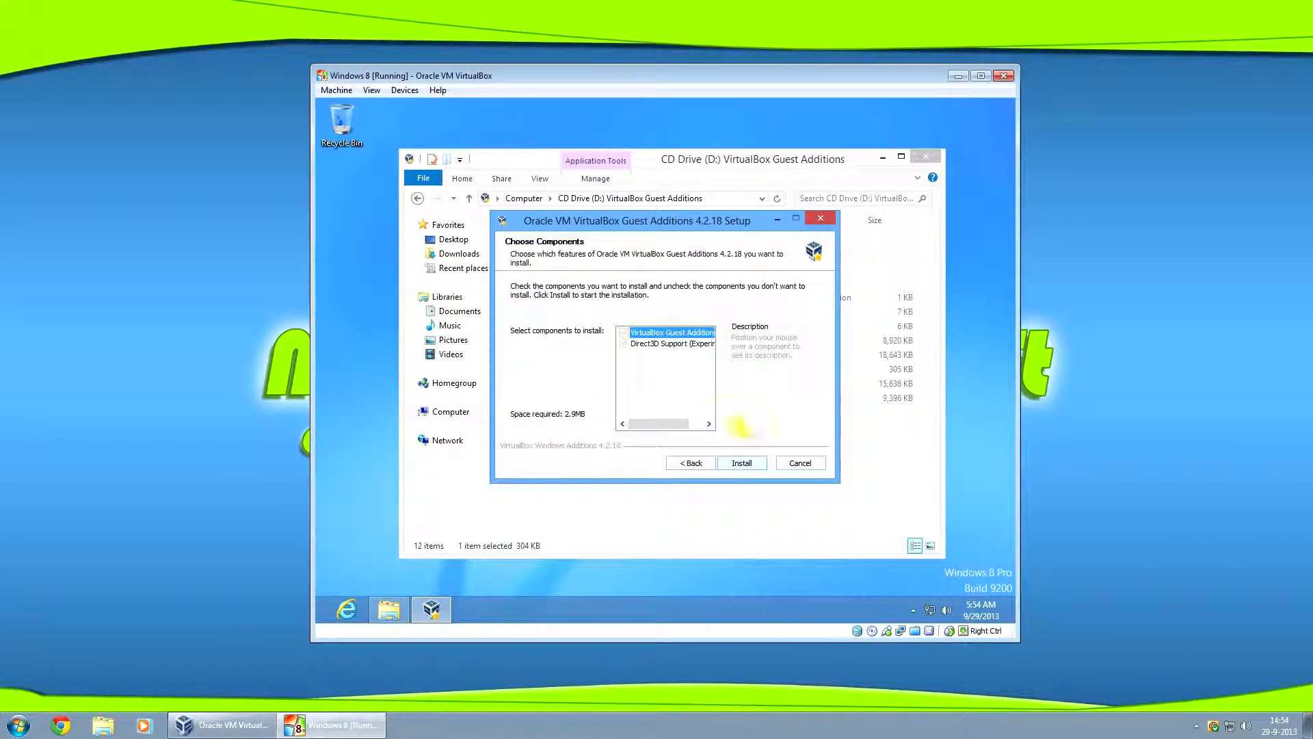
left_click(740, 462)
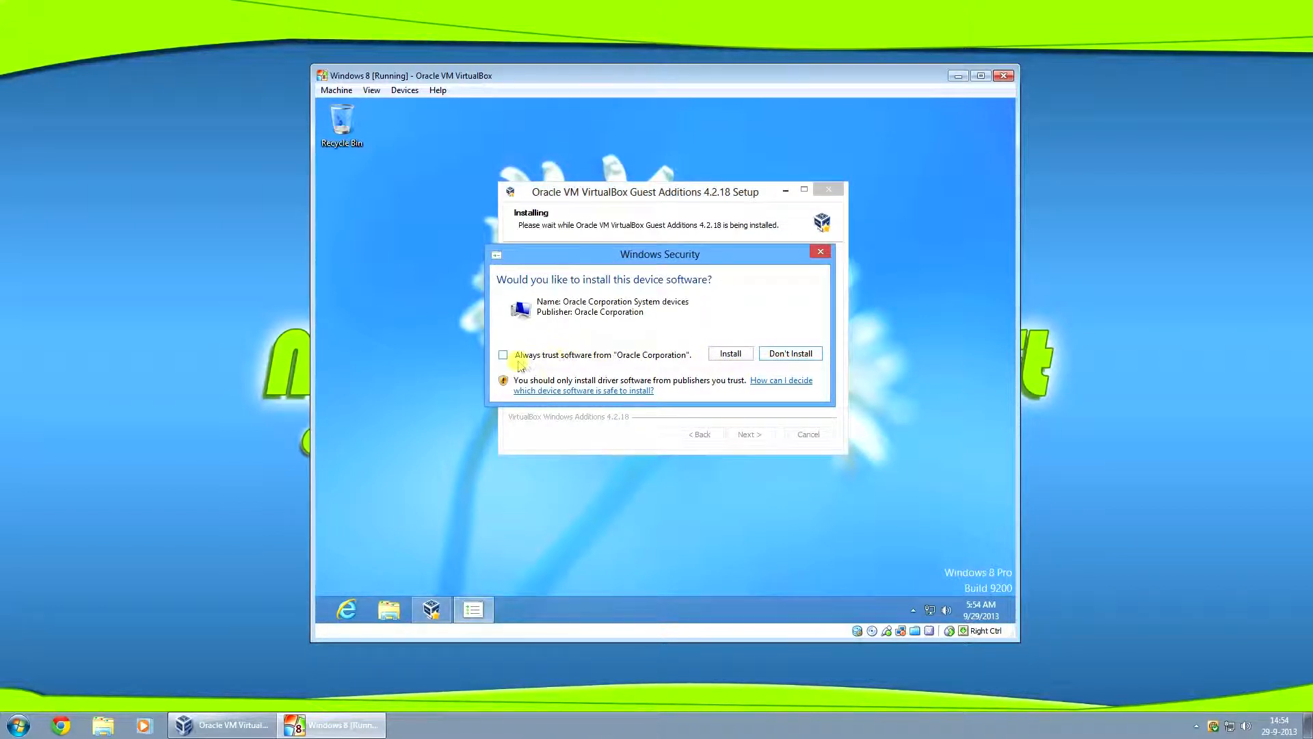
left_click(728, 353)
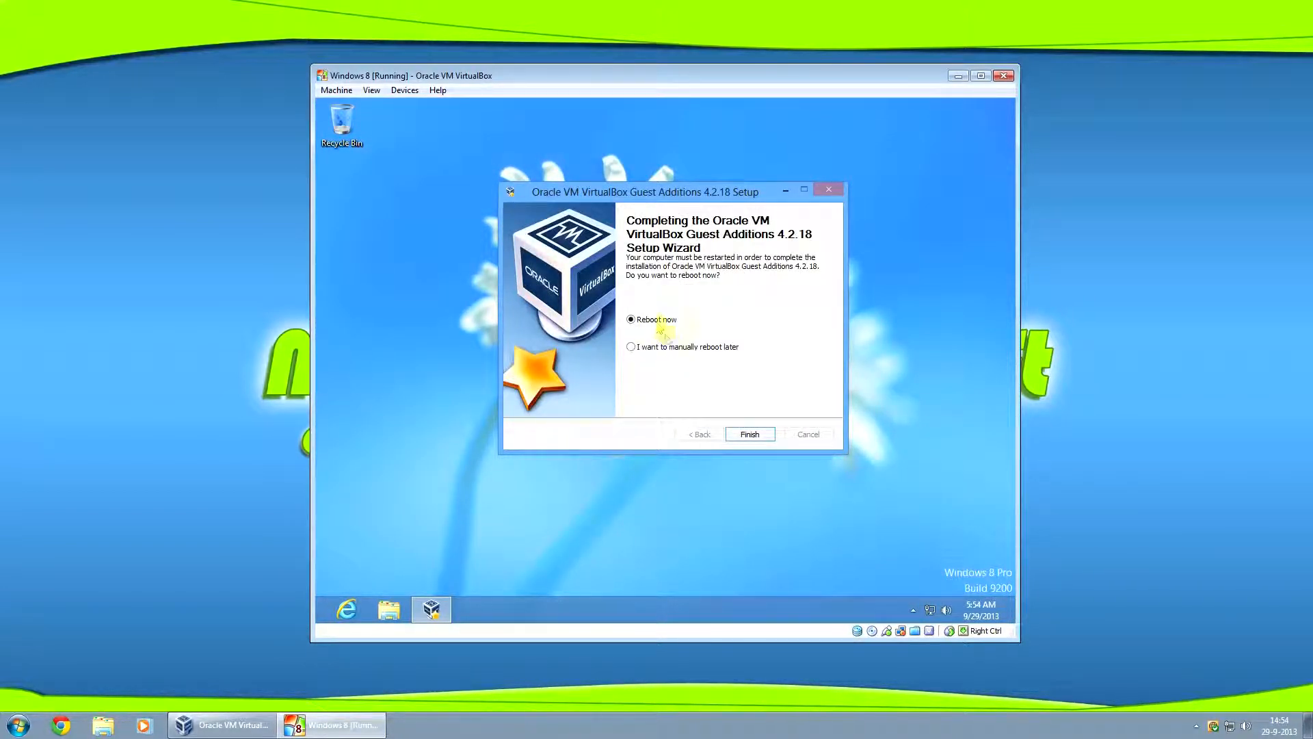
left_click(749, 434)
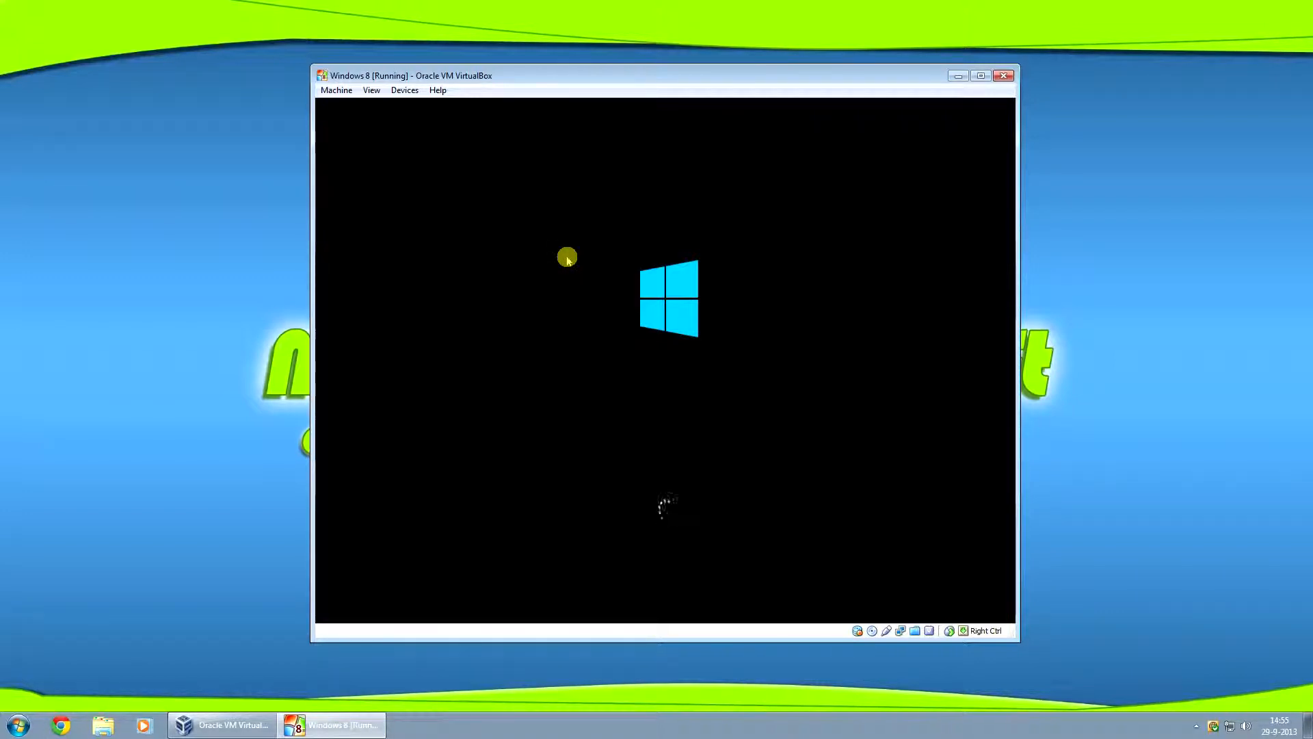
mouse_move(548, 101)
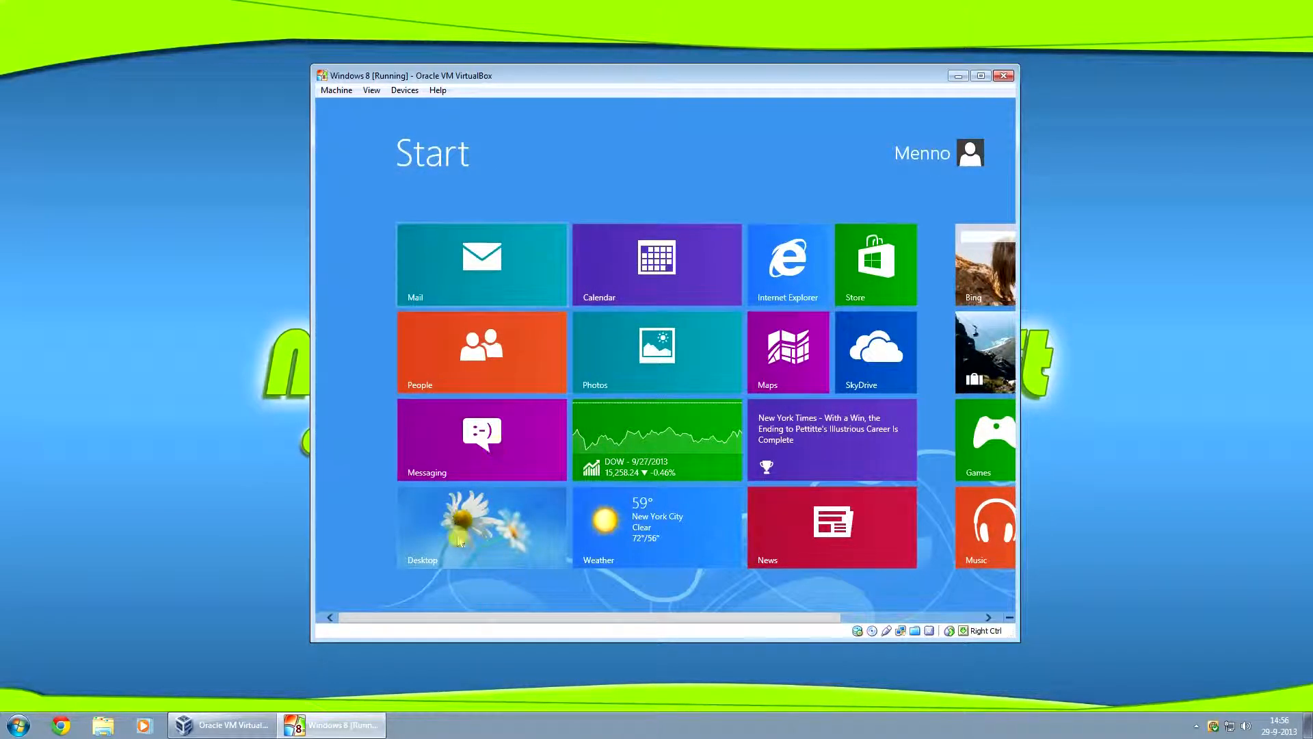
Go to the desktop, maximise the VM window and list the guest's drives in Computer
left_click(480, 526)
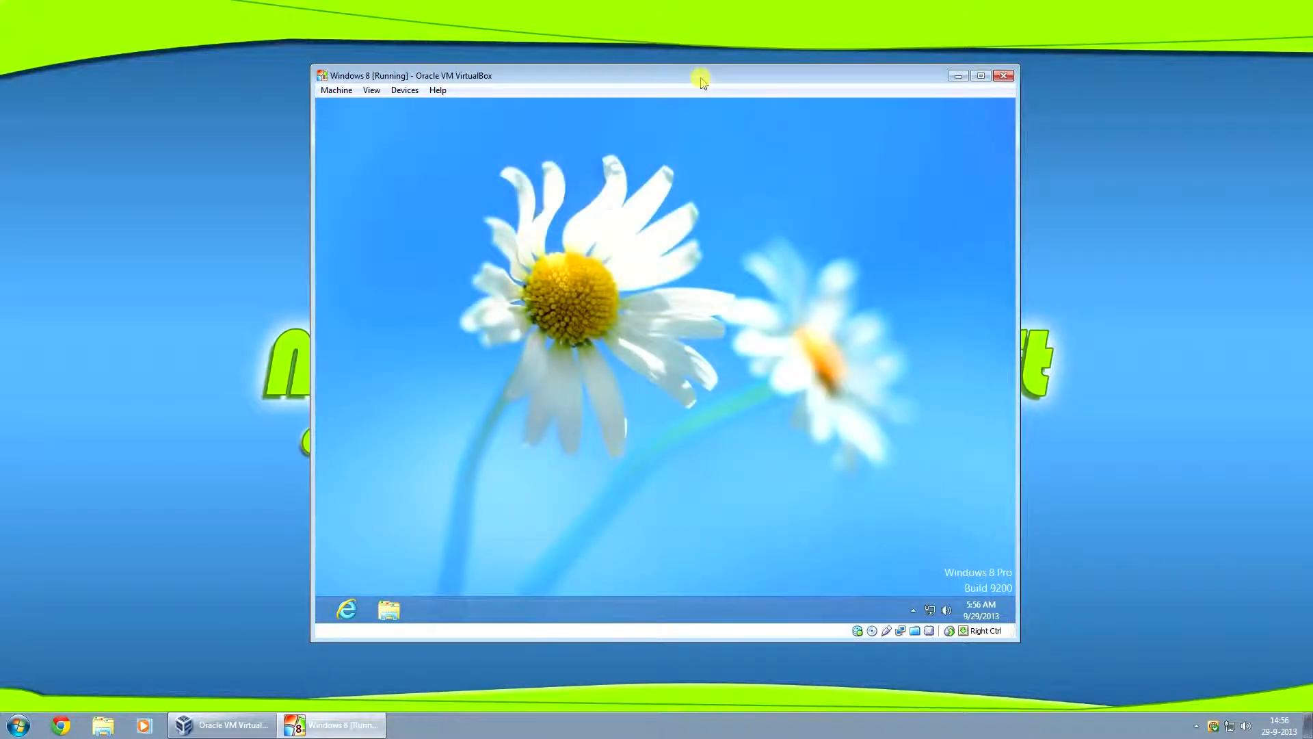
left_click(981, 76)
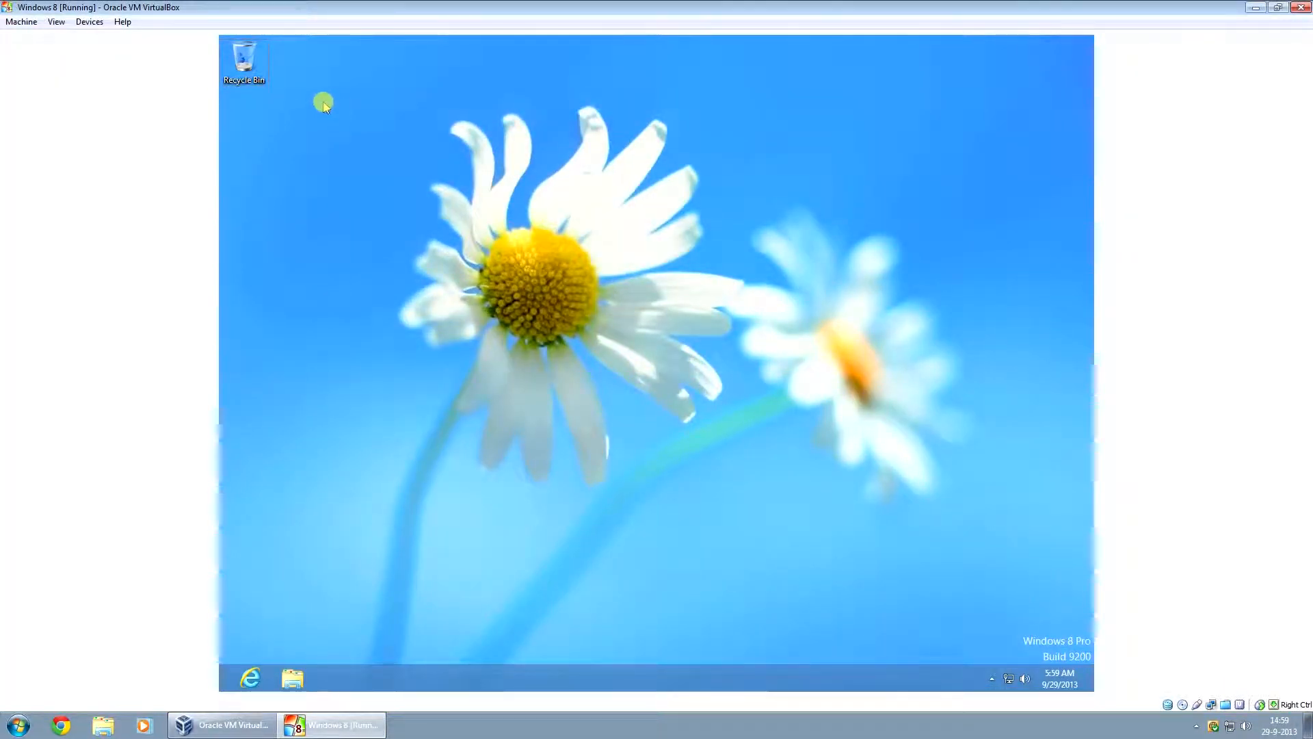
mouse_move(434, 231)
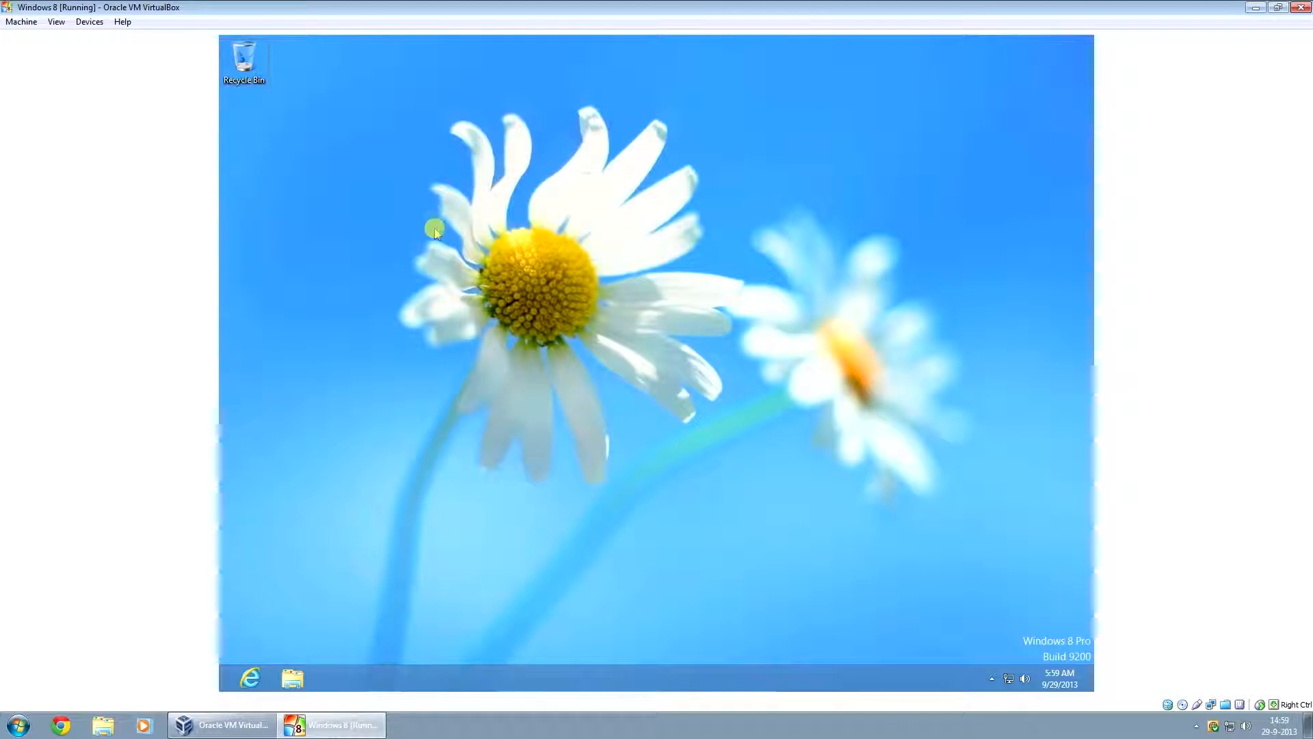
left_click(292, 679)
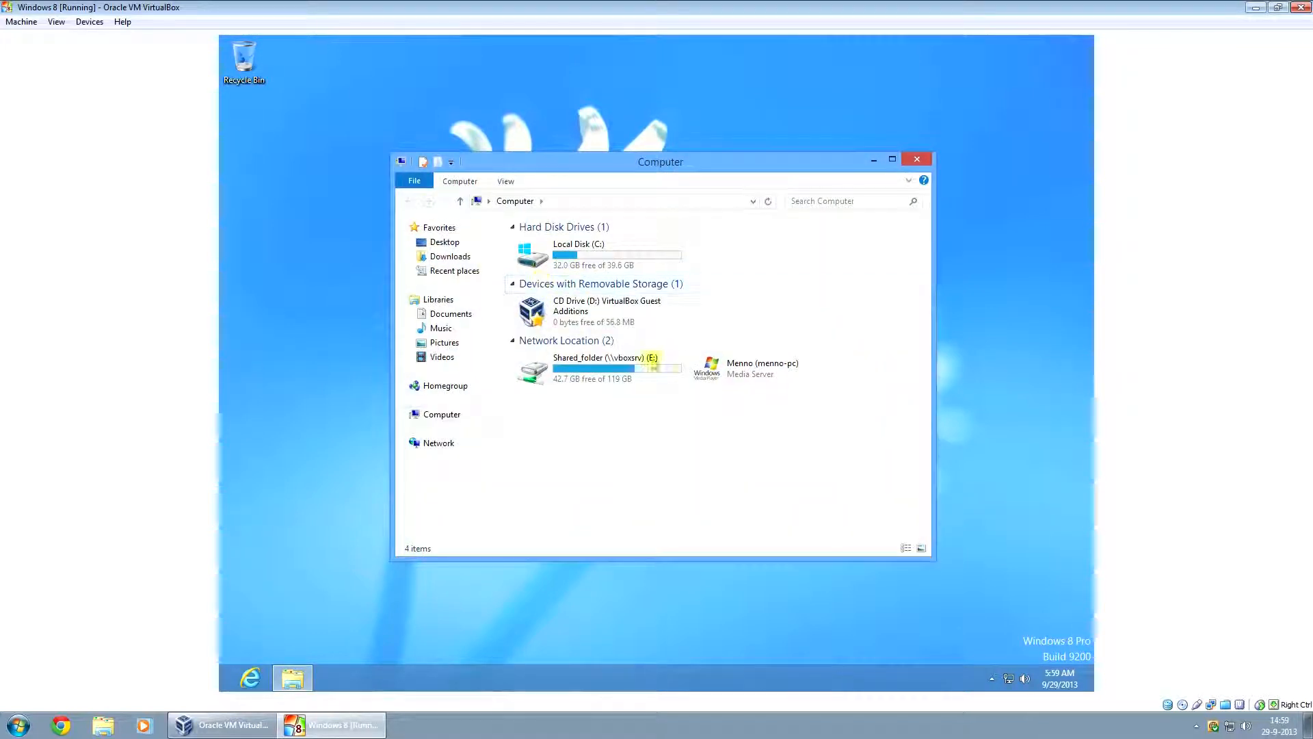
mouse_move(597, 369)
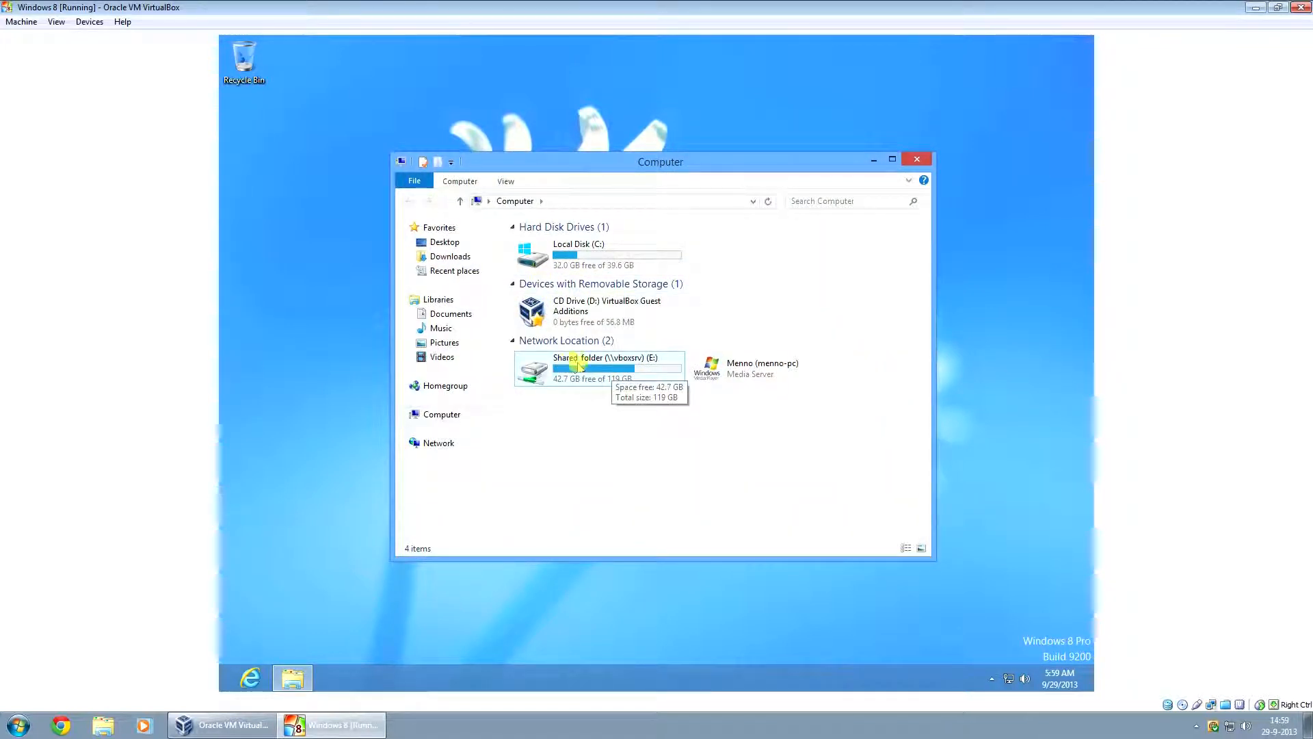
Browse the mounted Shared_folder (E:) drive and its files, then return to Start
double_click(587, 368)
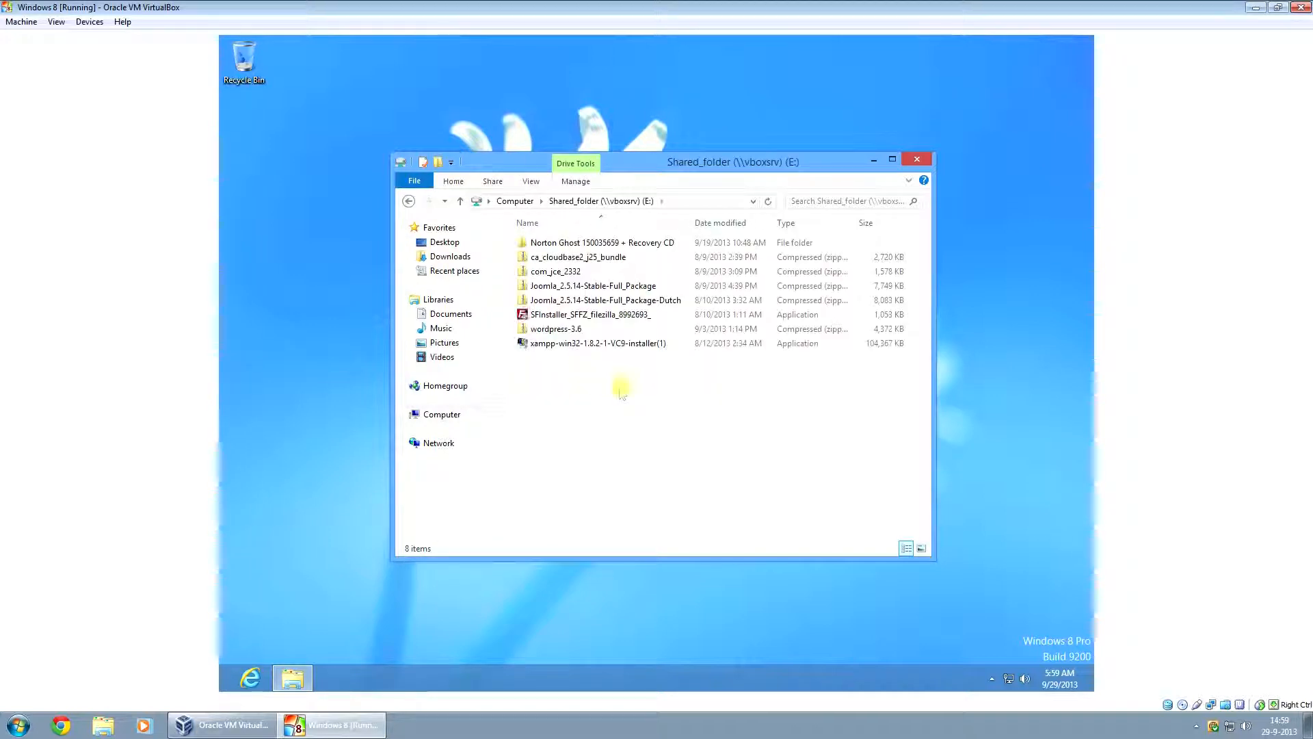
left_click(555, 328)
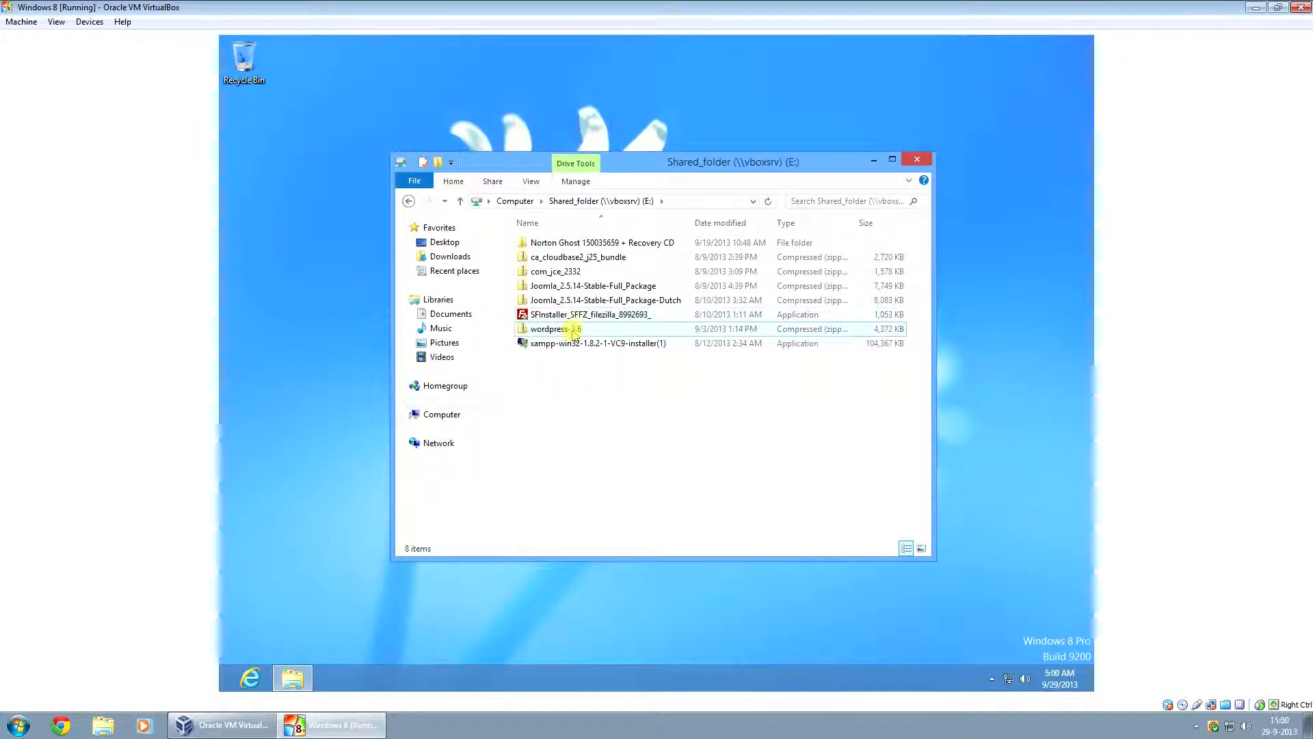
left_click(599, 343)
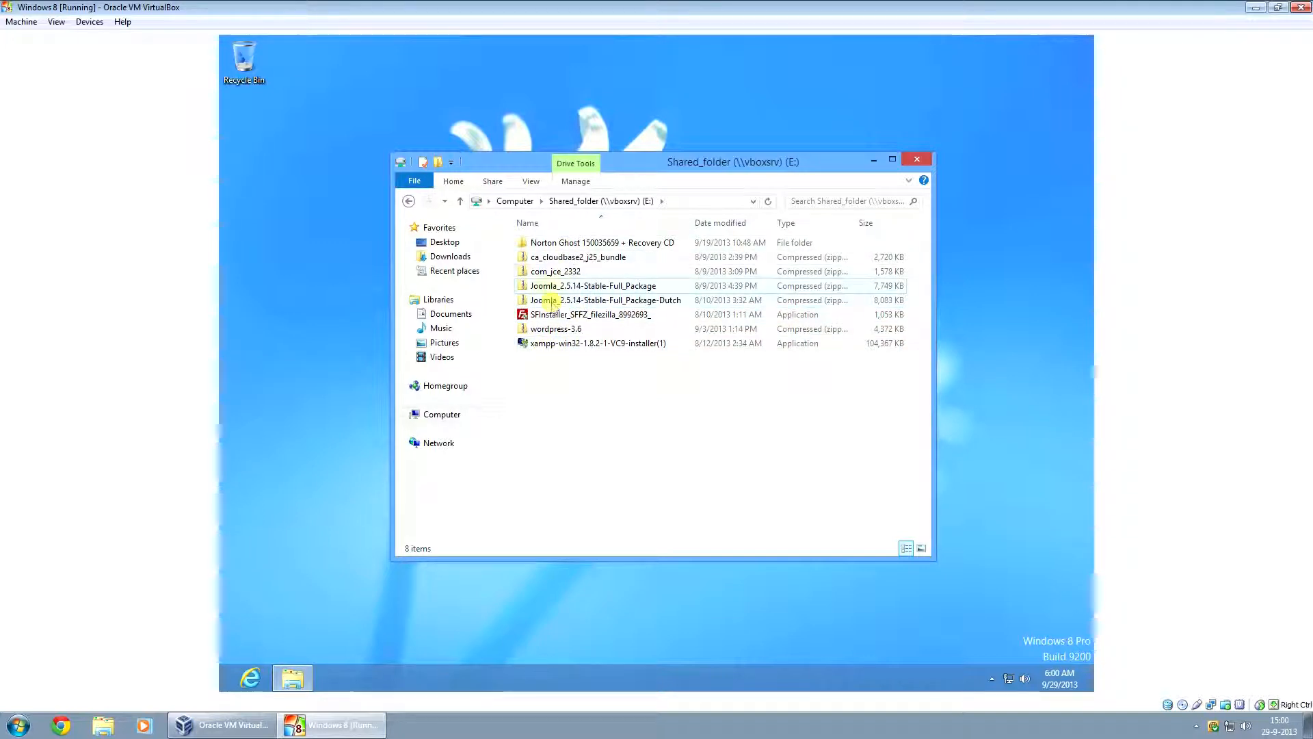
left_click(602, 242)
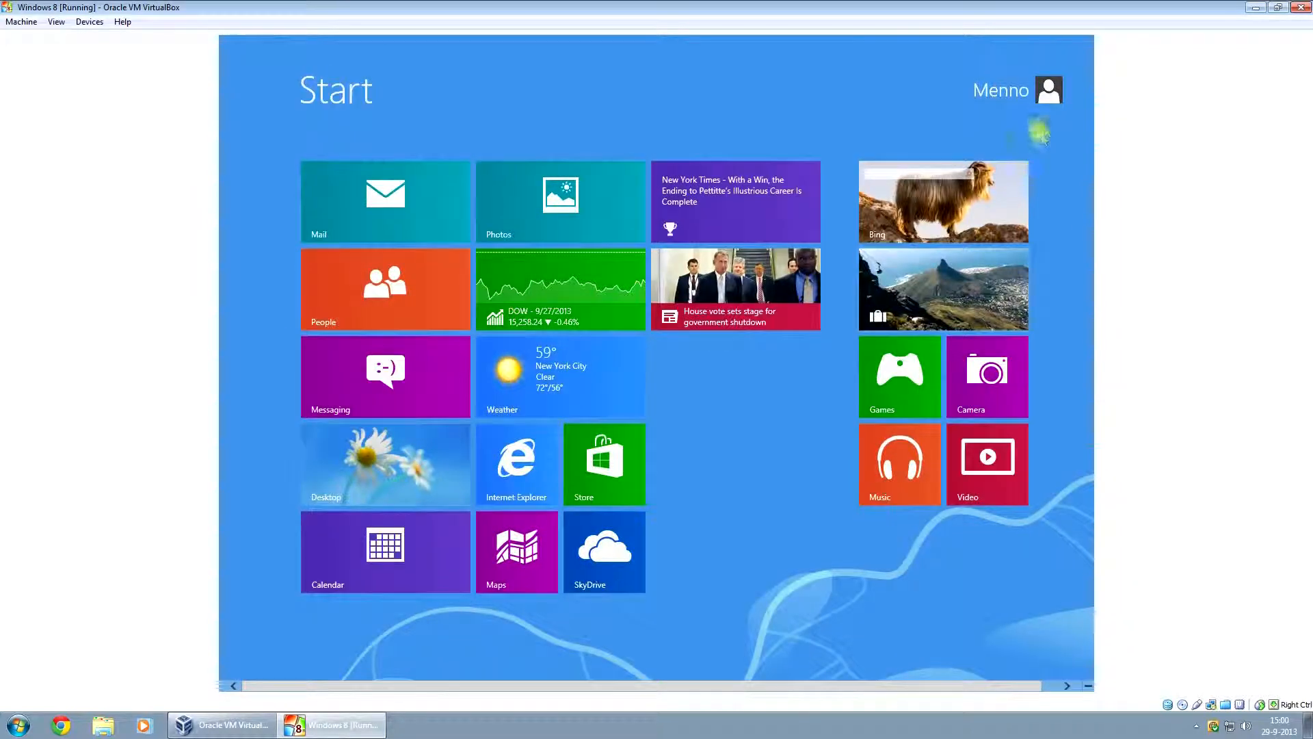
From Computer's Properties, show Device Manager listing Menno-PC's hardware categories
left_click(384, 463)
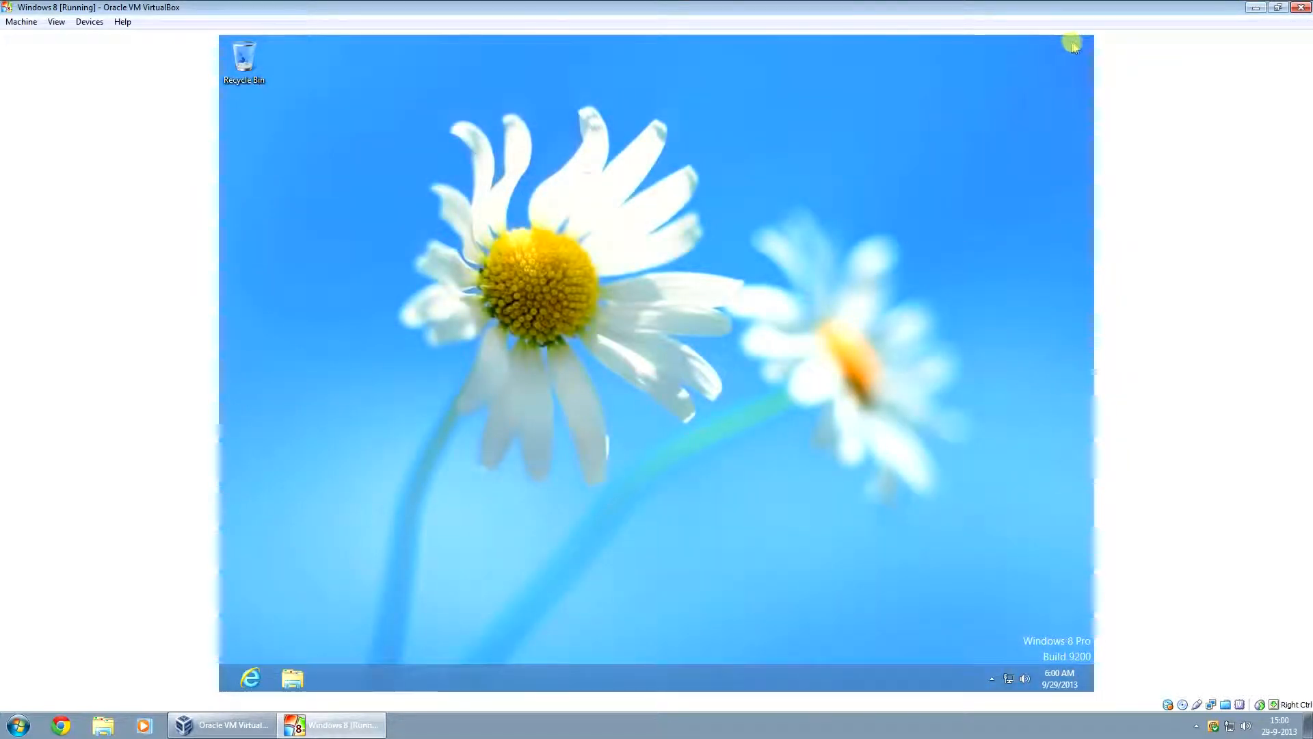
mouse_move(1074, 44)
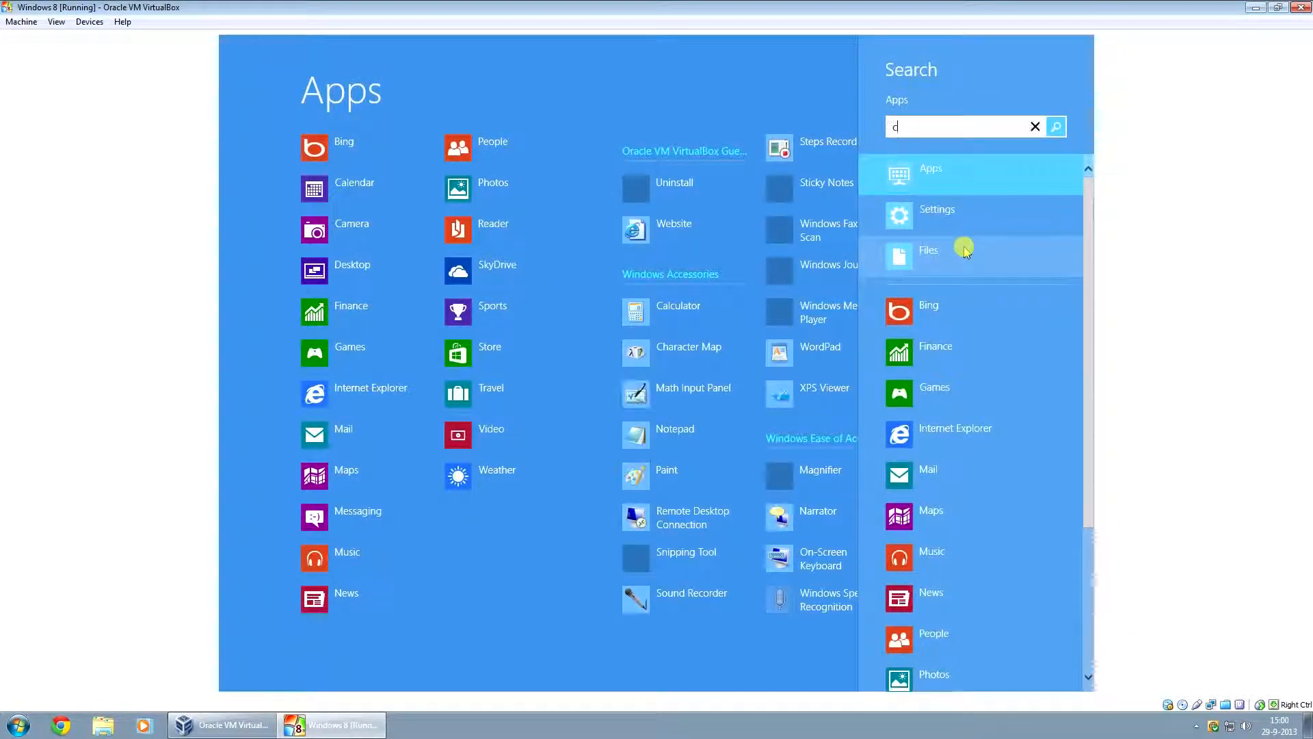
type("omputer")
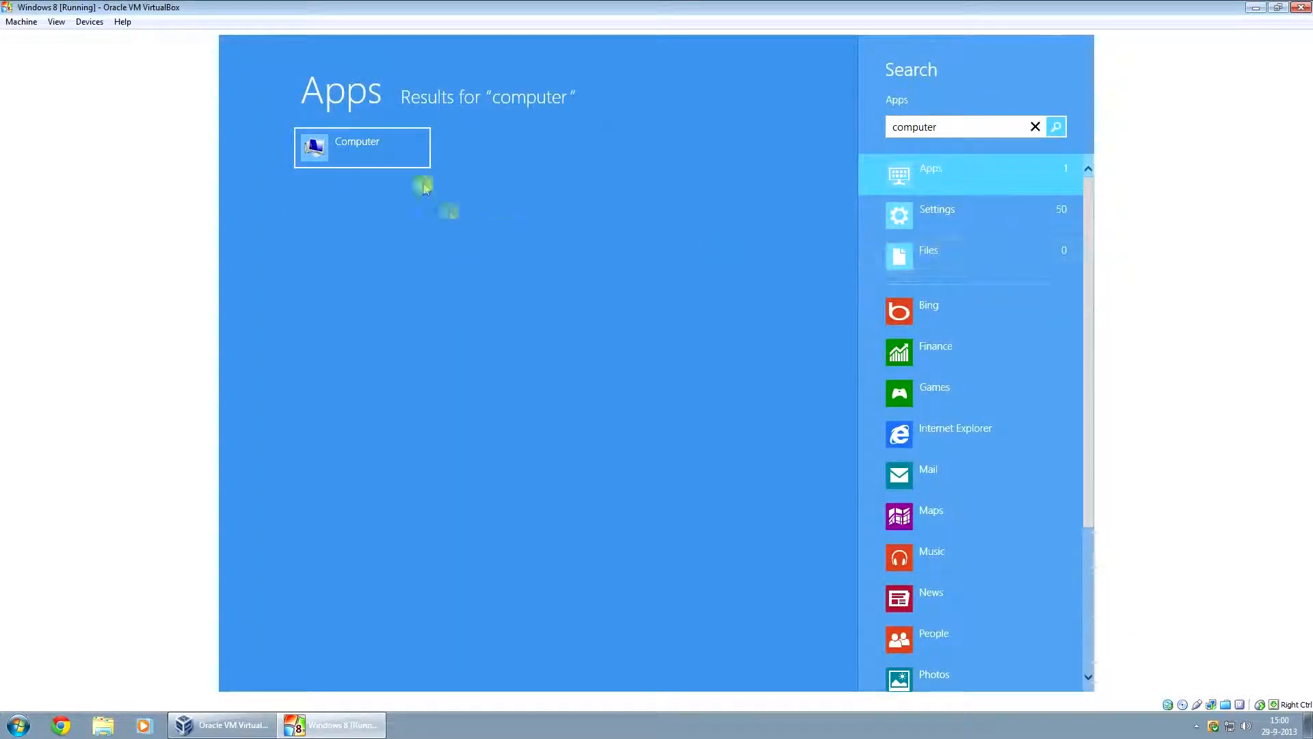
right_click(362, 148)
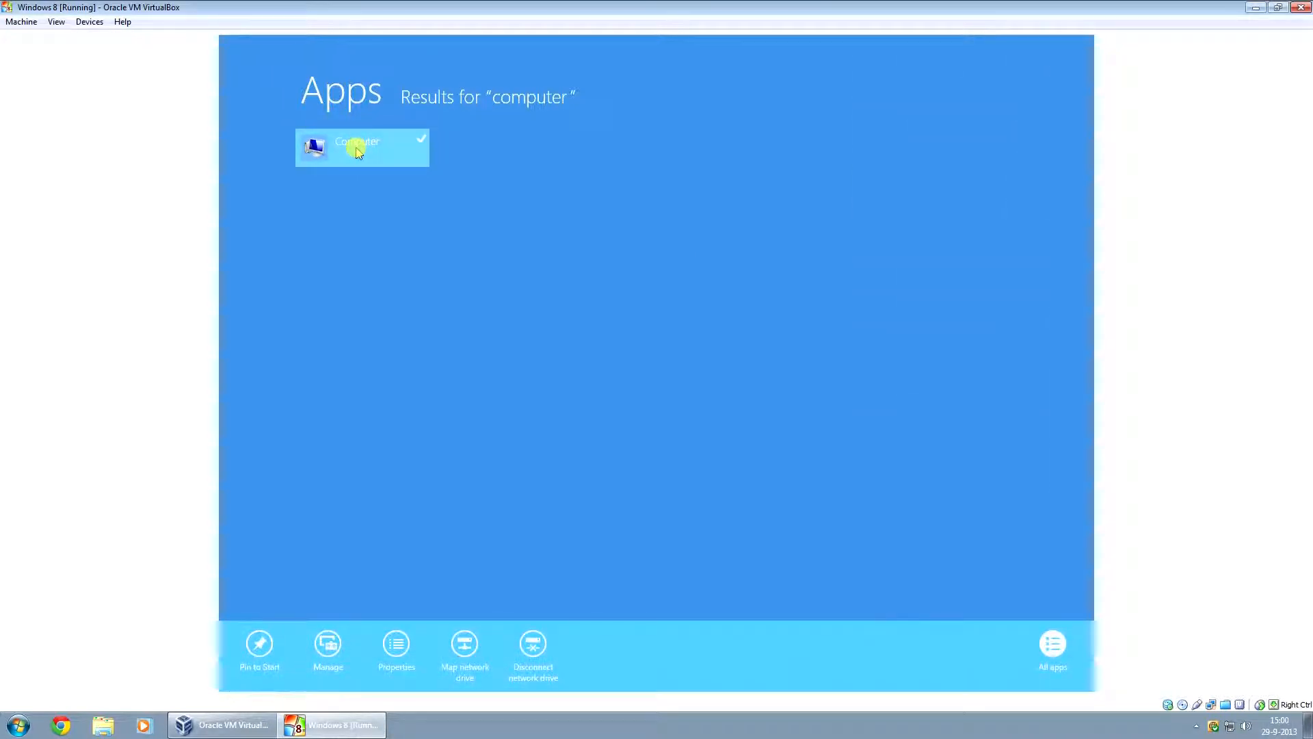
mouse_move(460, 490)
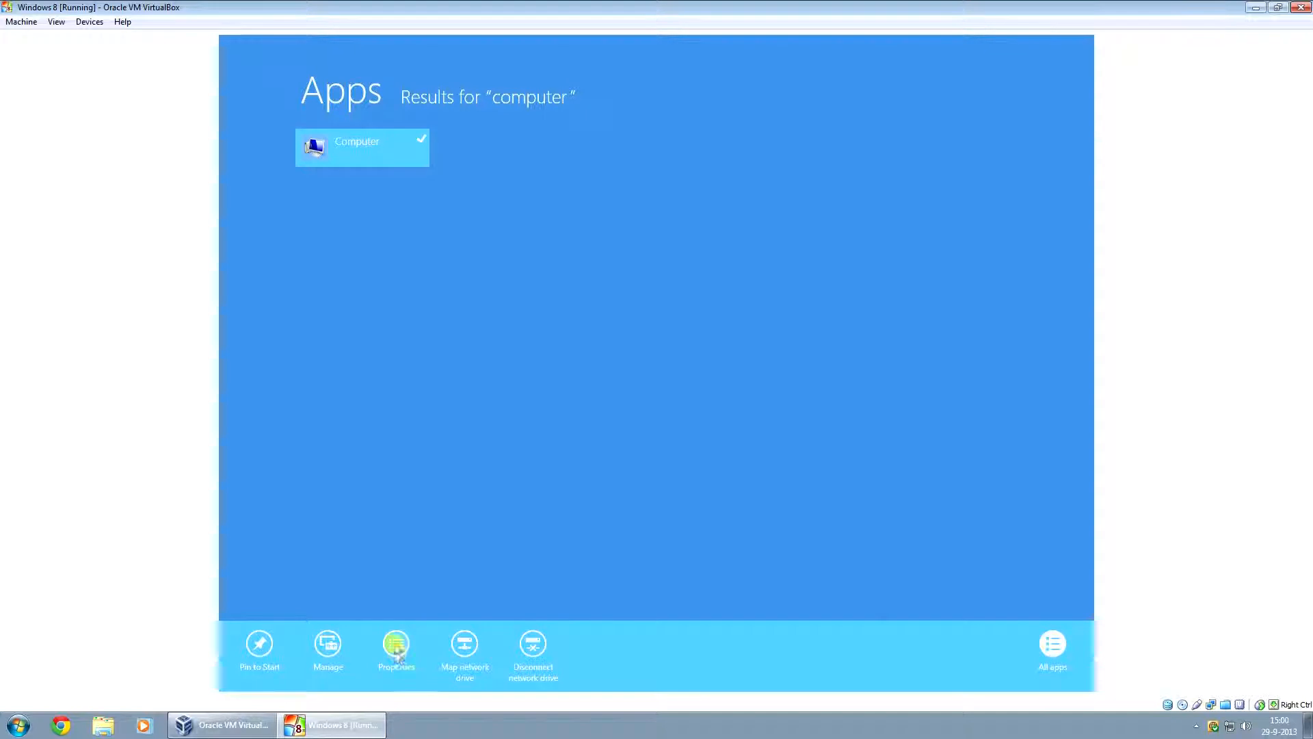
left_click(396, 650)
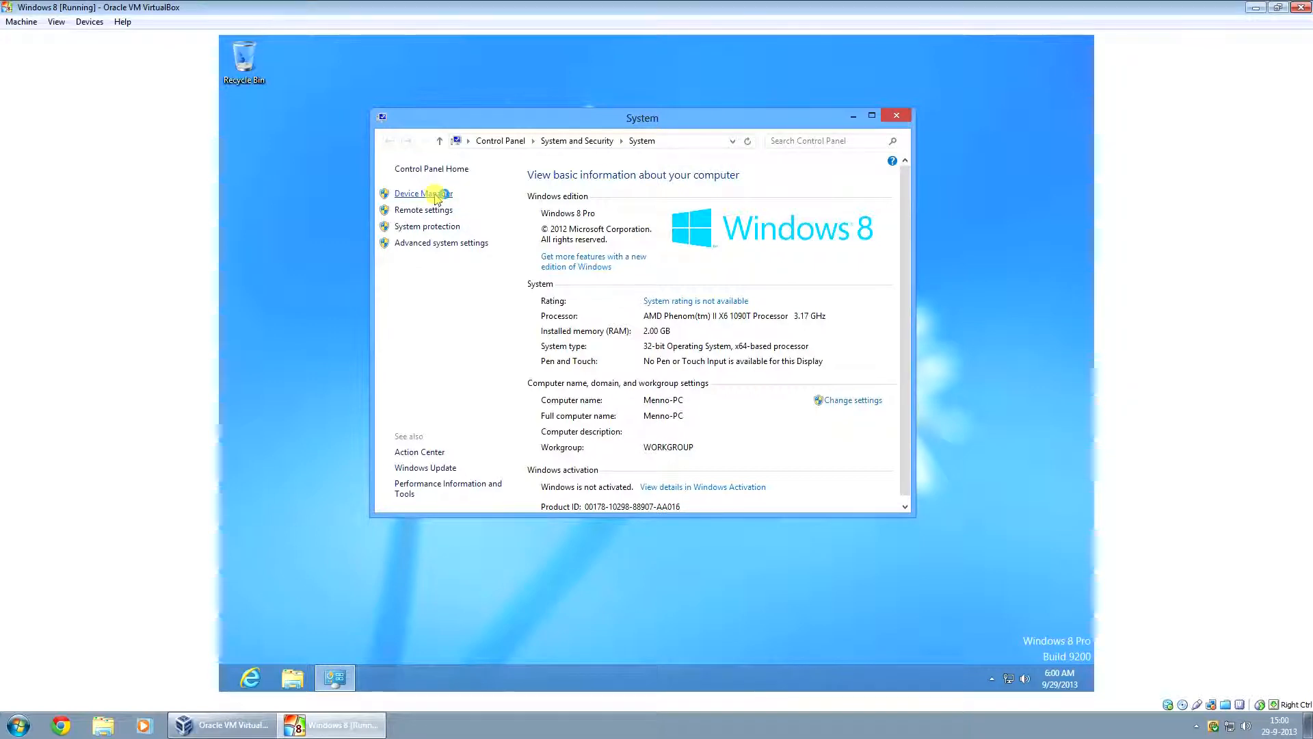
left_click(421, 193)
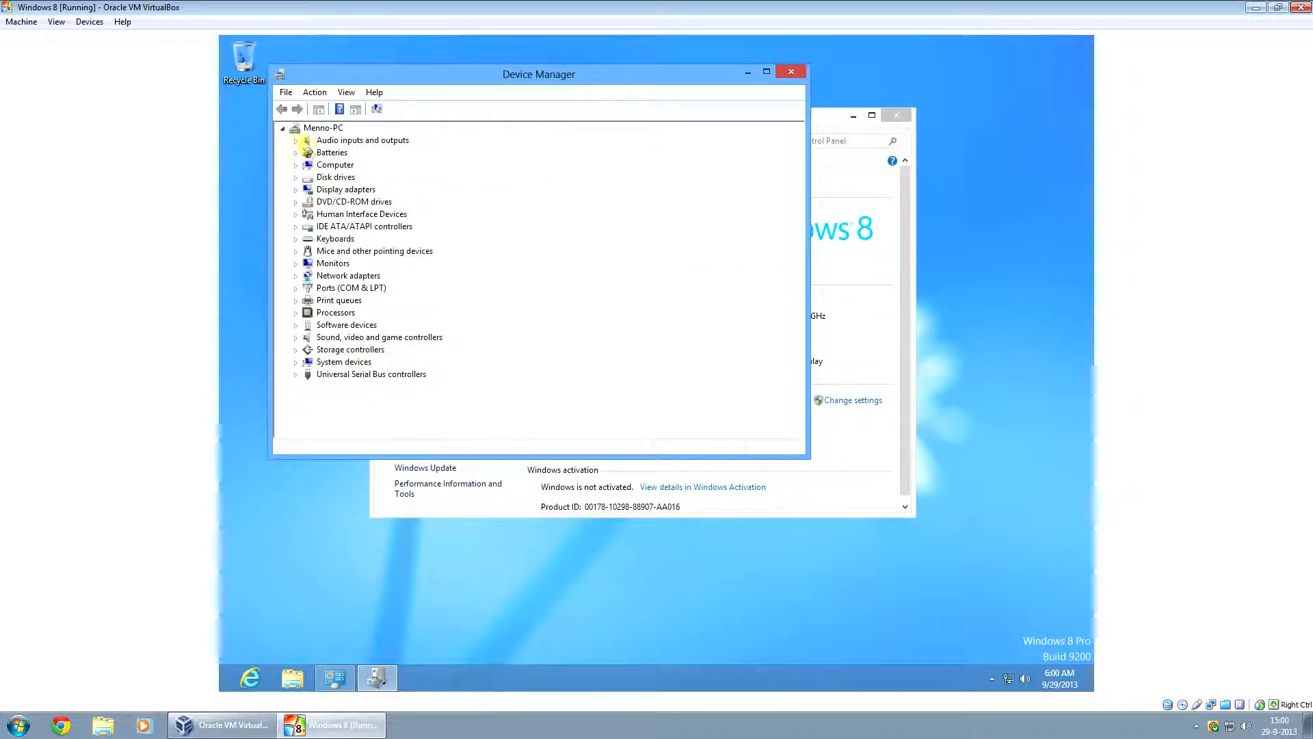
left_click(362, 213)
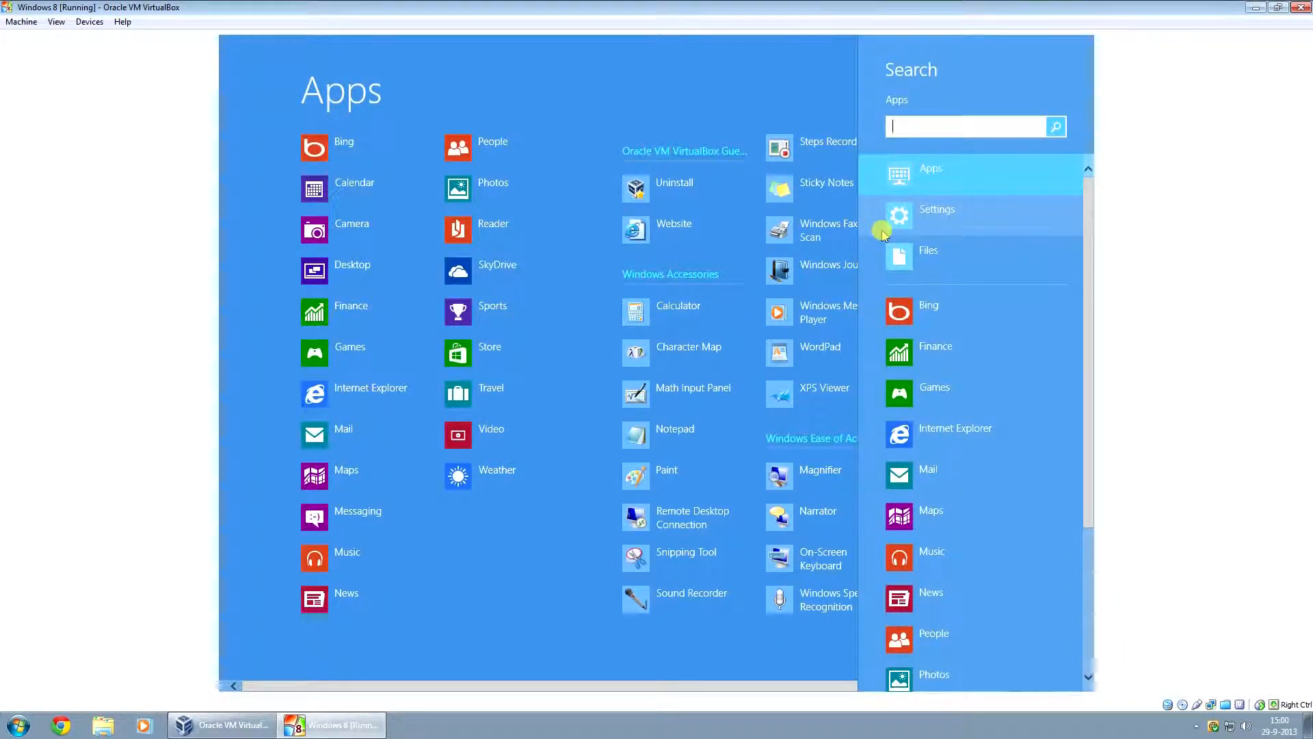
Show the system properties again to view the Windows activation status
type("comput")
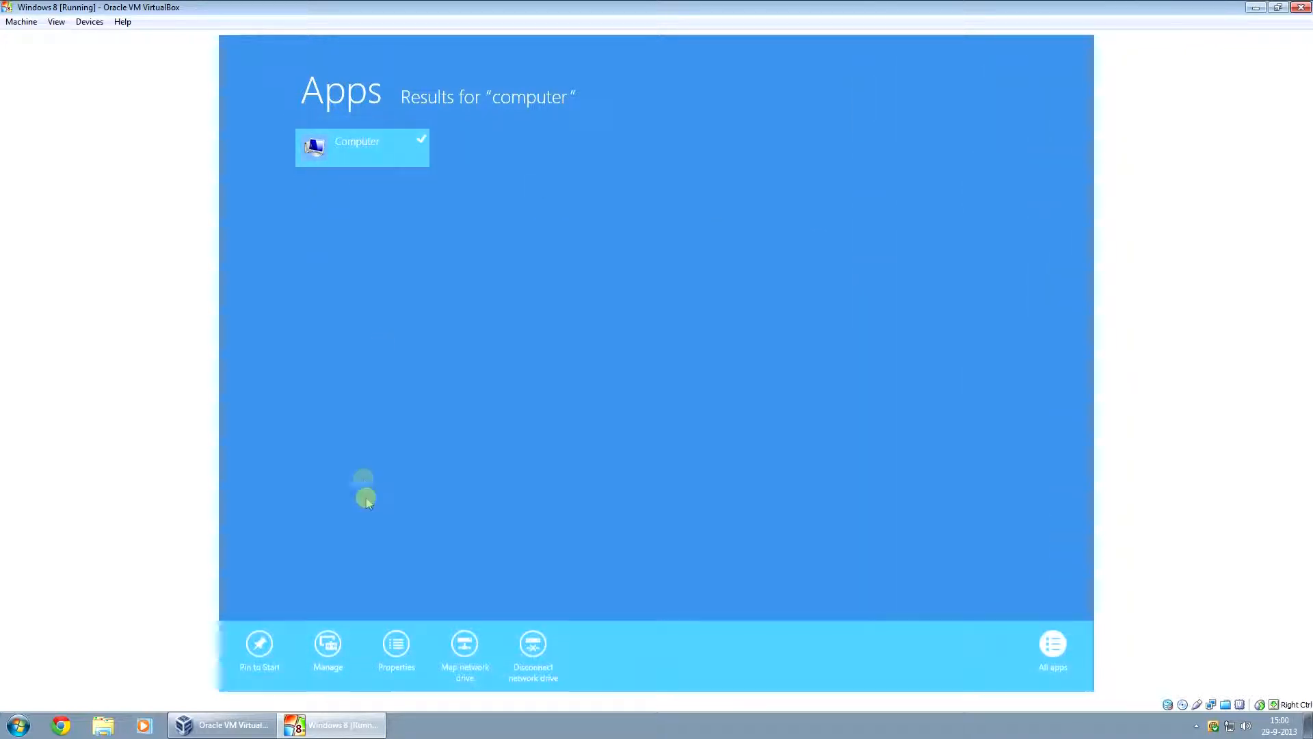
left_click(396, 652)
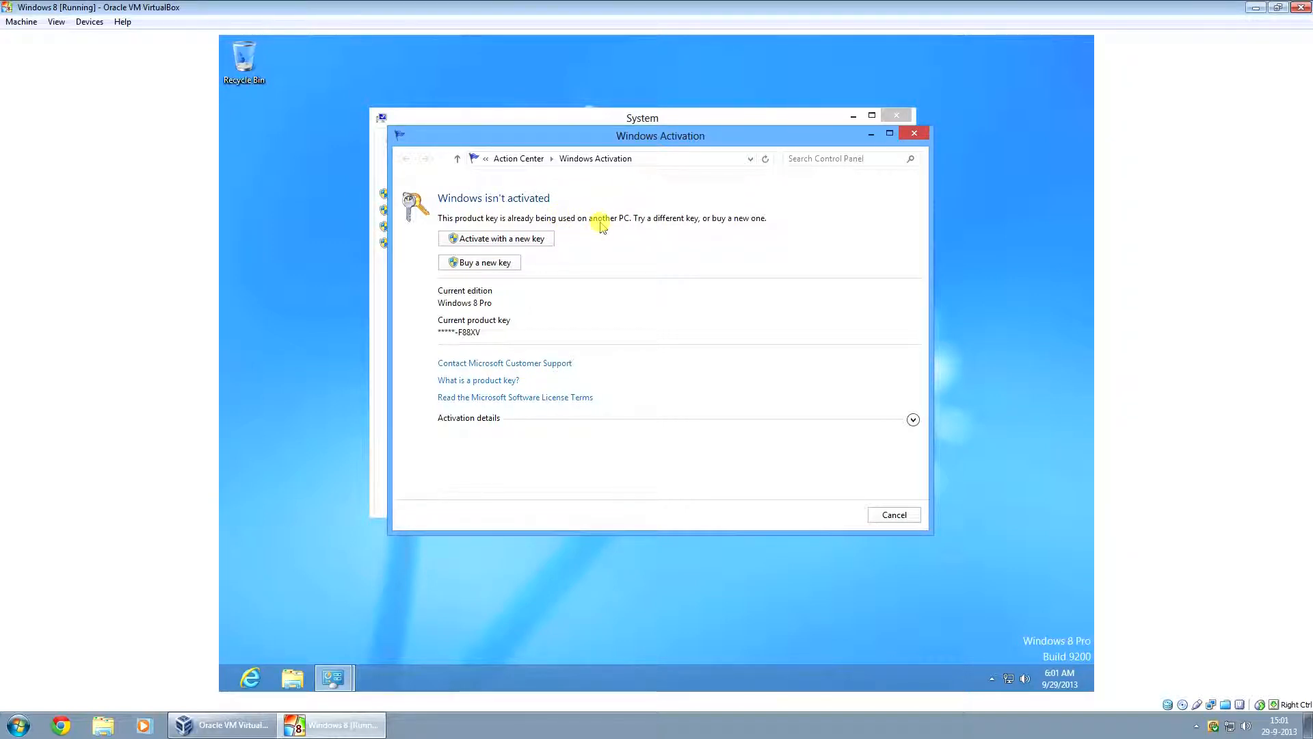
mouse_move(494, 257)
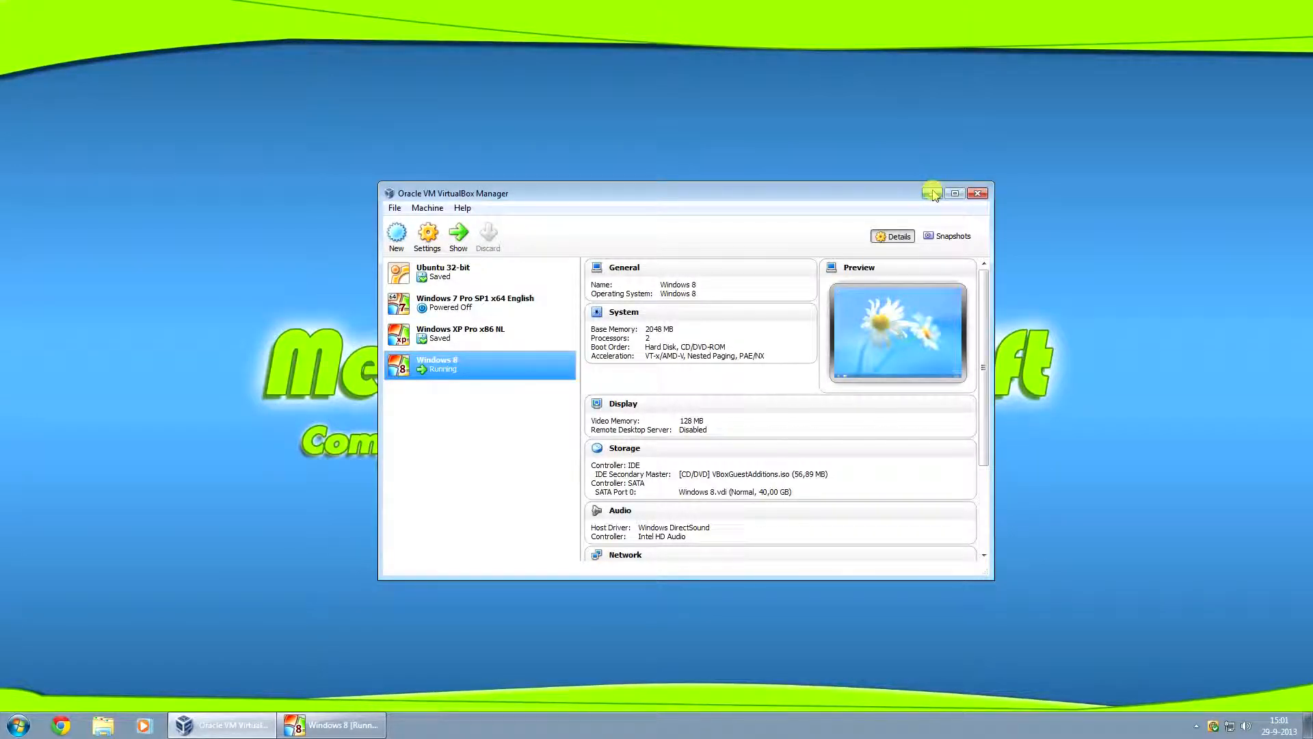
mouse_move(932, 193)
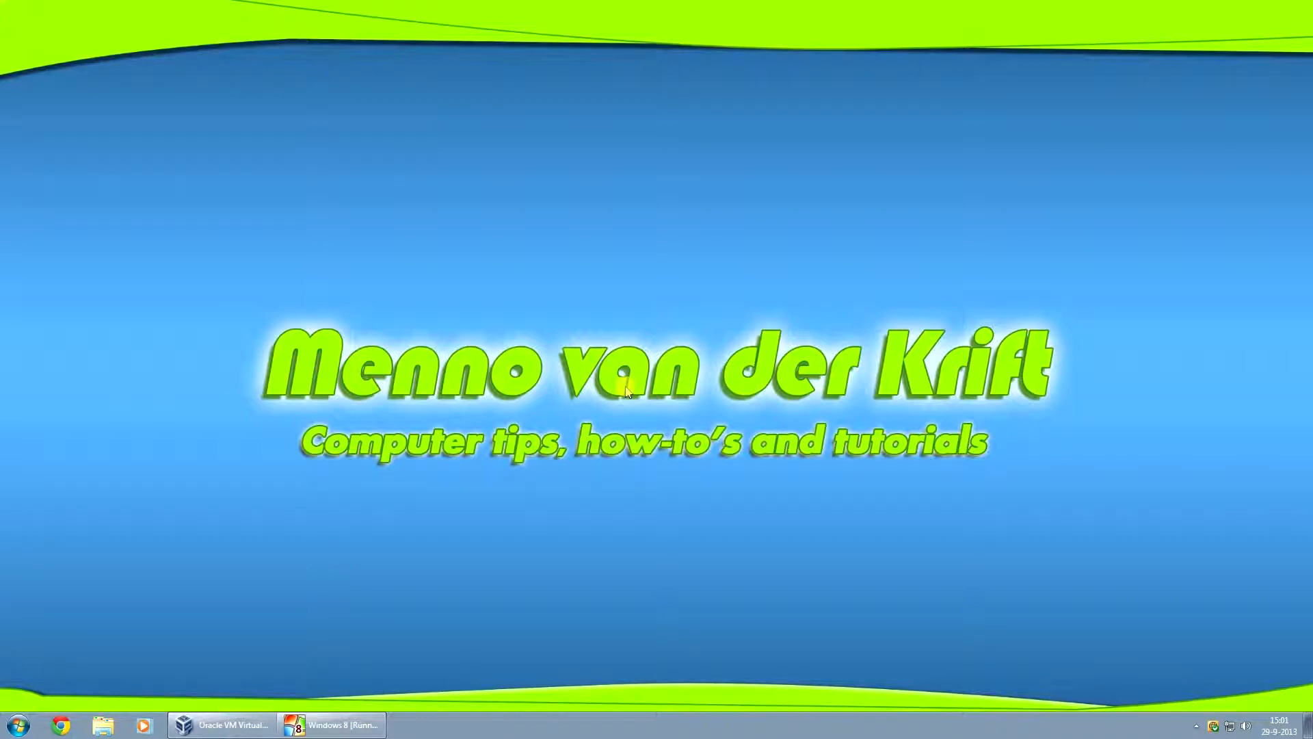
mouse_move(853, 467)
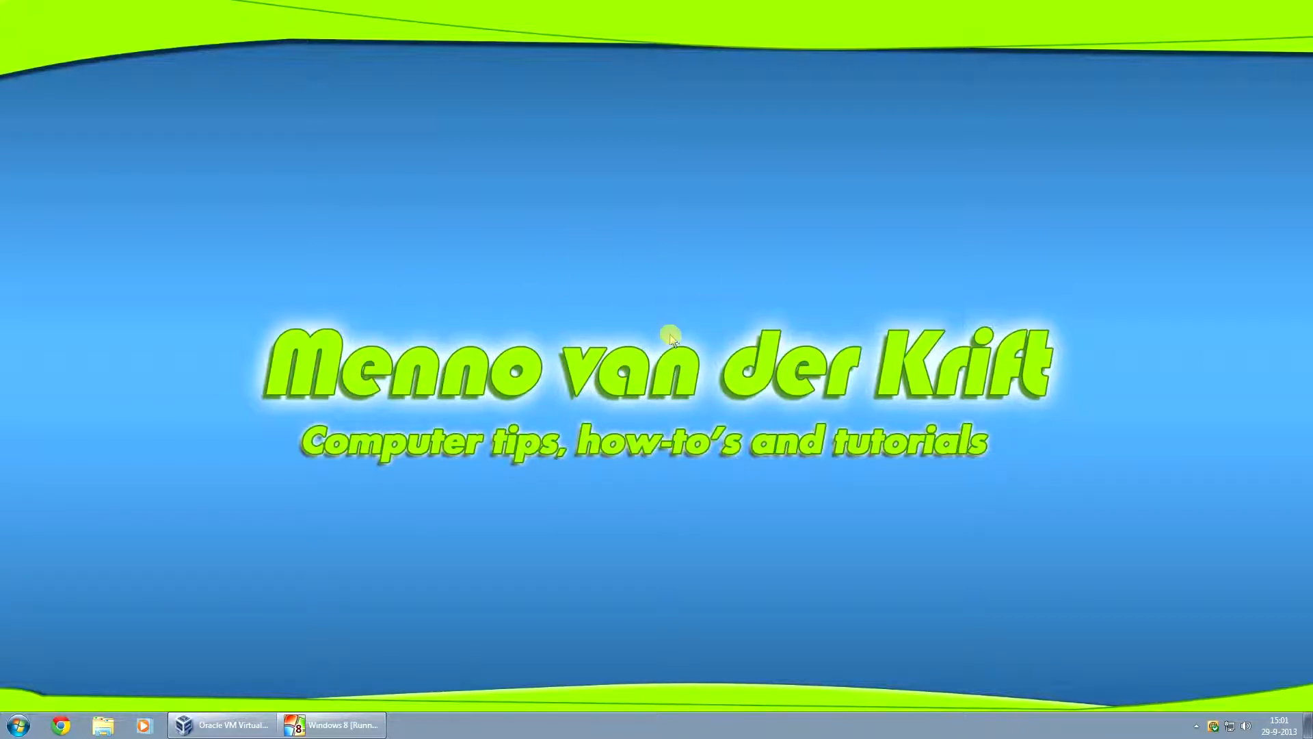
mouse_move(664, 333)
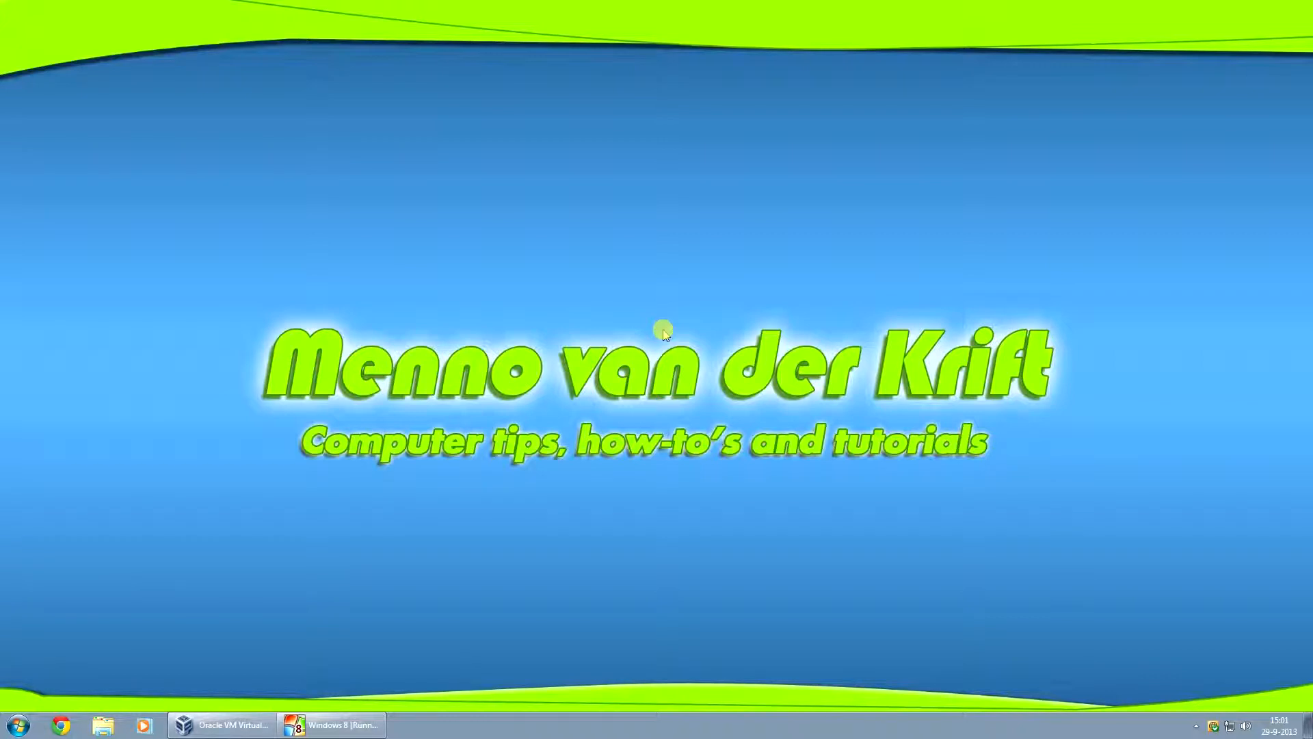